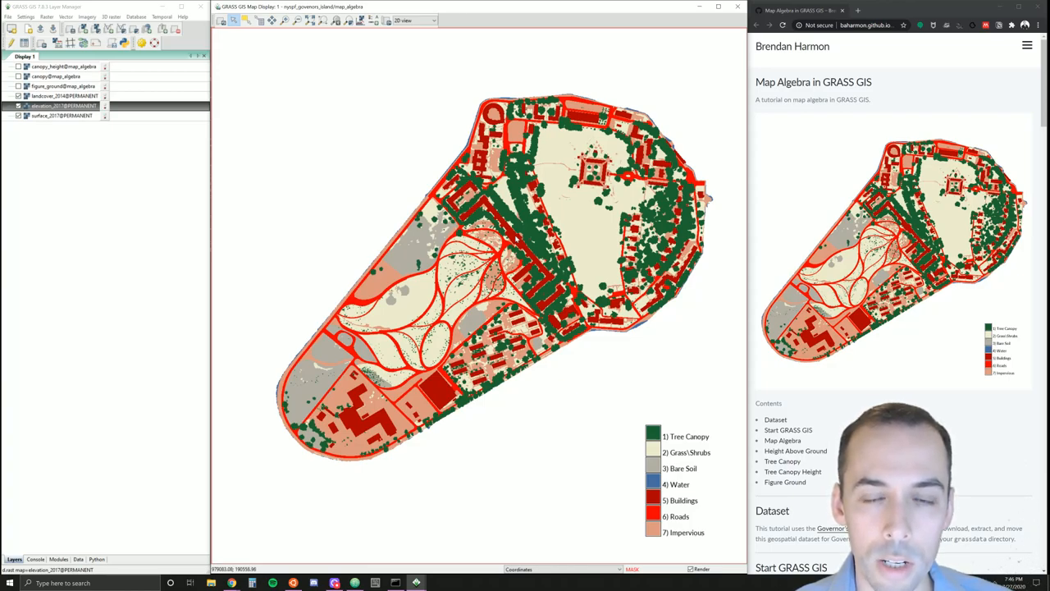
pyautogui.moveTo(493, 221)
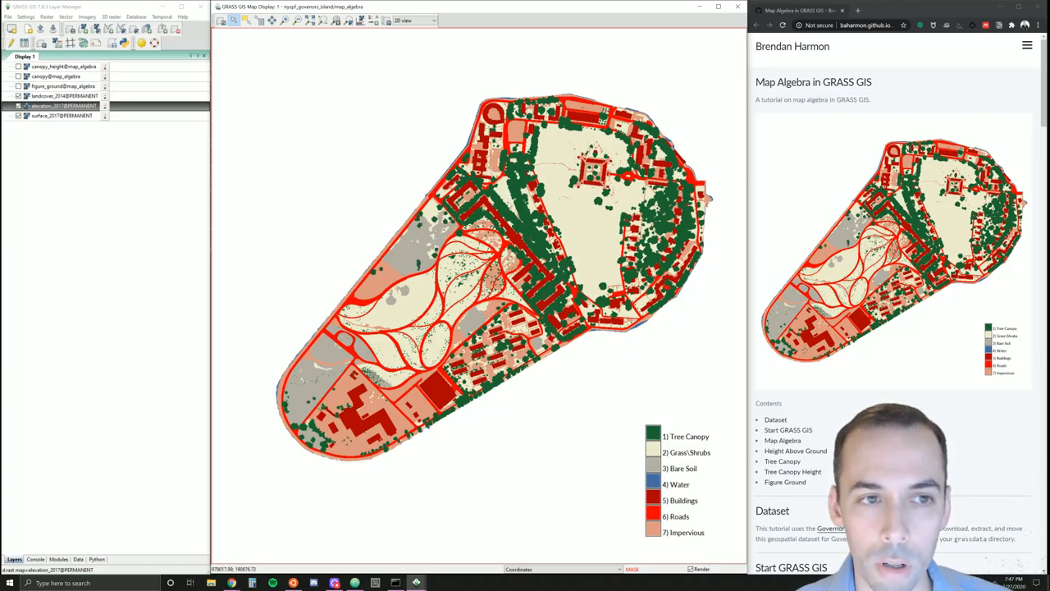
pyautogui.moveTo(525, 212)
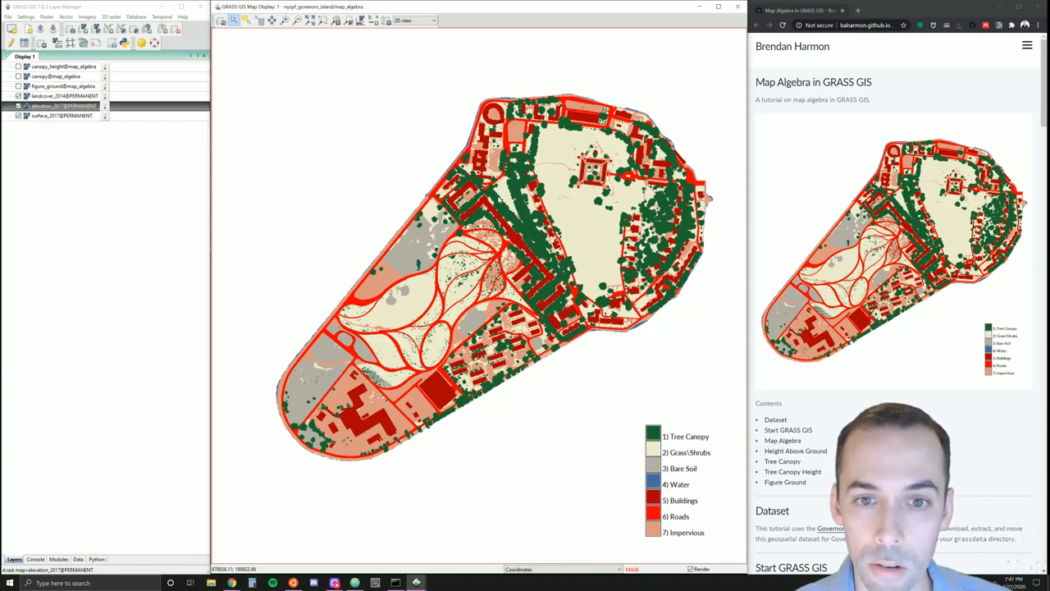
pyautogui.moveTo(538, 260)
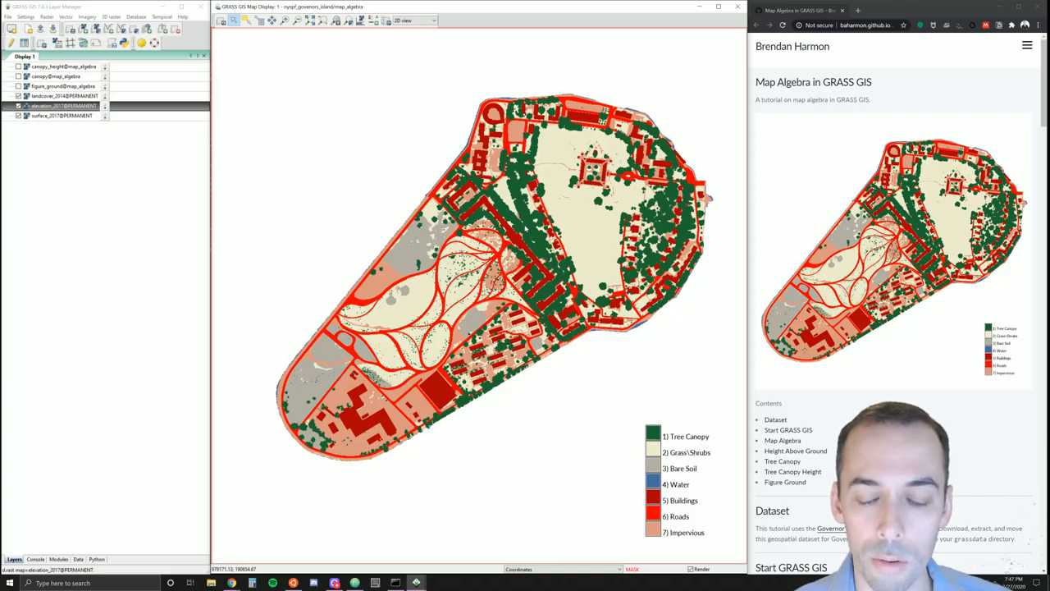
pyautogui.moveTo(190, 91)
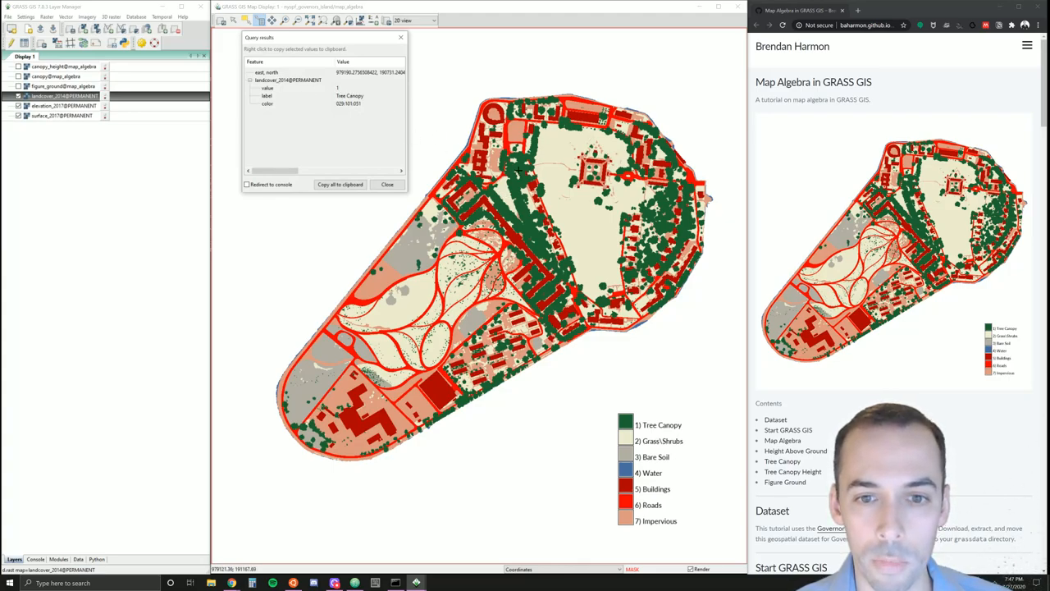
# - Query a land cover class at a point, then hide landcover_2014
pyautogui.click(517, 171)
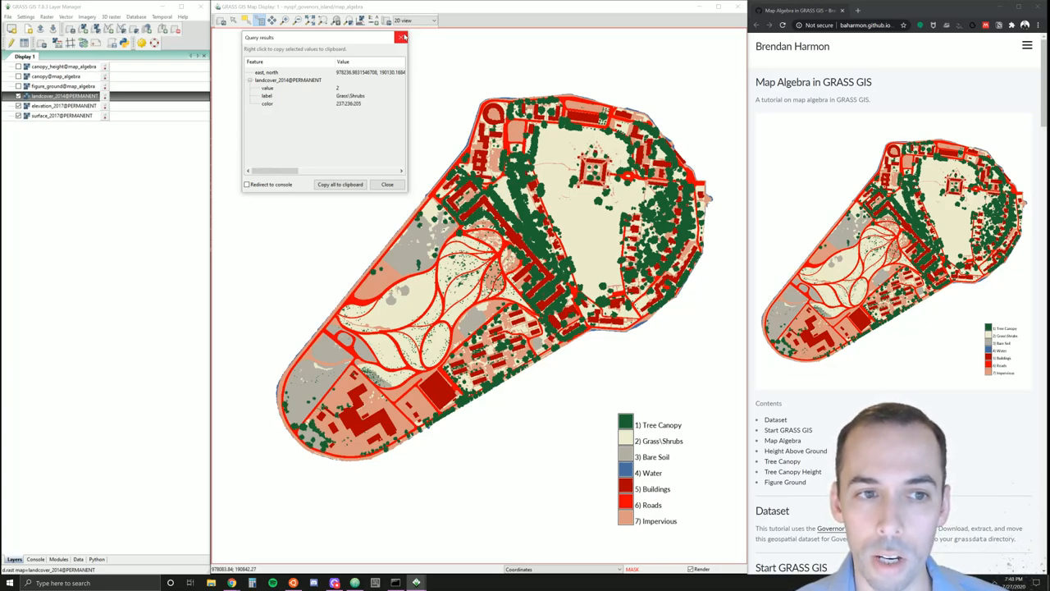
pyautogui.click(401, 37)
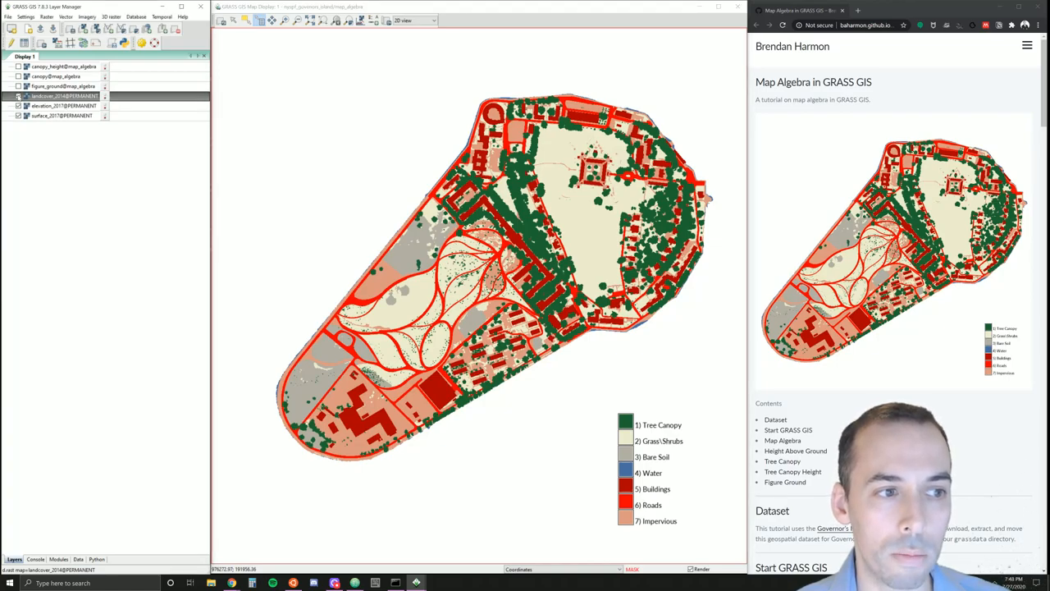
pyautogui.click(18, 105)
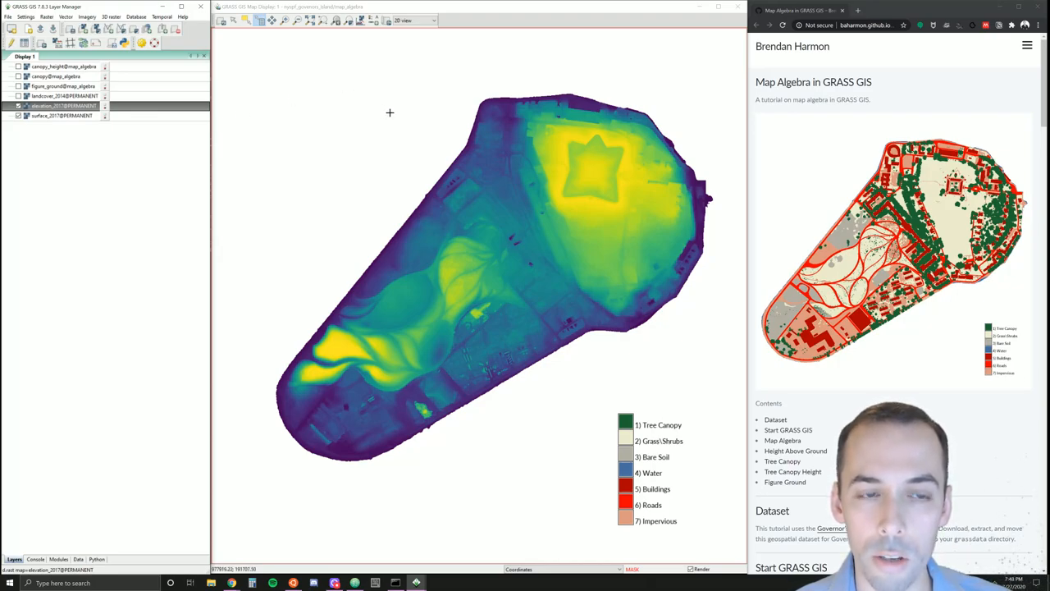
pyautogui.moveTo(284, 72)
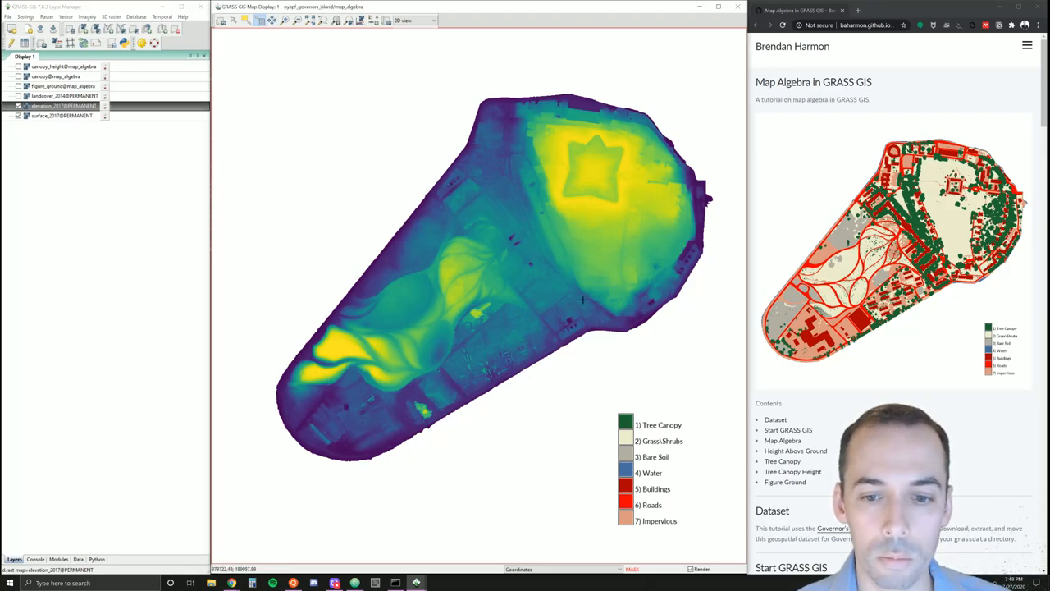
# - Query elevation_2017 at the fort's centre and nearby points, reading values around 24–36
pyautogui.rightClick(656, 441)
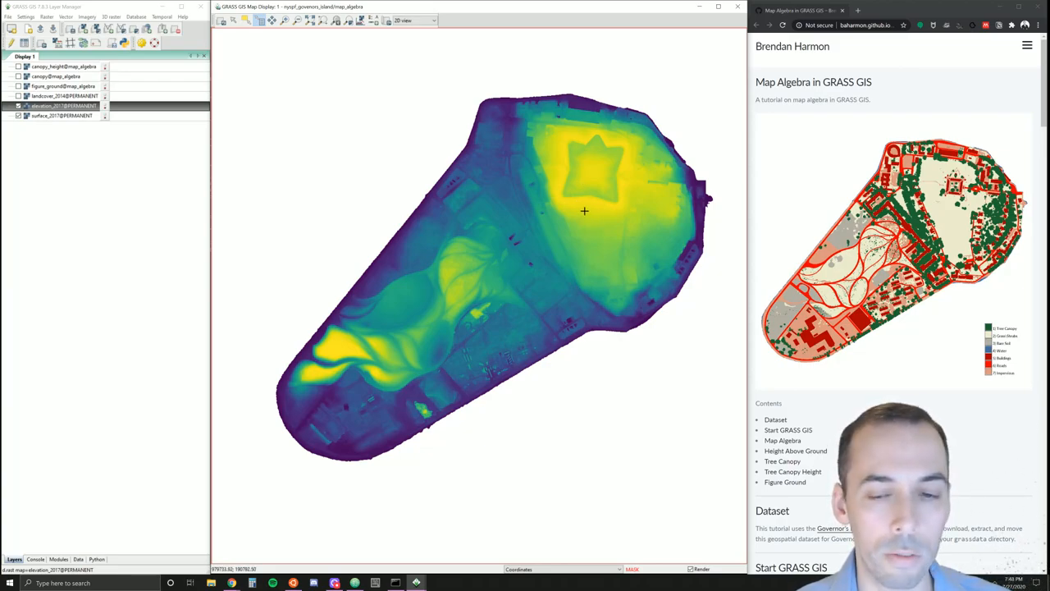
pyautogui.click(585, 210)
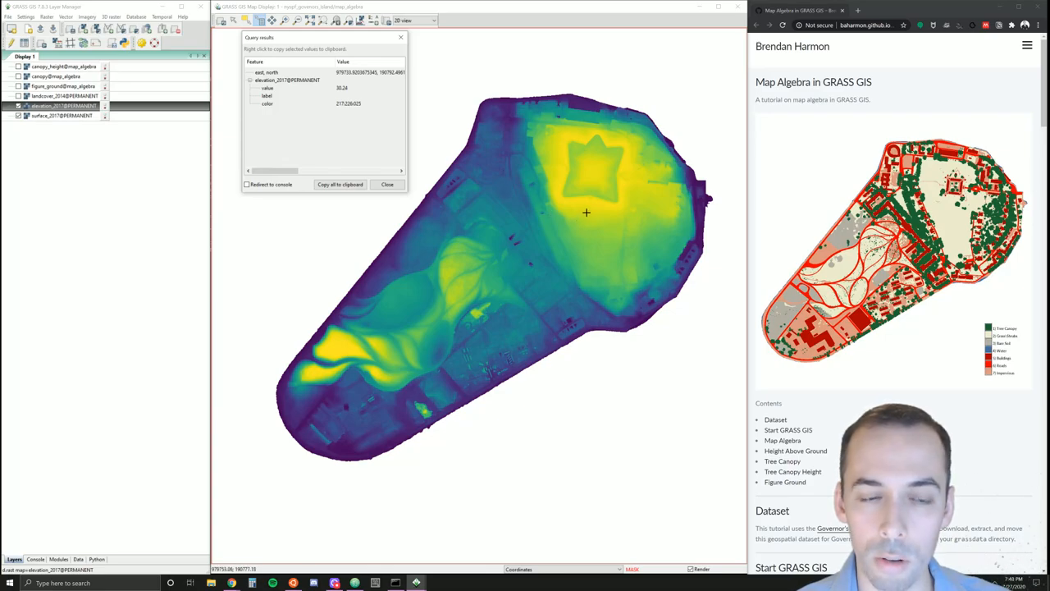
pyautogui.click(587, 210)
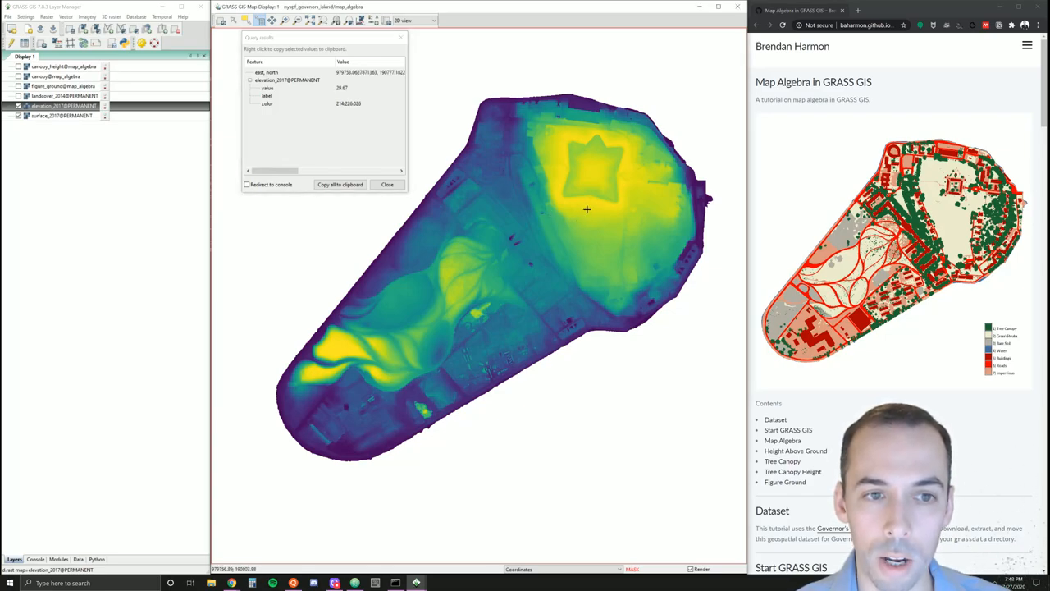
pyautogui.click(589, 199)
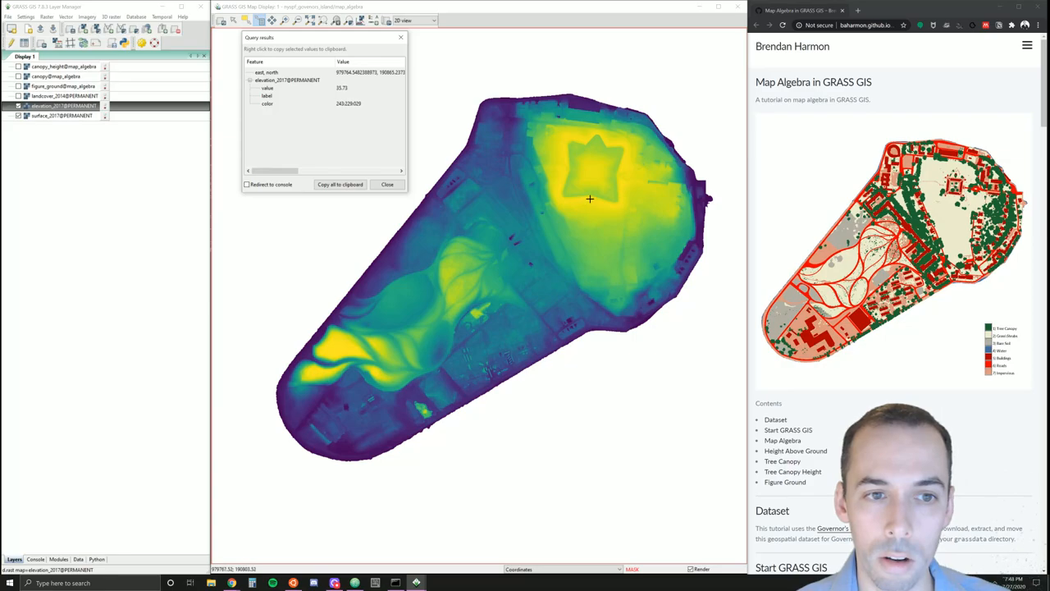
pyautogui.click(591, 193)
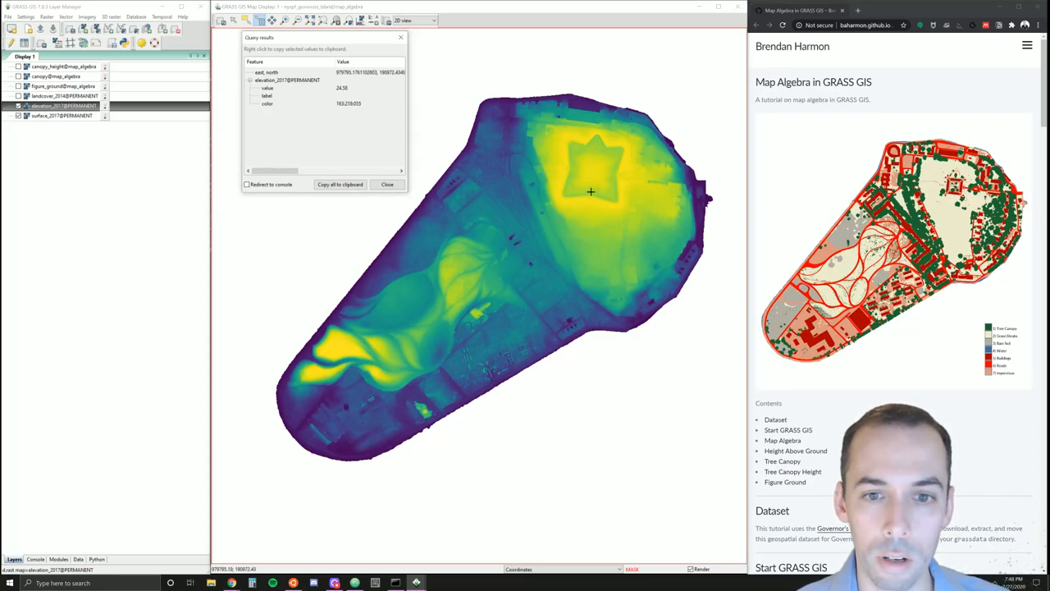
pyautogui.moveTo(583, 198)
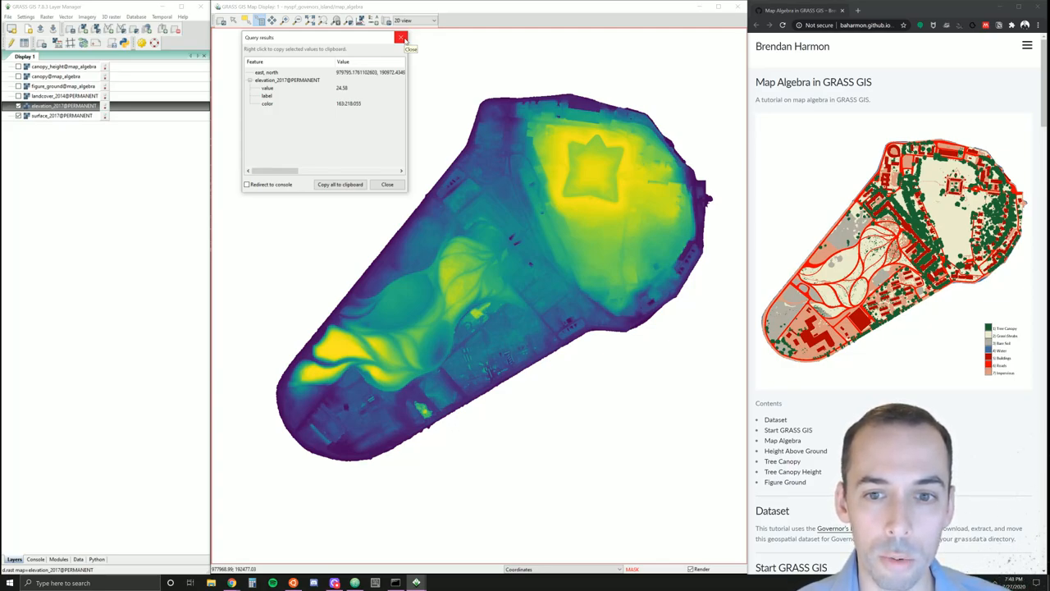
# - Close the elevation query results and turn landcover_2014 back on
pyautogui.click(401, 37)
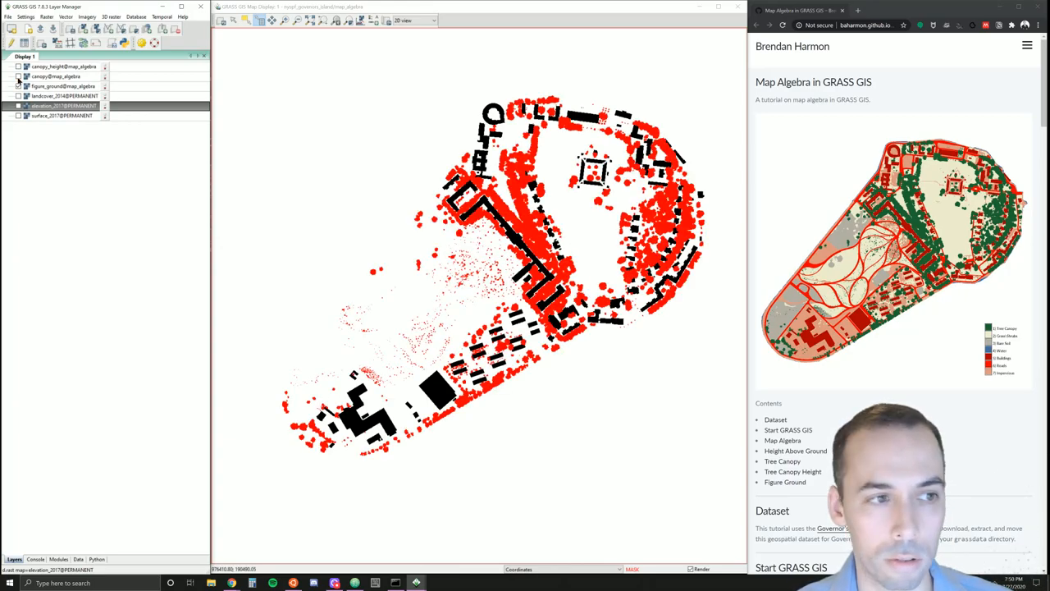
pyautogui.click(19, 86)
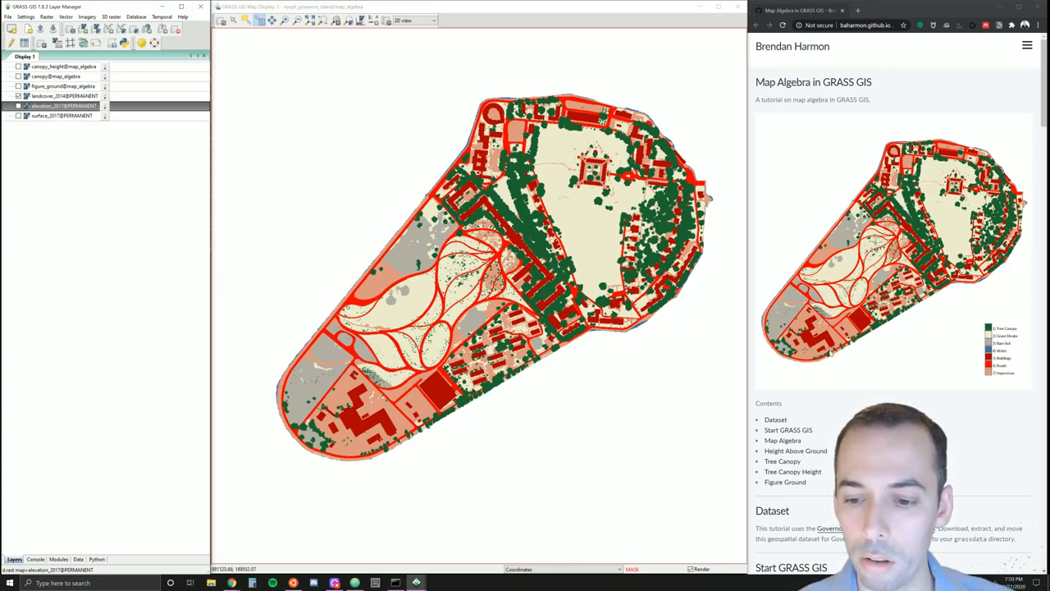
pyautogui.scroll(-3)
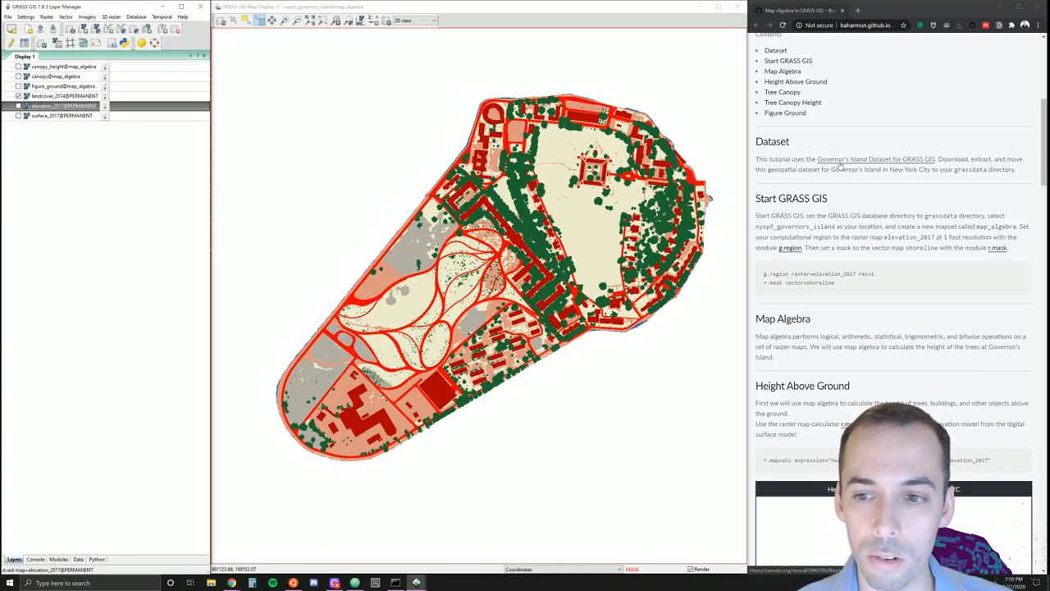
# - Scroll the tutorial down to the Start GRASS GIS section
pyautogui.scroll(-3)
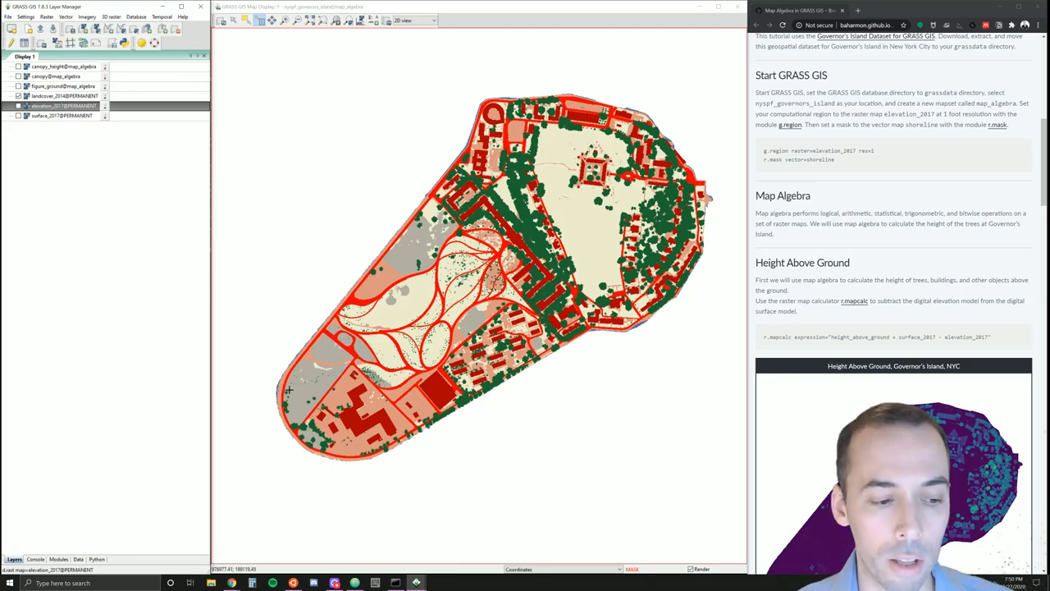
pyautogui.click(9, 582)
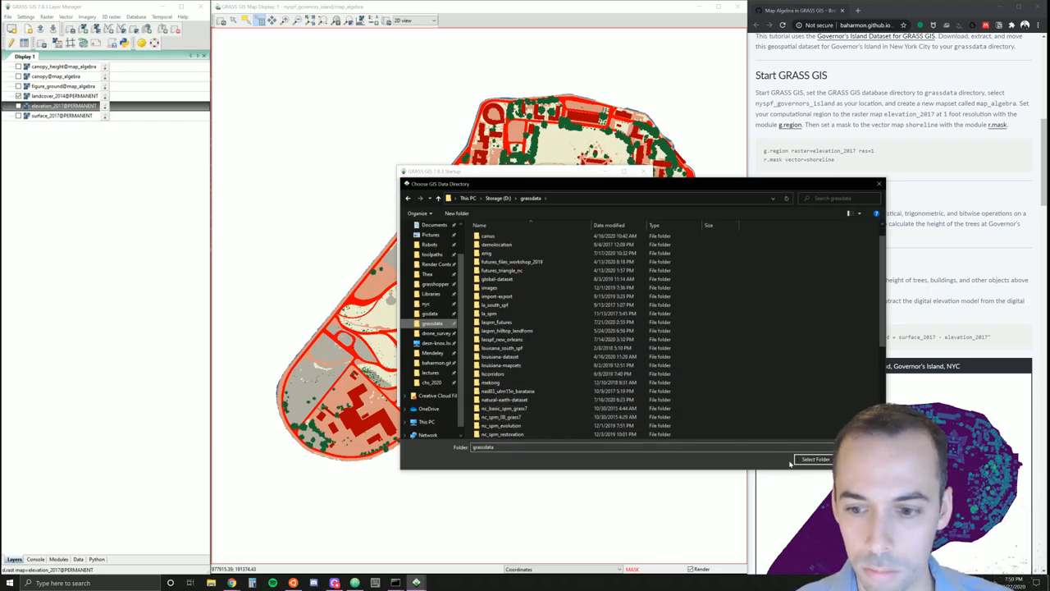
# - Use grassdata and nyspf_governors_island, add a new 'demo' mapset, and start the session
pyautogui.click(815, 458)
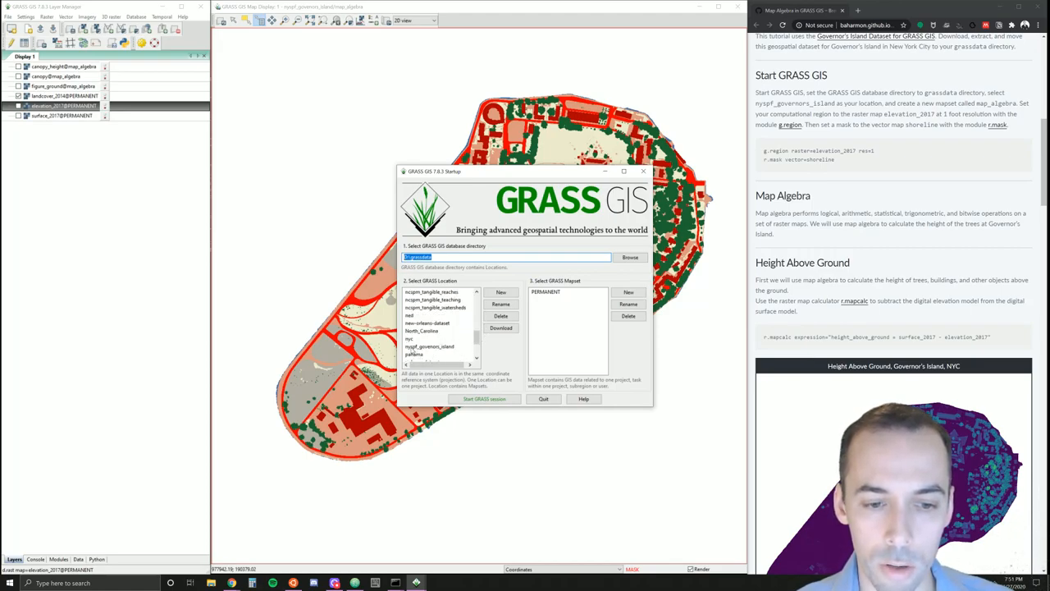
pyautogui.click(429, 345)
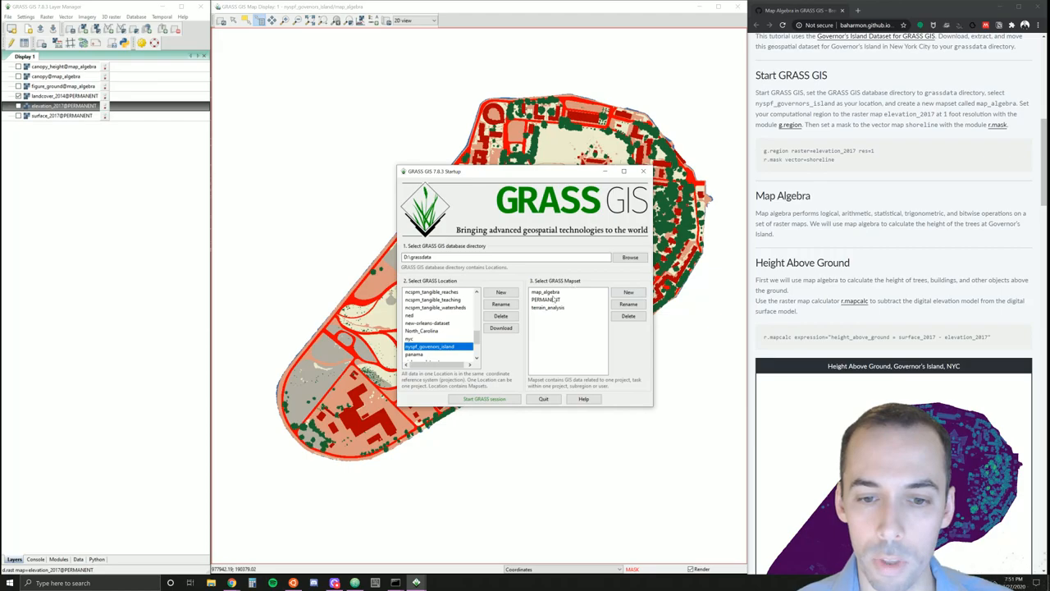
pyautogui.click(546, 292)
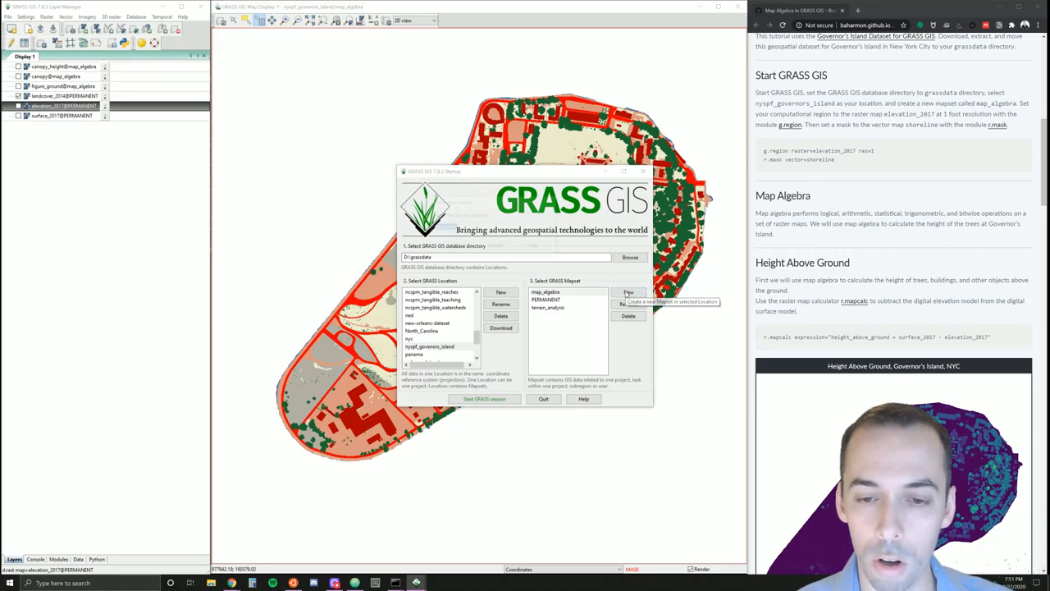
pyautogui.click(628, 292)
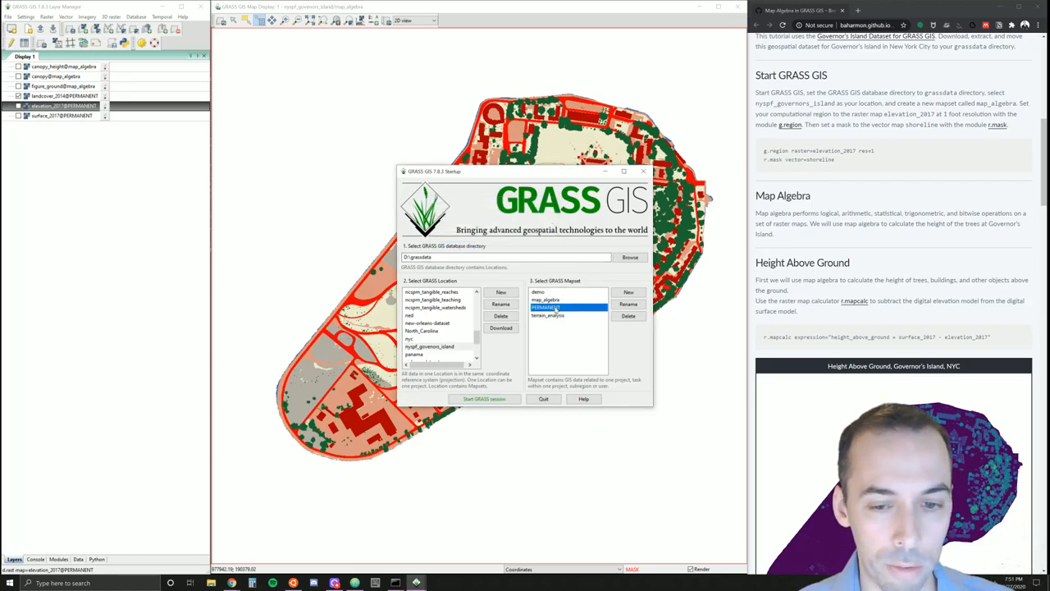
pyautogui.click(546, 306)
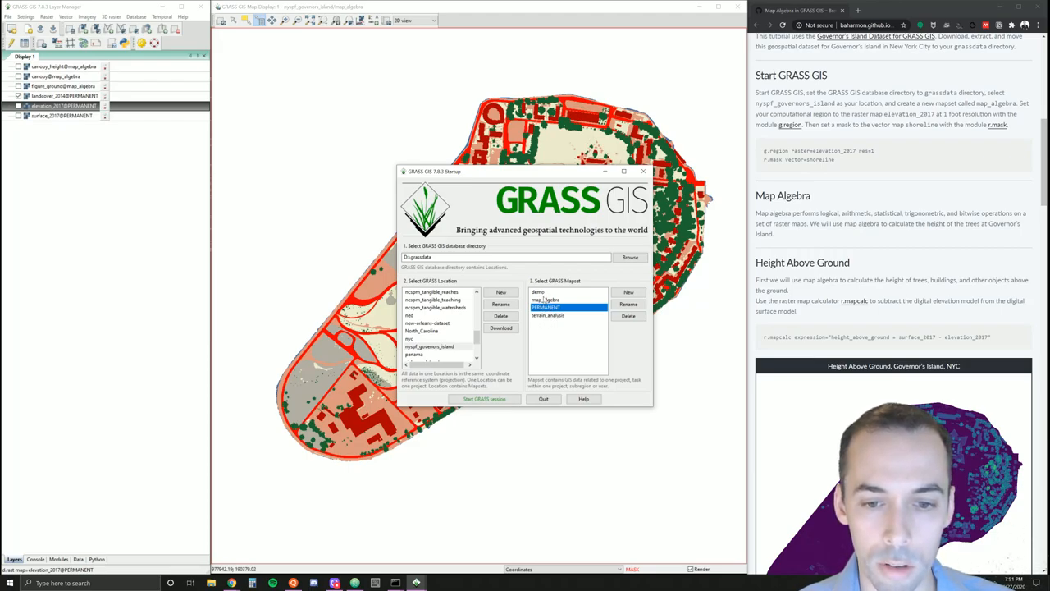
pyautogui.click(539, 292)
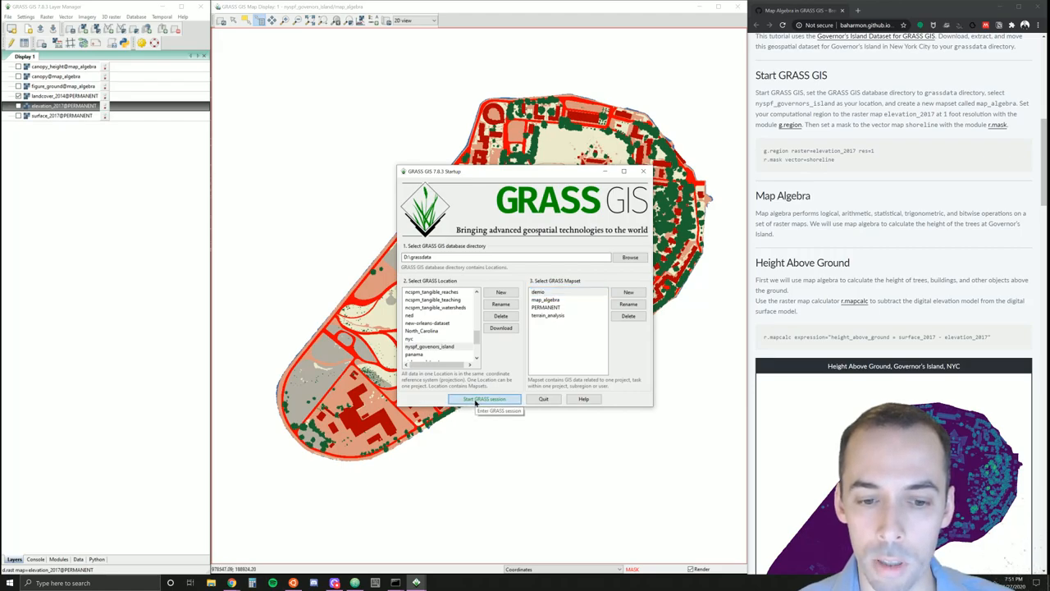
pyautogui.click(485, 399)
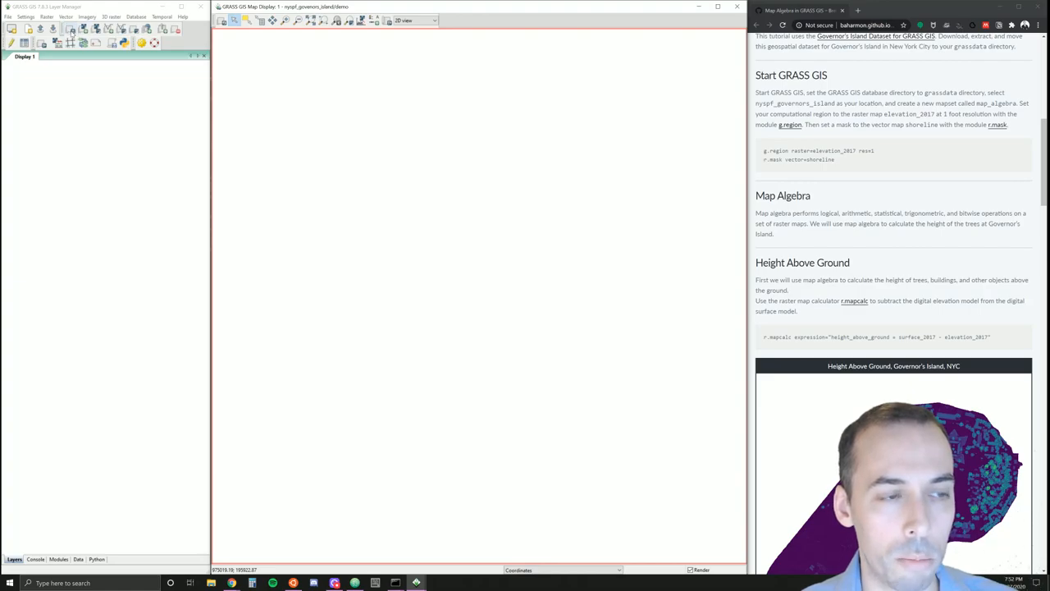
# - Add elevation_2017, landcover_2014 and shaded_relief_2017 from the PERMANENT mapset as raster layers
pyautogui.click(70, 29)
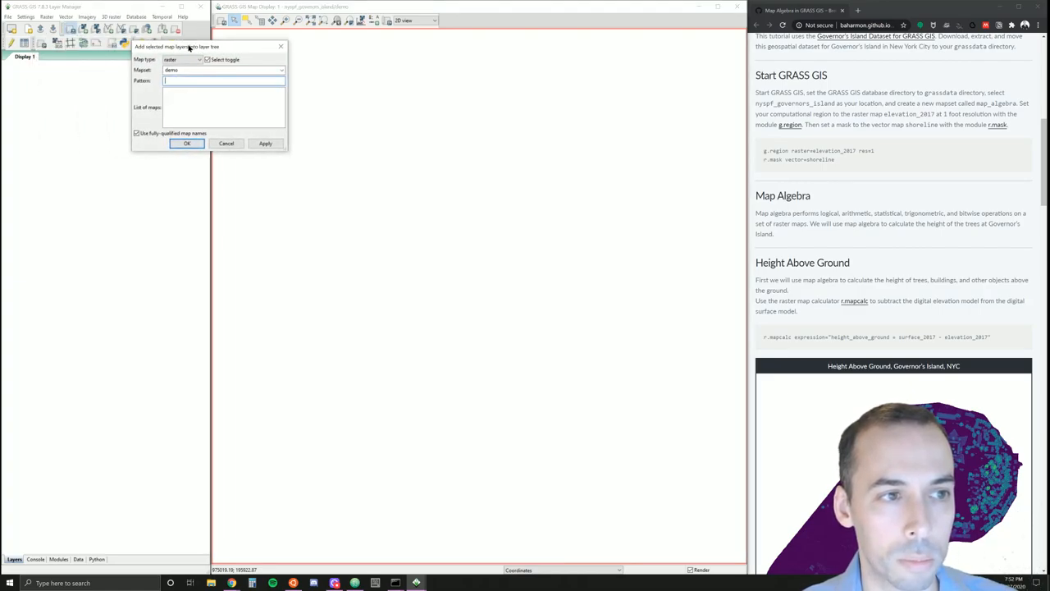
pyautogui.moveTo(176, 46); pyautogui.dragTo(302, 87)
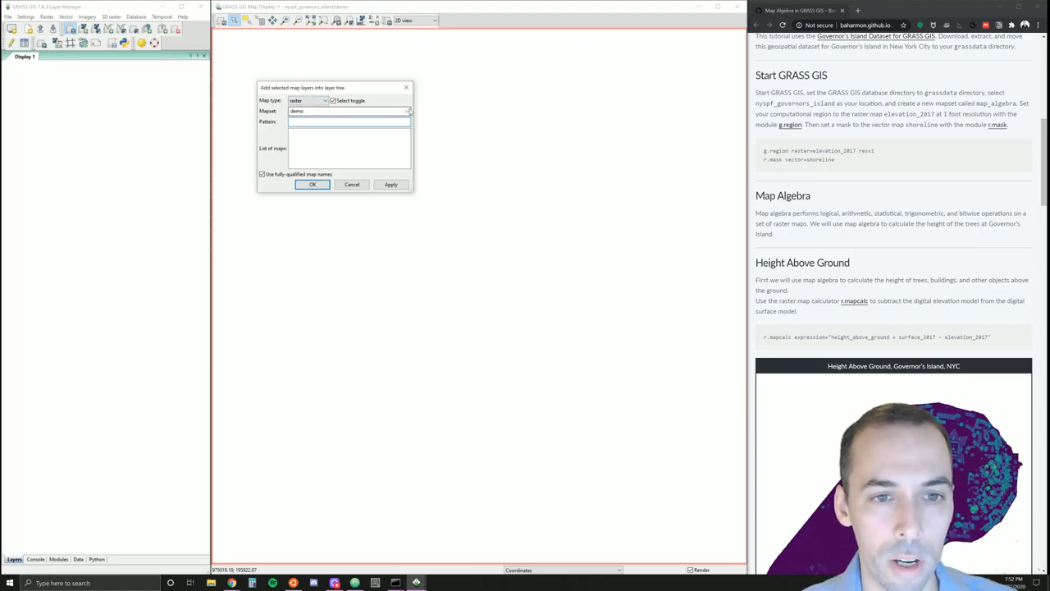
pyautogui.click(407, 111)
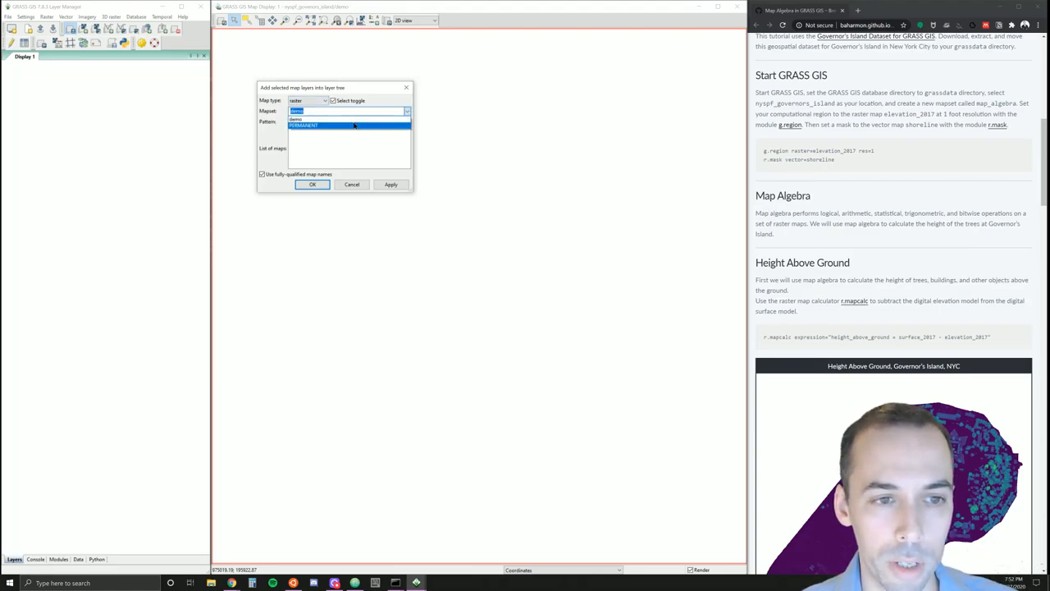
pyautogui.click(304, 124)
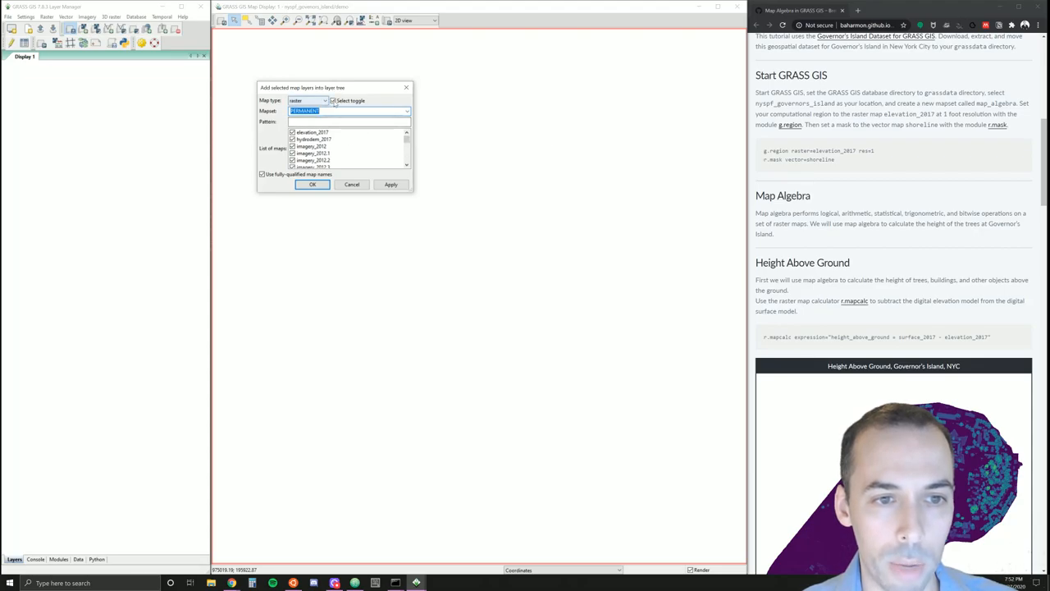
pyautogui.click(333, 100)
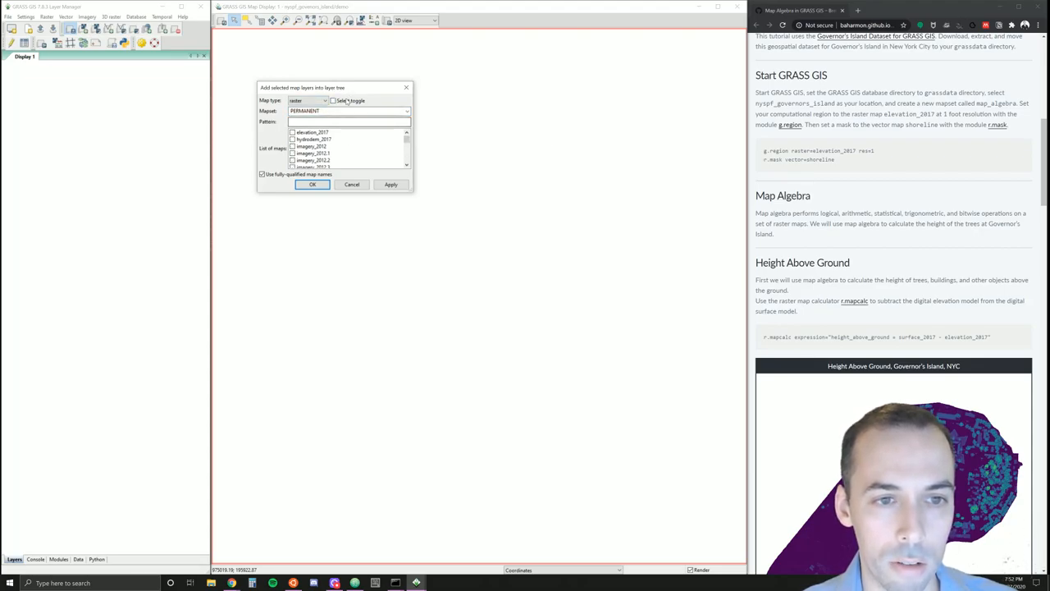
pyautogui.click(292, 132)
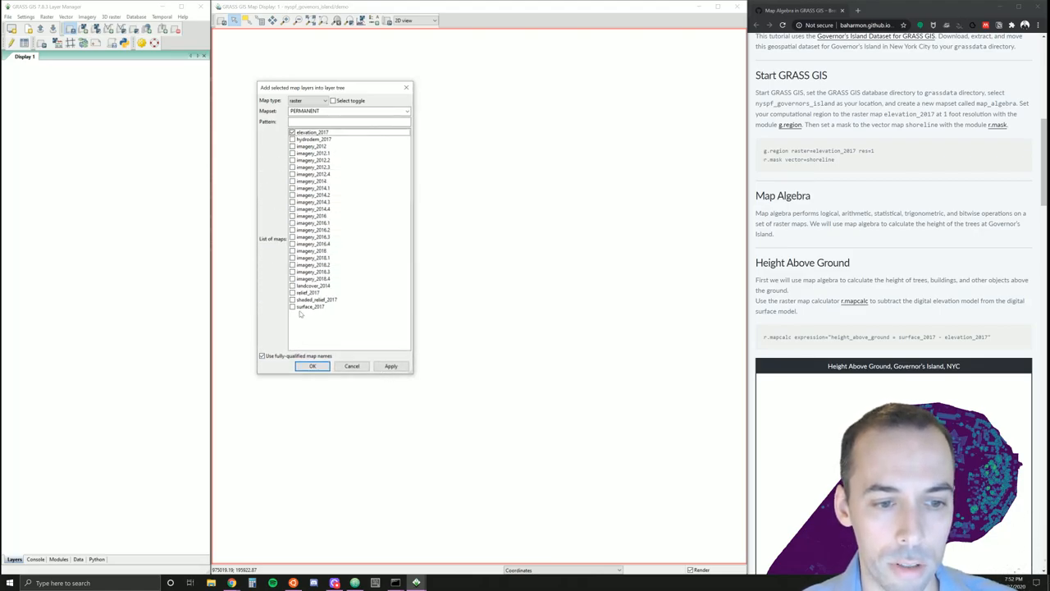
pyautogui.click(292, 300)
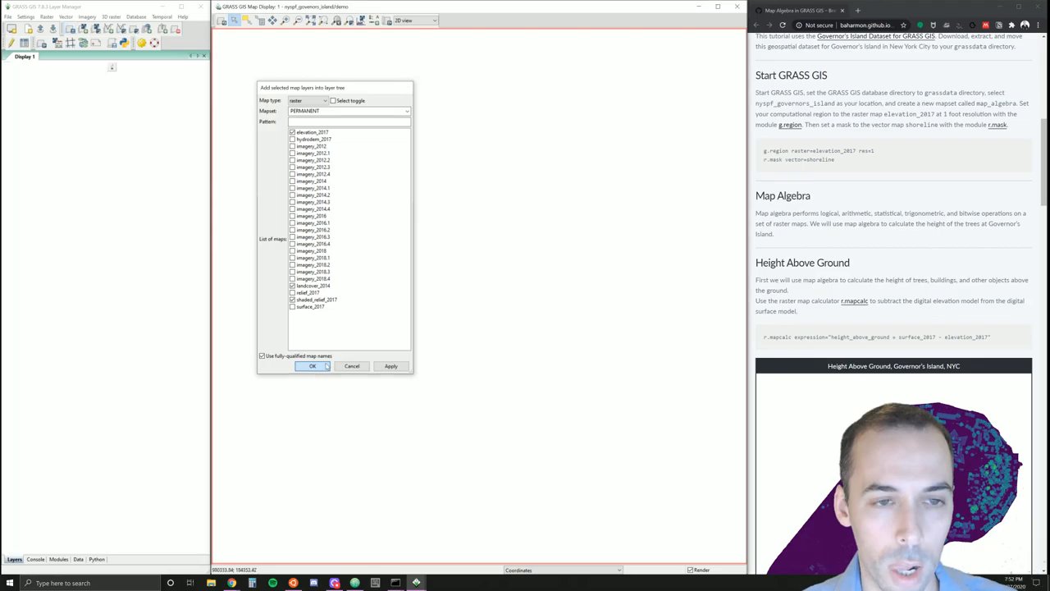
pyautogui.click(312, 366)
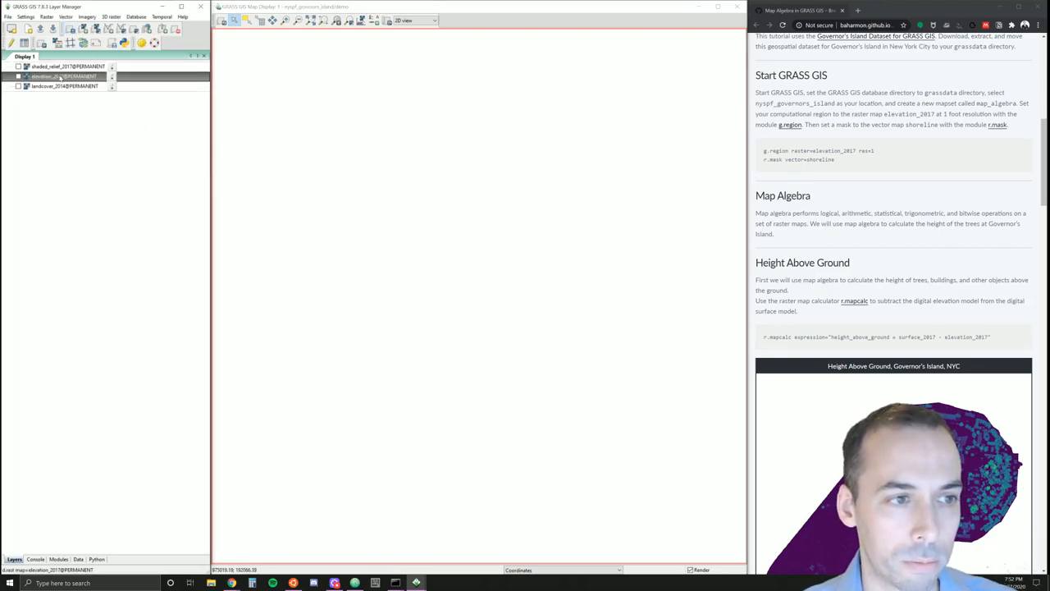
# - Display elevation_2017 and zoom the view to its extent
pyautogui.click(18, 76)
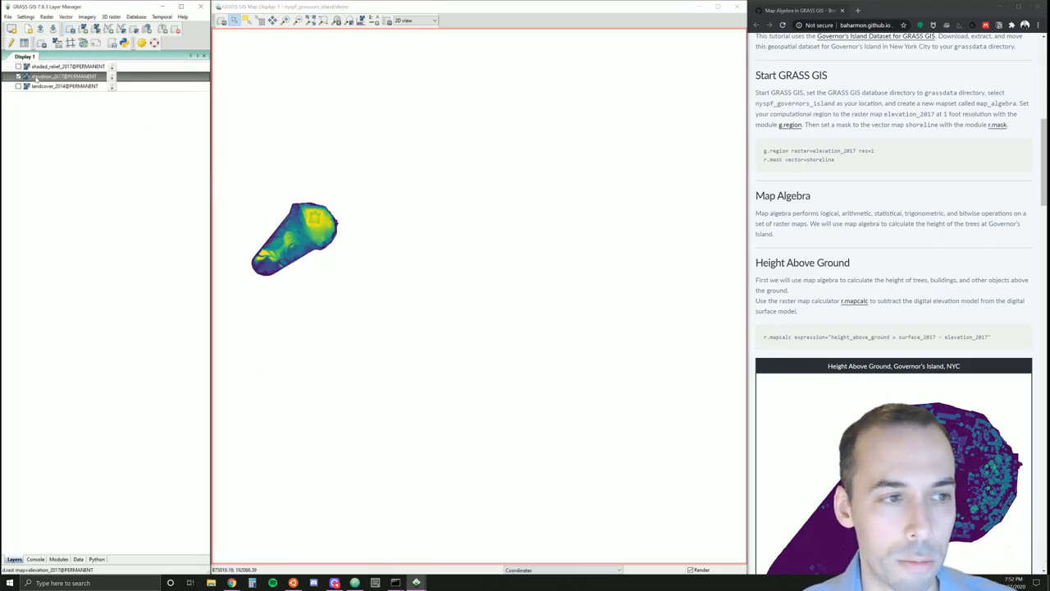
pyautogui.rightClick(62, 76)
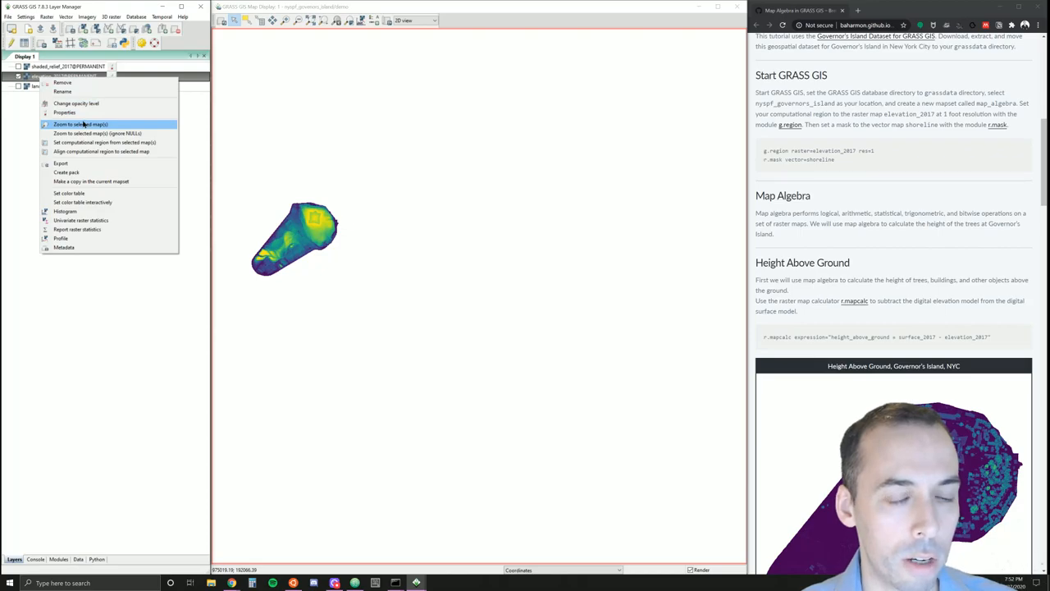
pyautogui.click(79, 124)
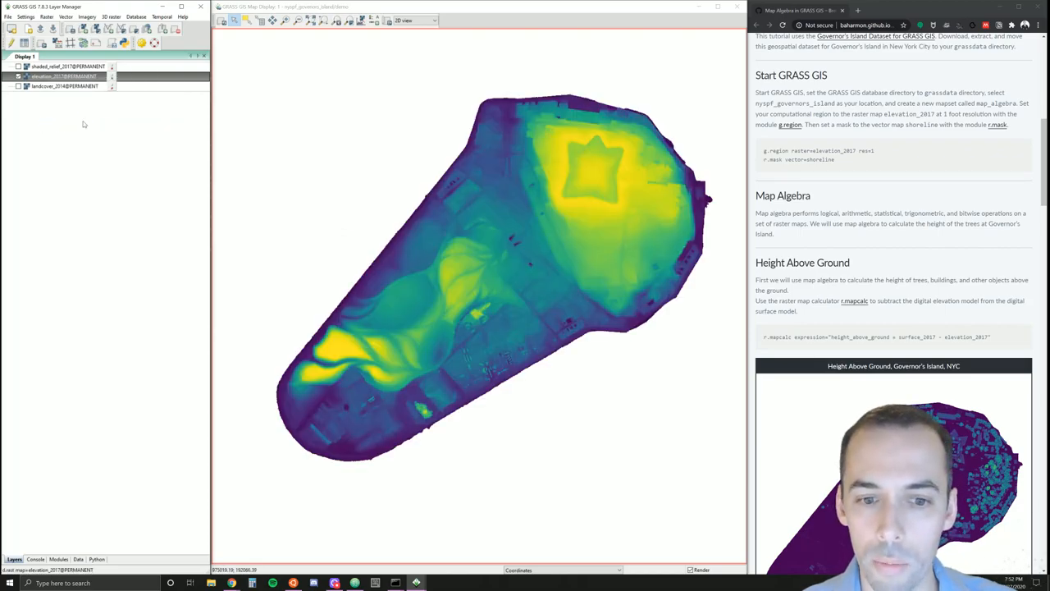
pyautogui.moveTo(466, 305)
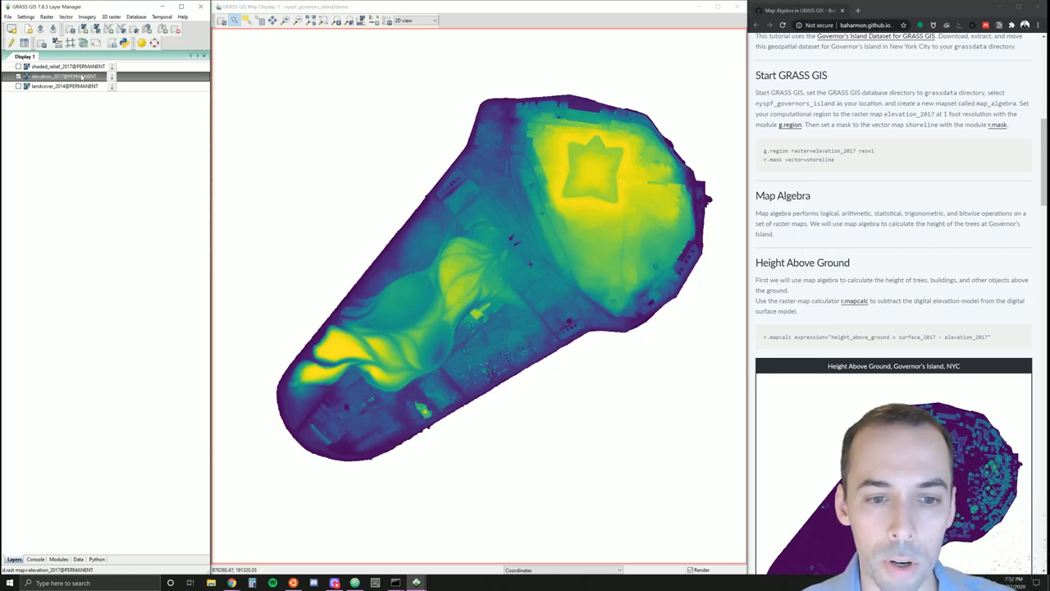
pyautogui.rightClick(62, 76)
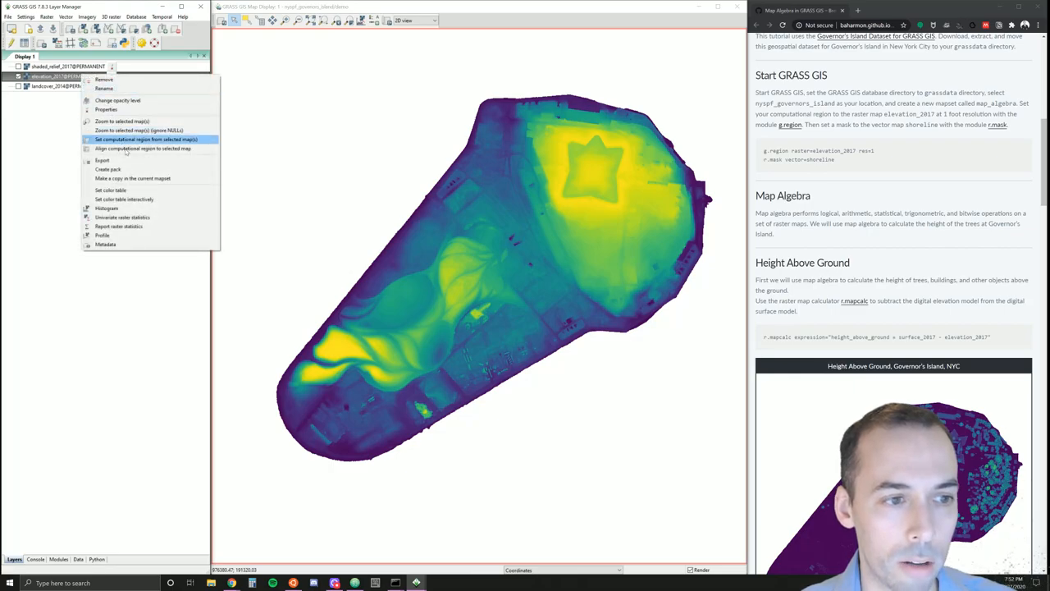
pyautogui.moveTo(106, 208)
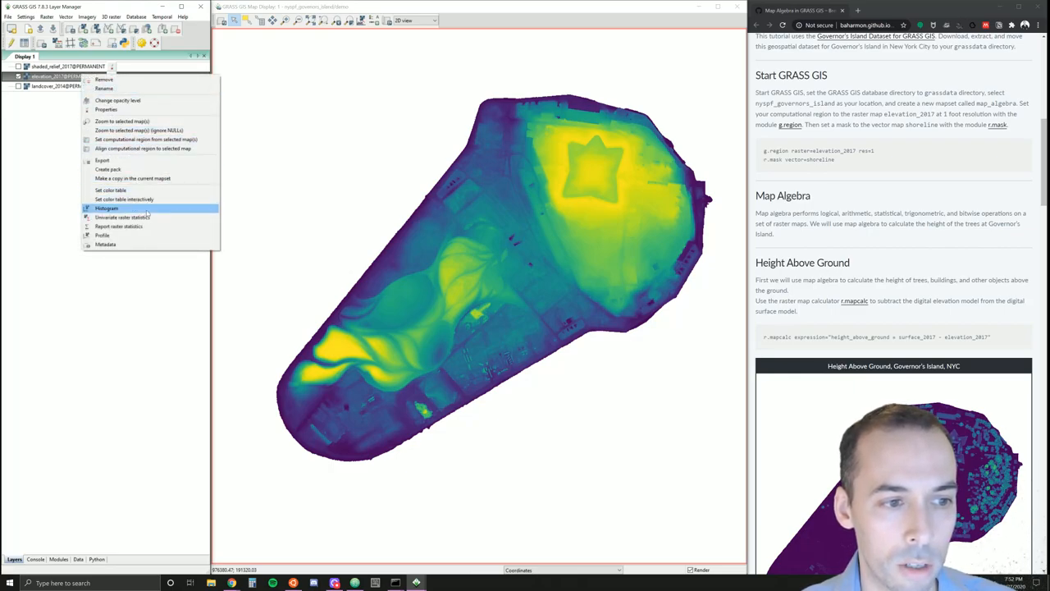
pyautogui.moveTo(146, 138)
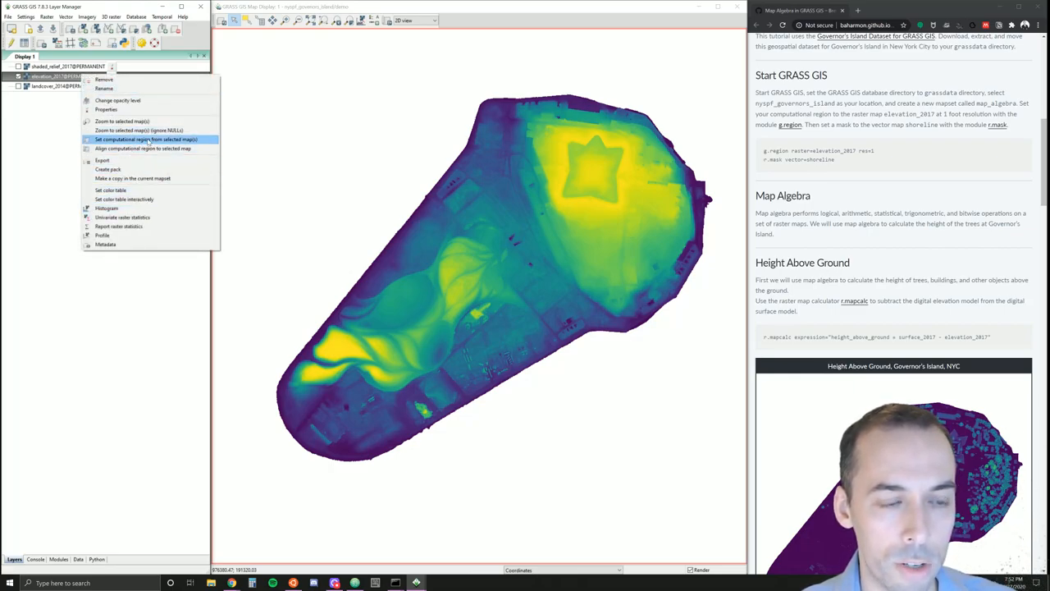
# - Set the computational region from elevation_2017
pyautogui.click(146, 140)
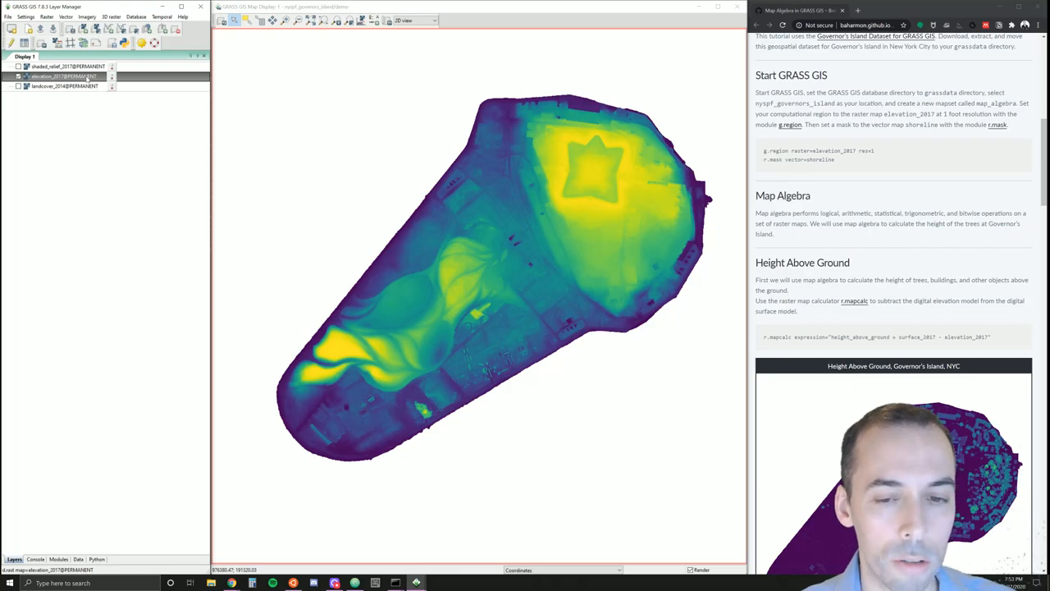
pyautogui.rightClick(63, 76)
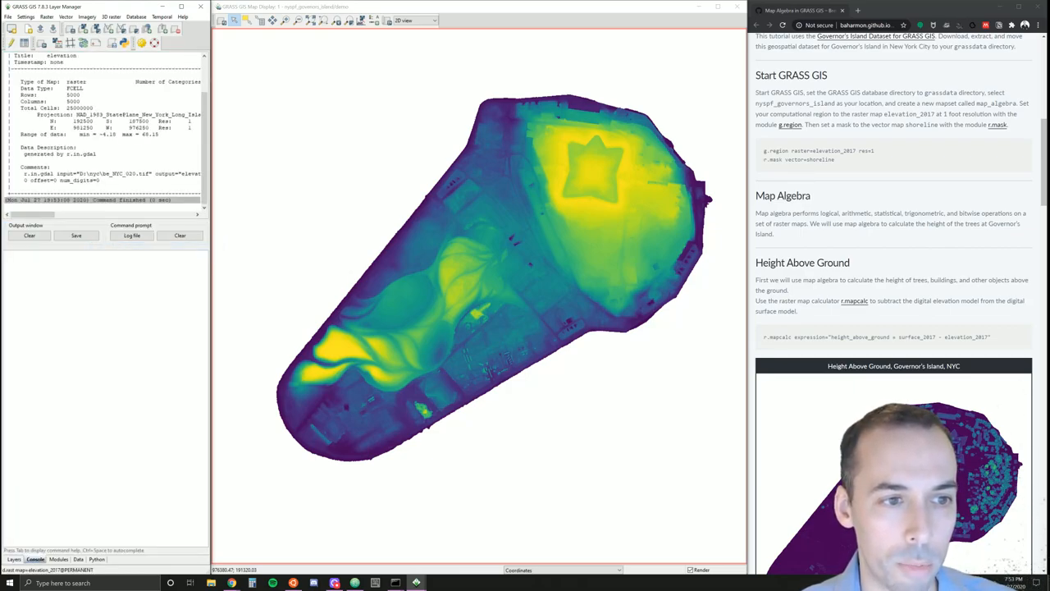
# - Check elevation_2017's metadata, then create a raster mask from the shoreline vector with r.mask
pyautogui.click(14, 558)
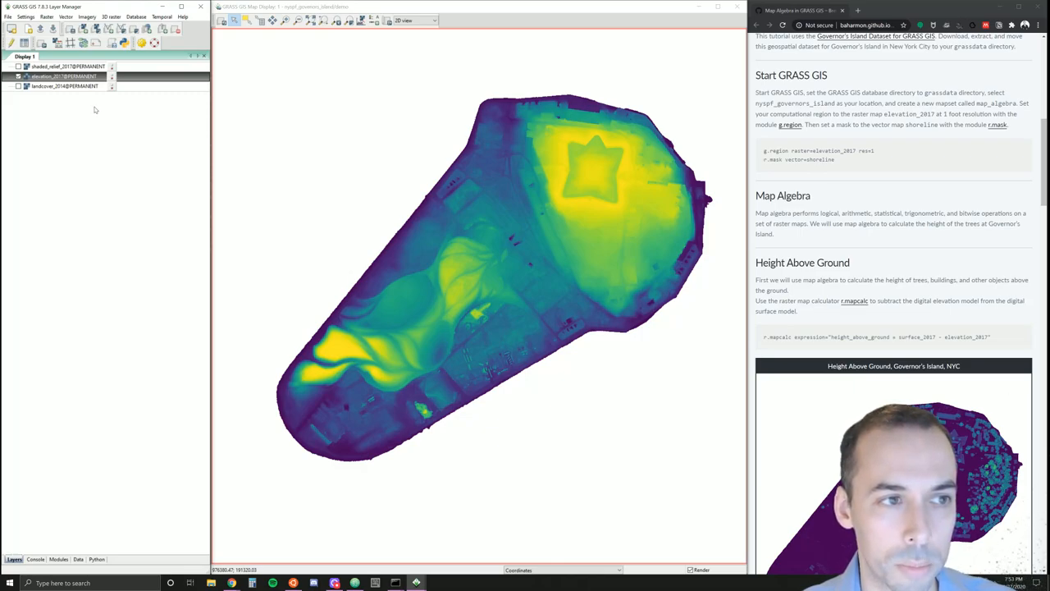
pyautogui.click(47, 16)
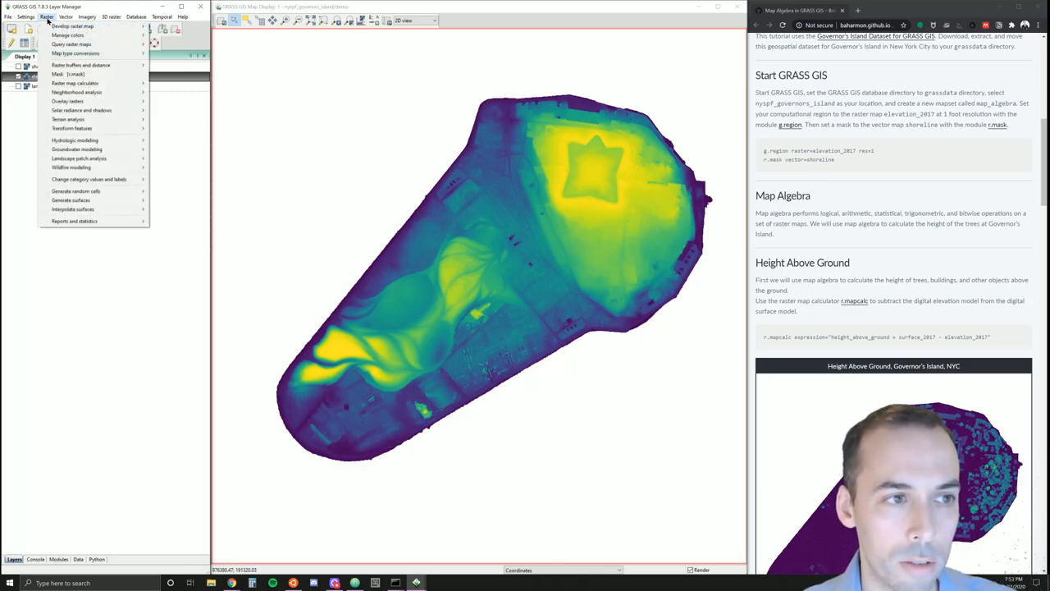
pyautogui.moveTo(76, 92)
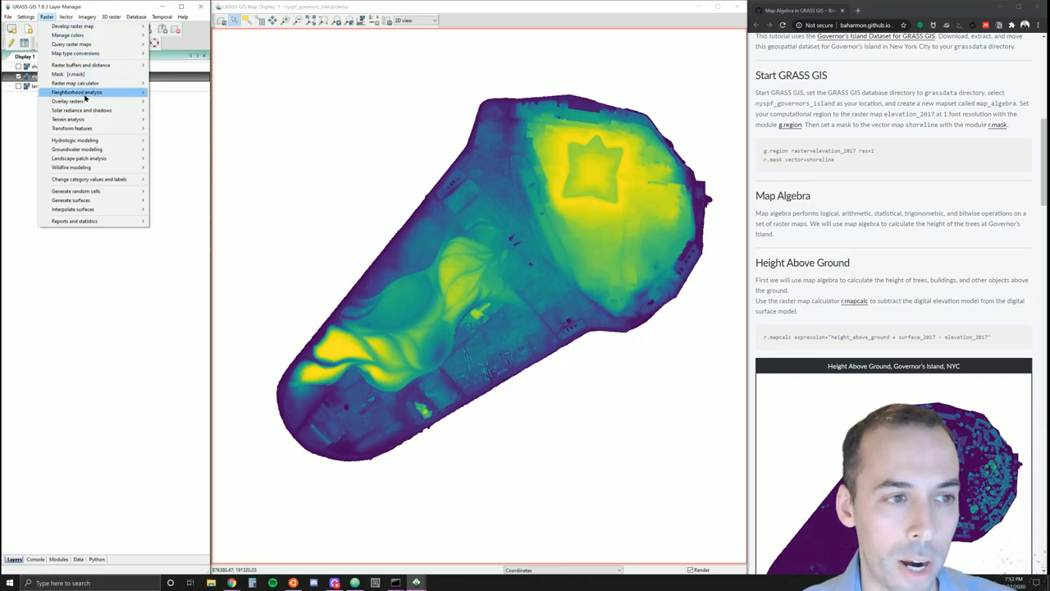
pyautogui.moveTo(74, 73)
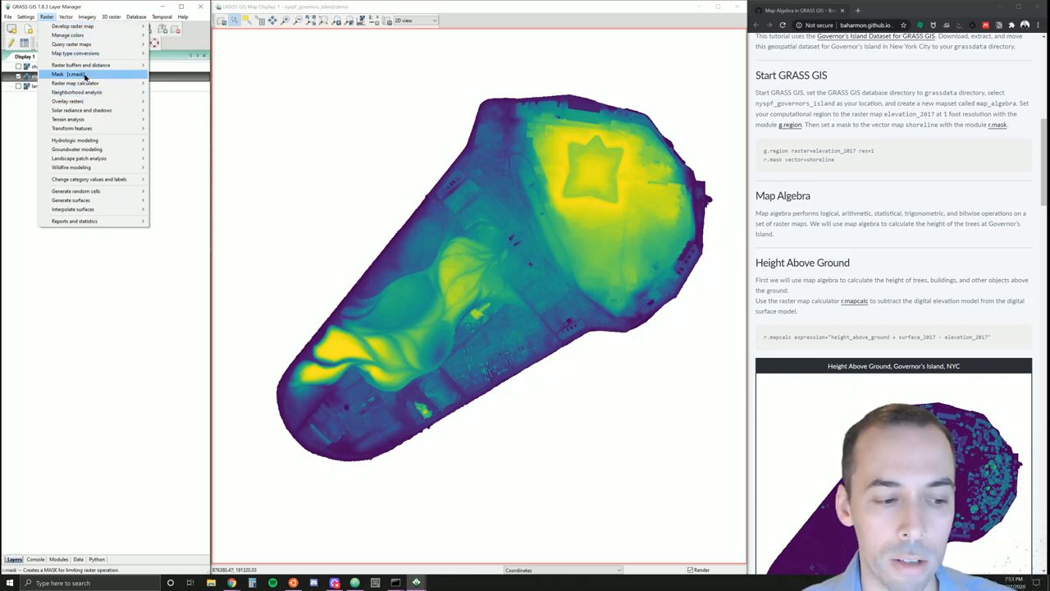
pyautogui.click(58, 73)
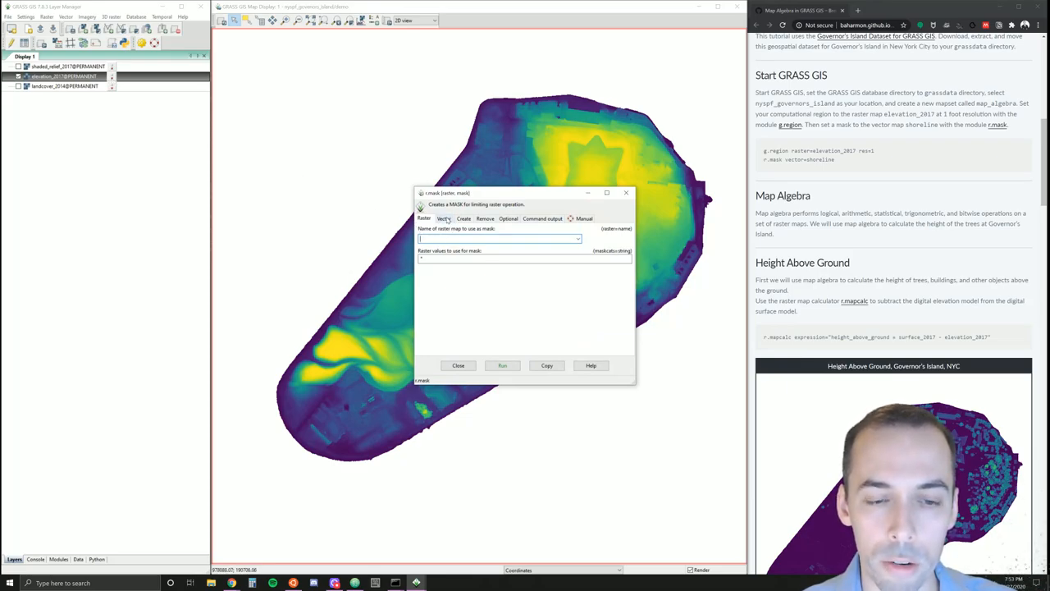
pyautogui.click(444, 218)
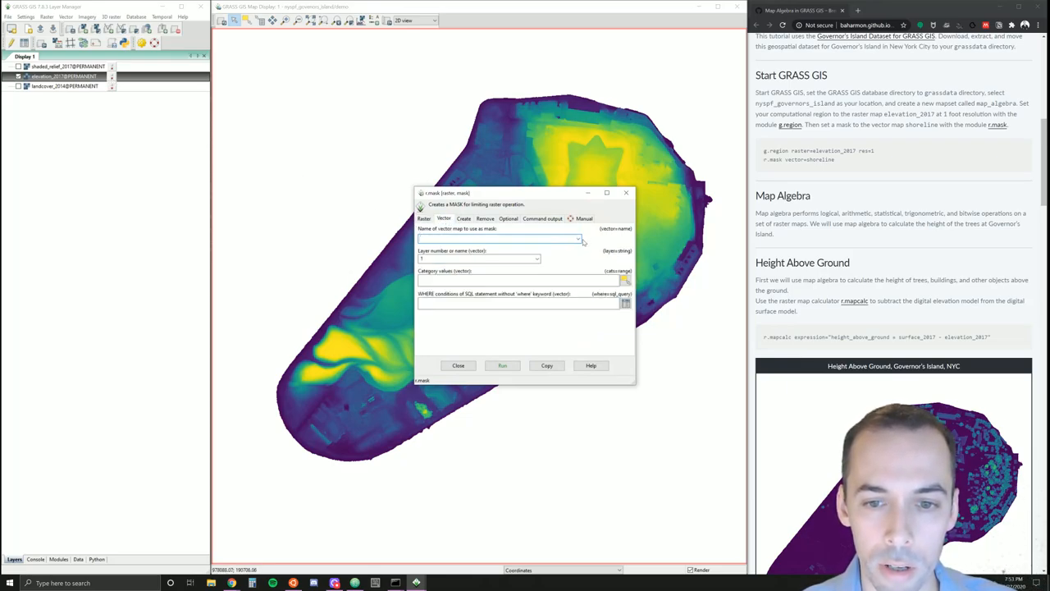
pyautogui.click(578, 239)
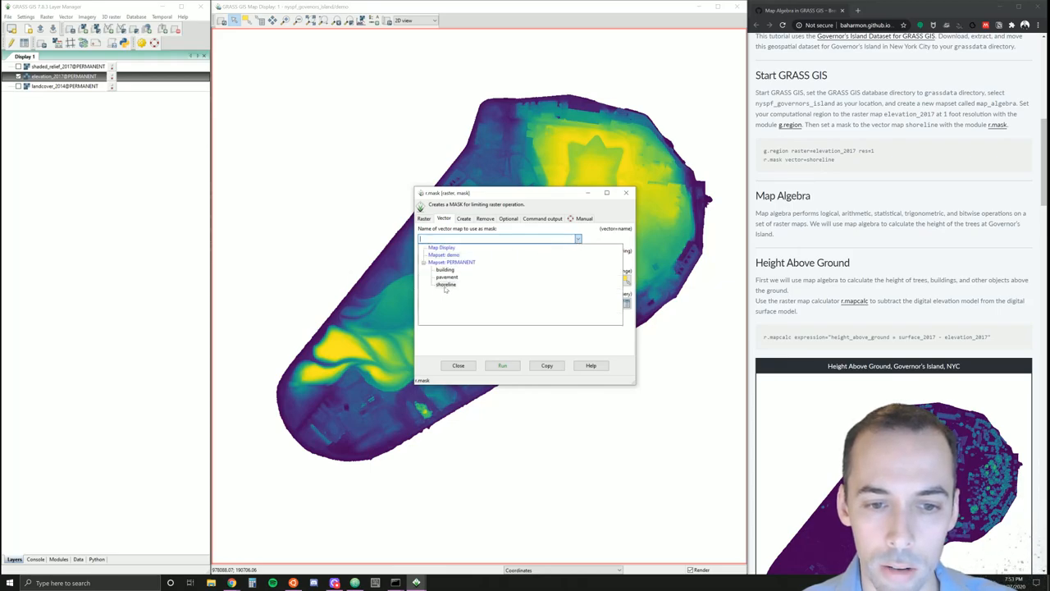
pyautogui.click(446, 284)
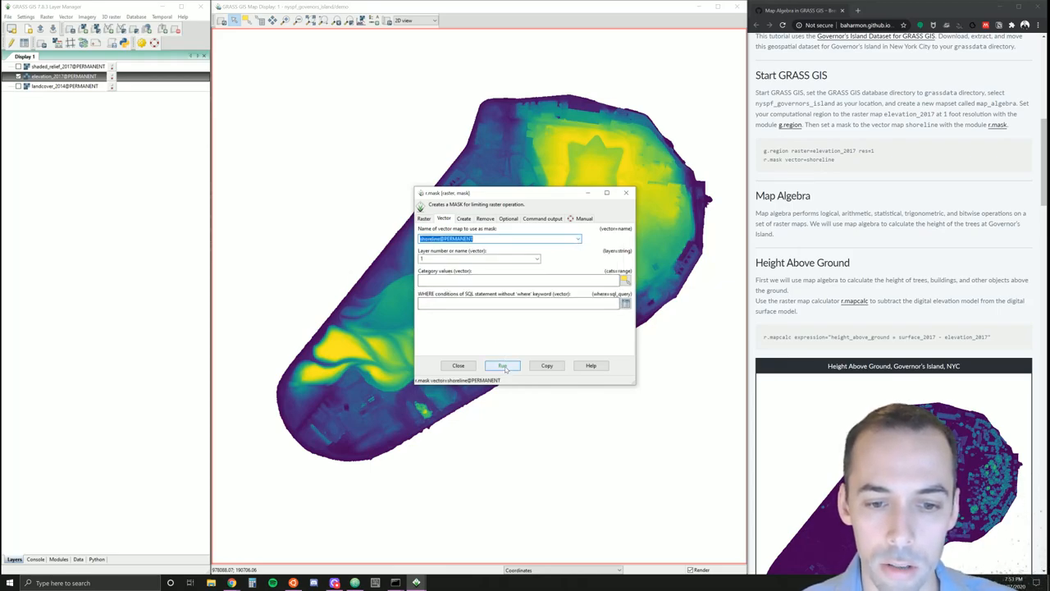
pyautogui.click(501, 365)
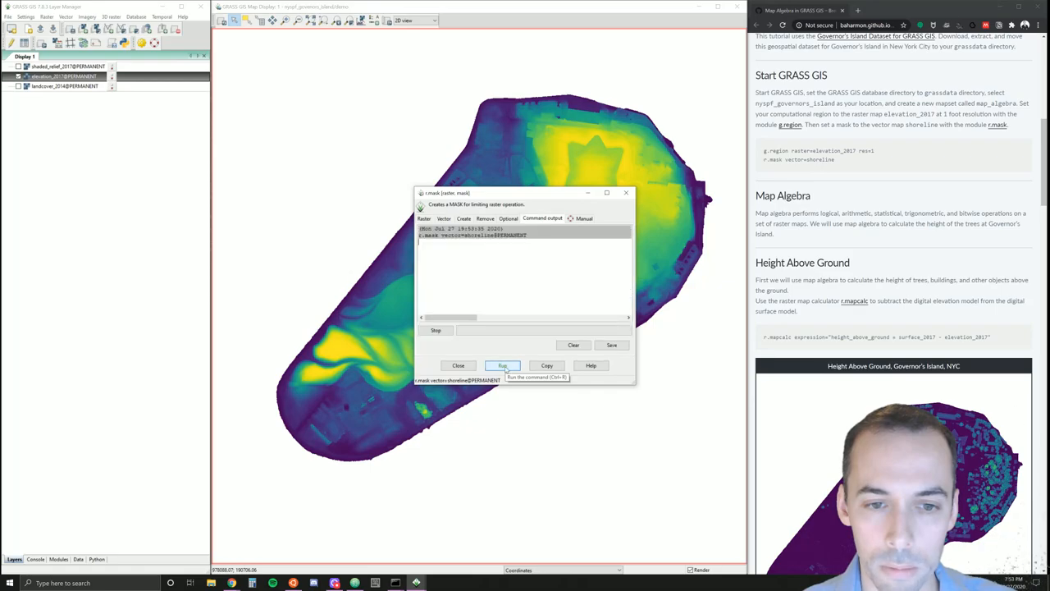
pyautogui.click(502, 366)
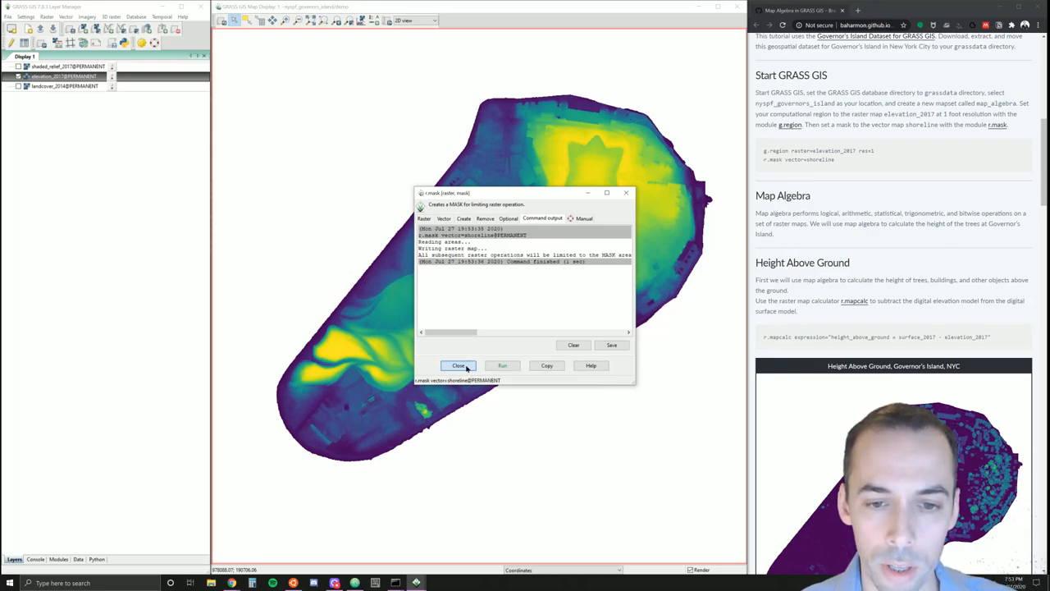
pyautogui.click(459, 365)
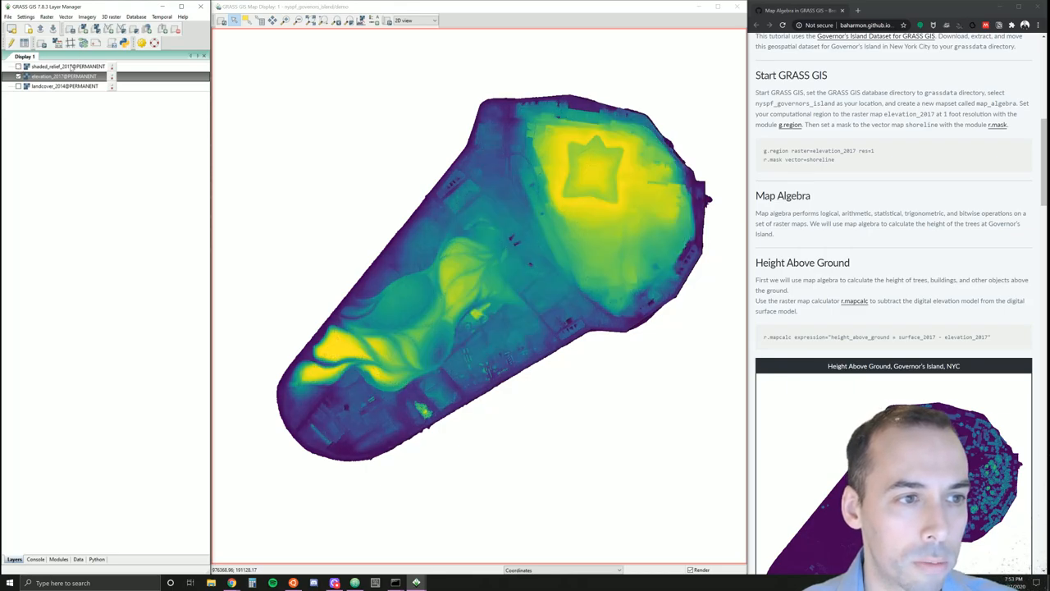
# - Remove shaded_relief_2017, add surface_2017 as a raster layer, and reselect elevation_2017
pyautogui.click(65, 66)
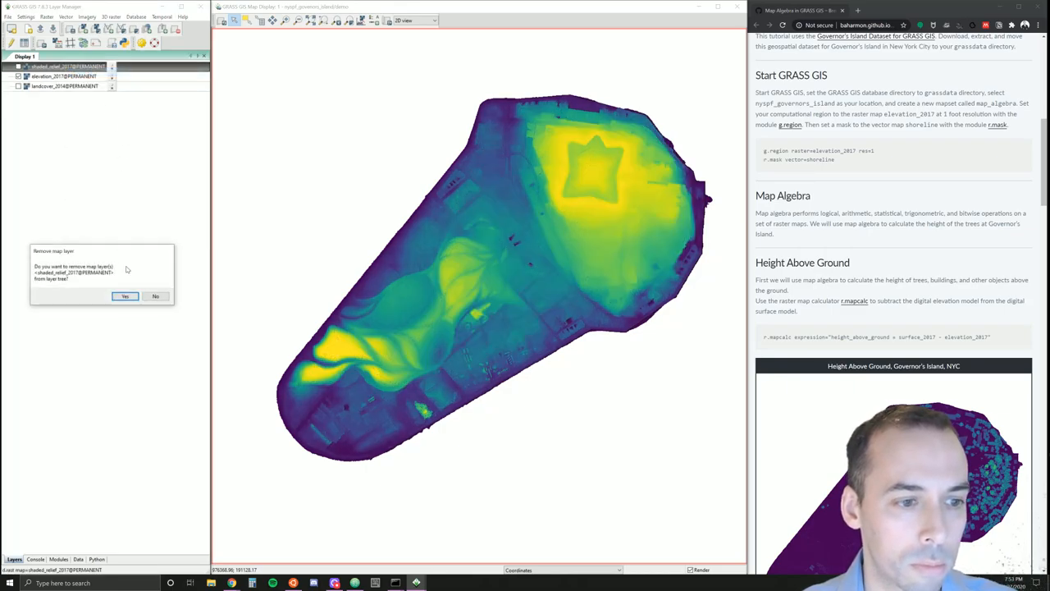
pyautogui.click(125, 296)
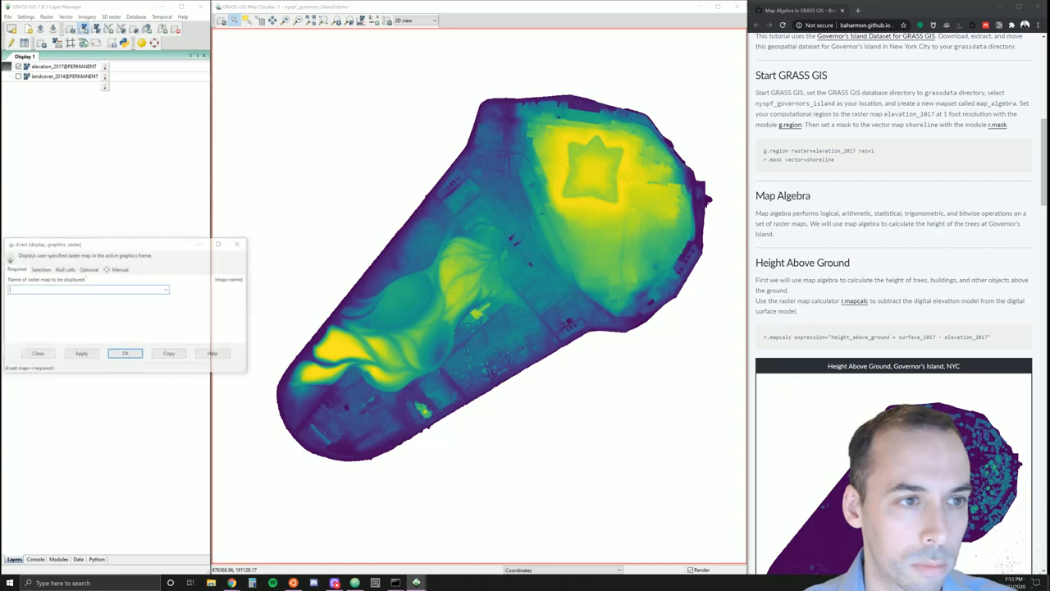
pyautogui.write('surface_2017')
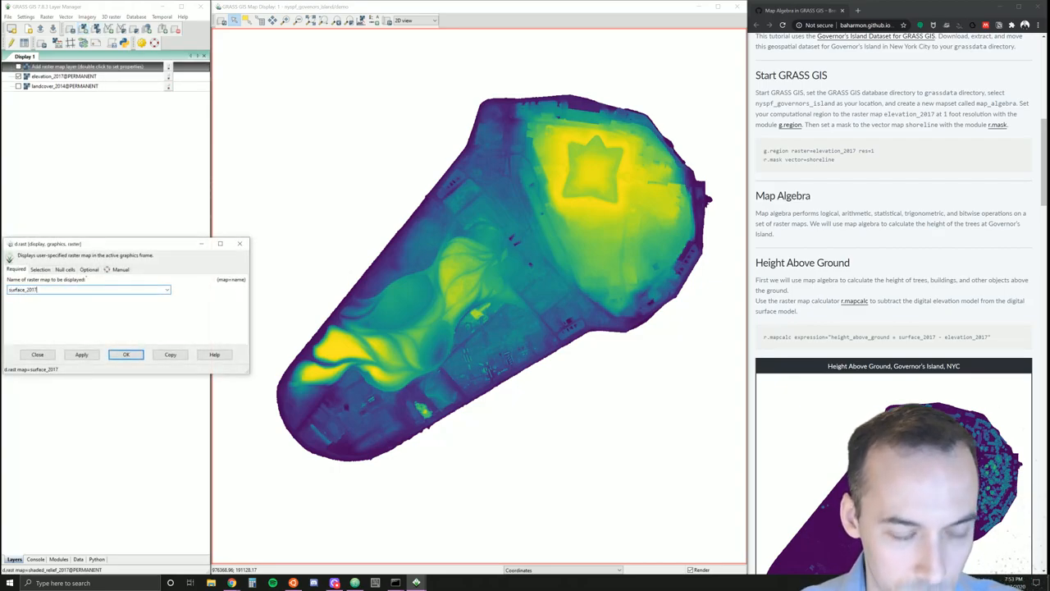
pyautogui.click(126, 354)
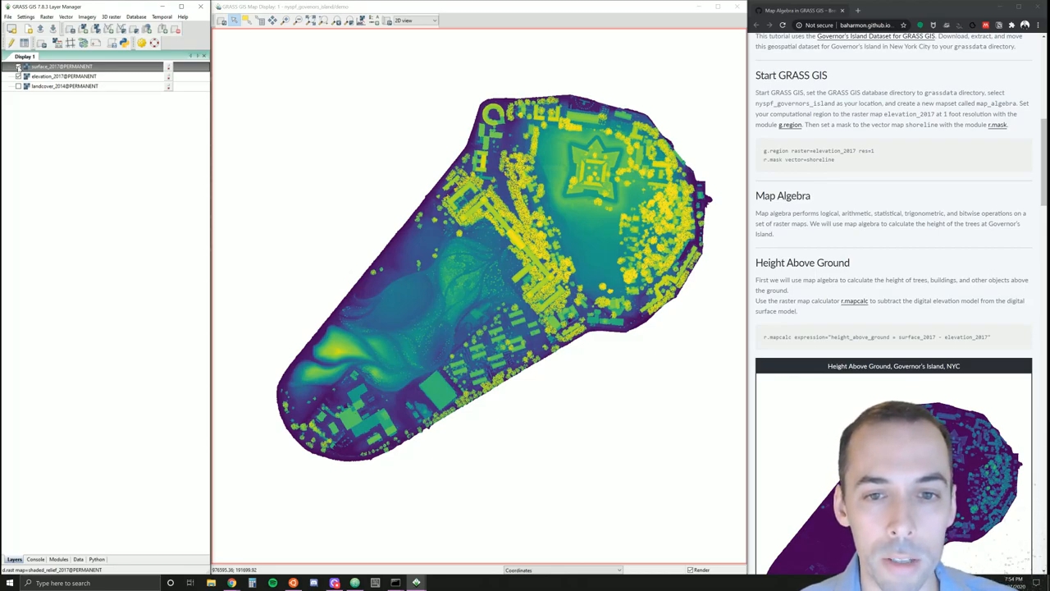
pyautogui.click(18, 76)
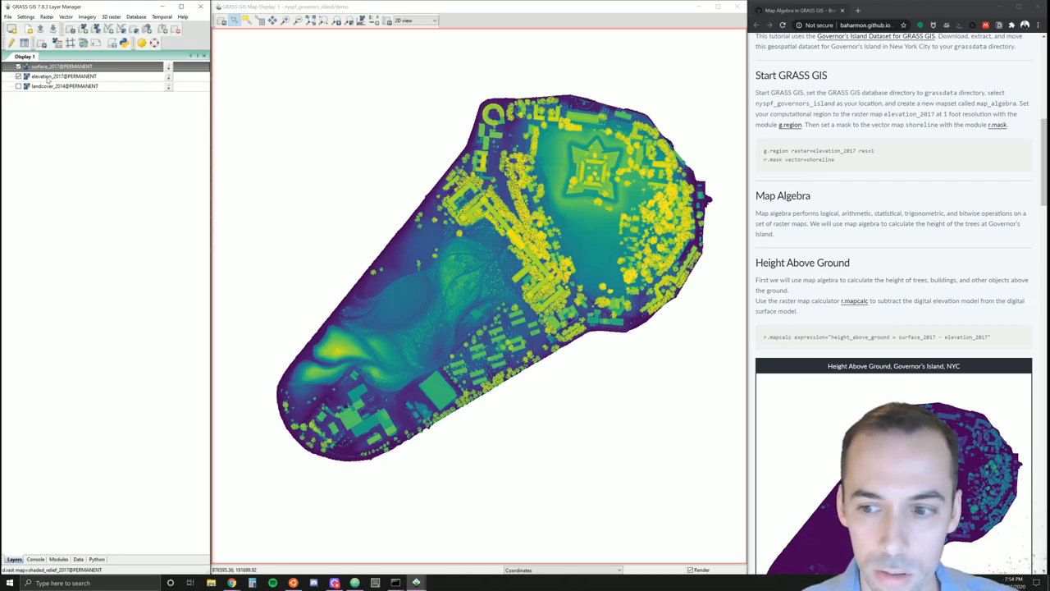
pyautogui.click(19, 76)
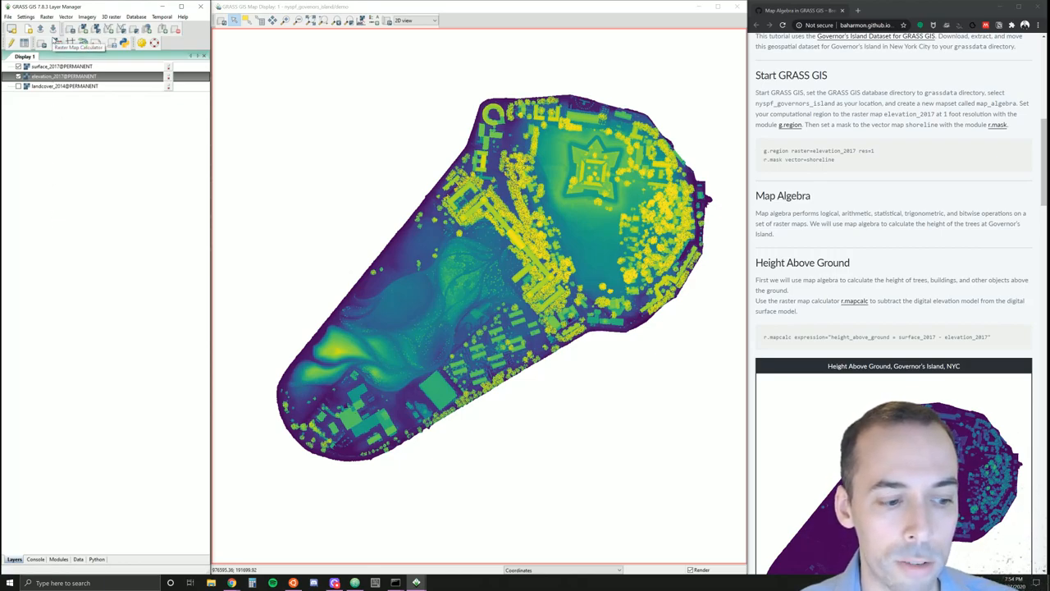
# - In the Raster map calculator, name the output raster height_above_ground
pyautogui.click(46, 17)
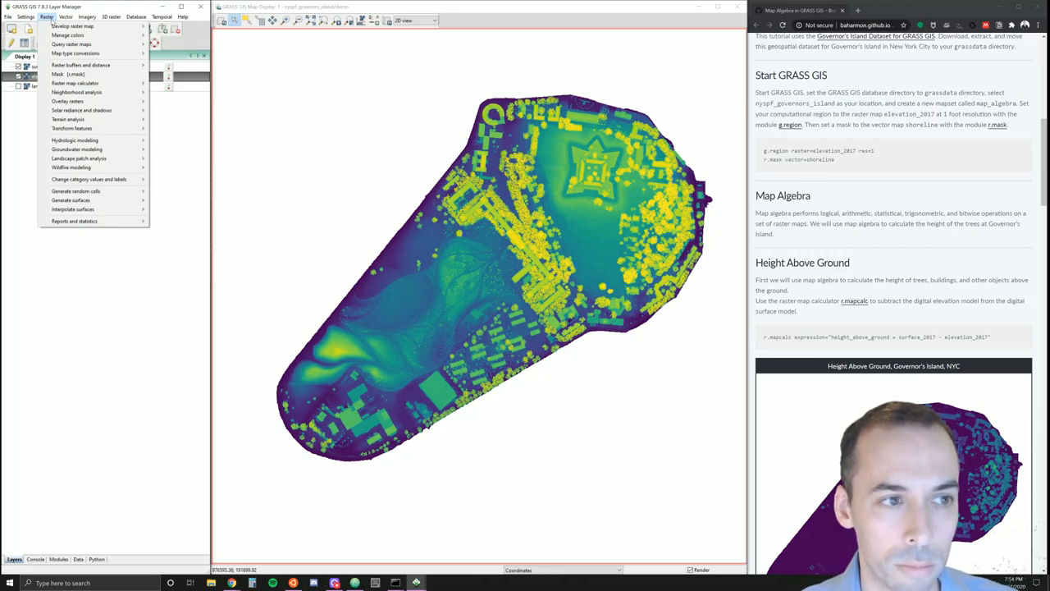
pyautogui.moveTo(75, 83)
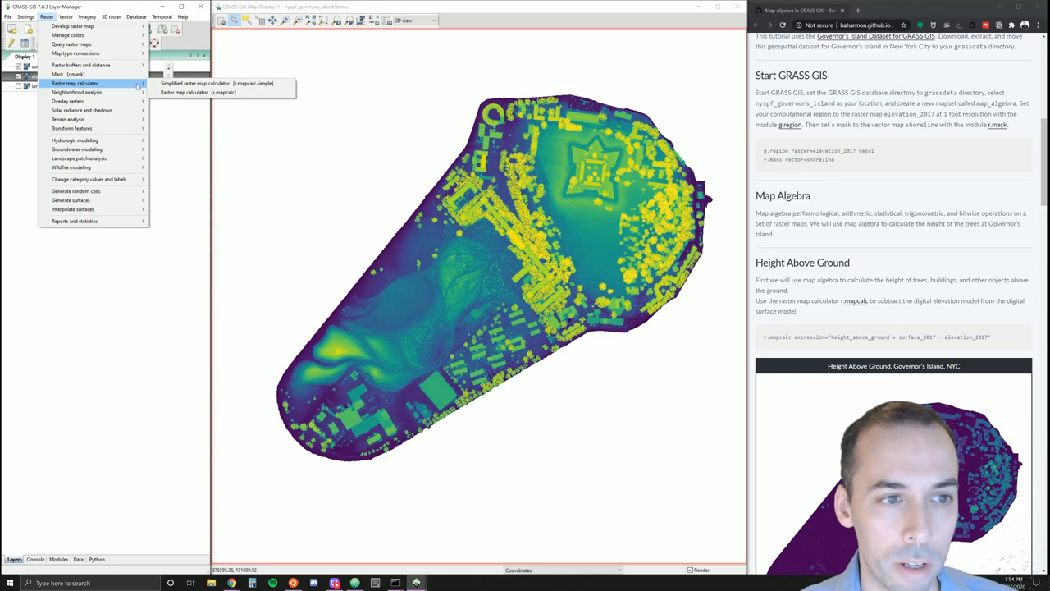
pyautogui.moveTo(197, 92)
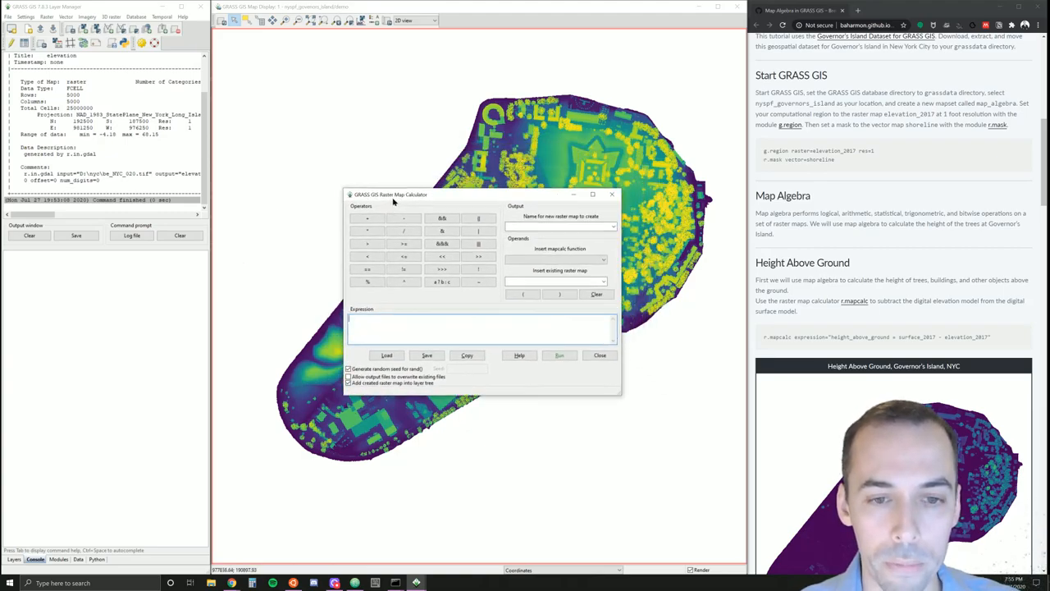
pyautogui.moveTo(390, 195); pyautogui.dragTo(387, 206)
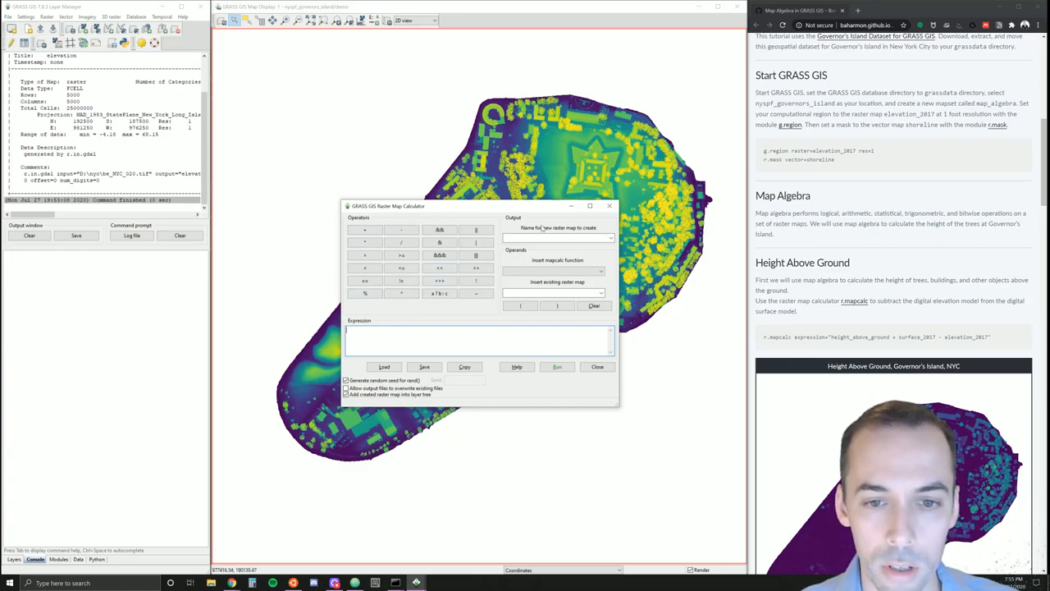
pyautogui.click(554, 271)
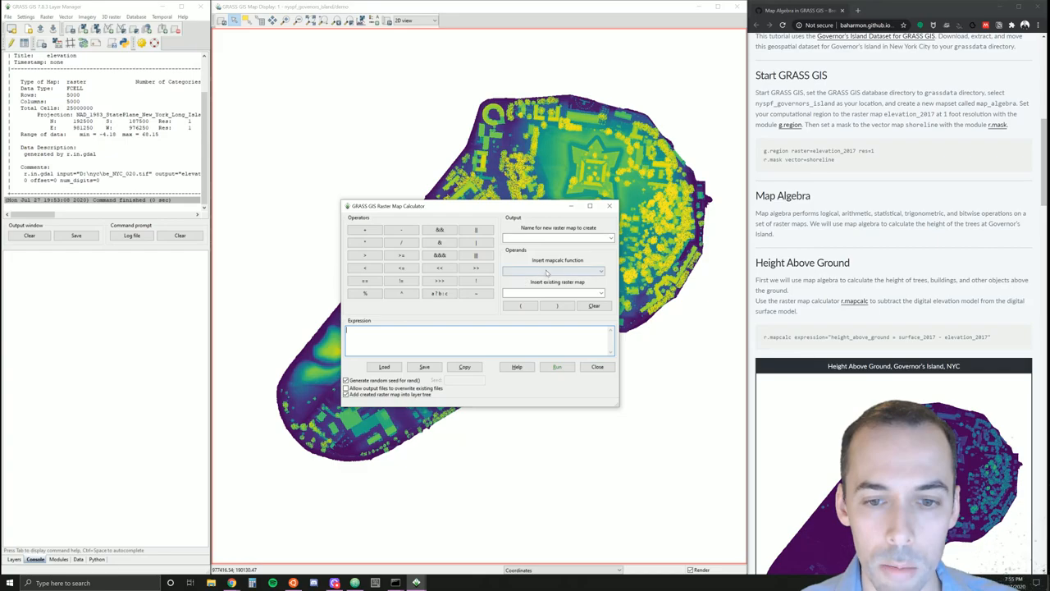
pyautogui.click(554, 271)
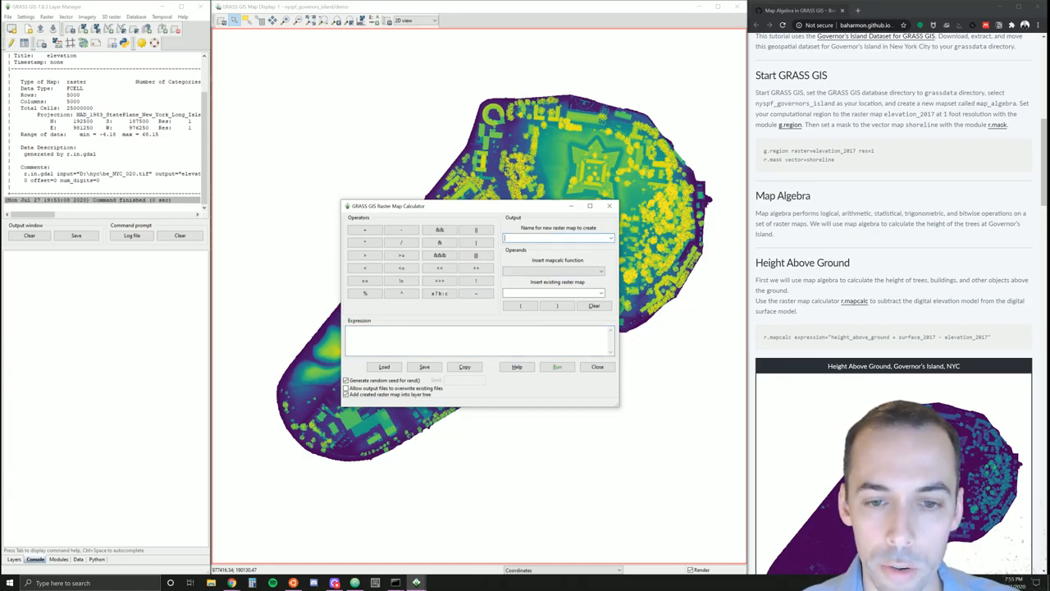
pyautogui.write('h')
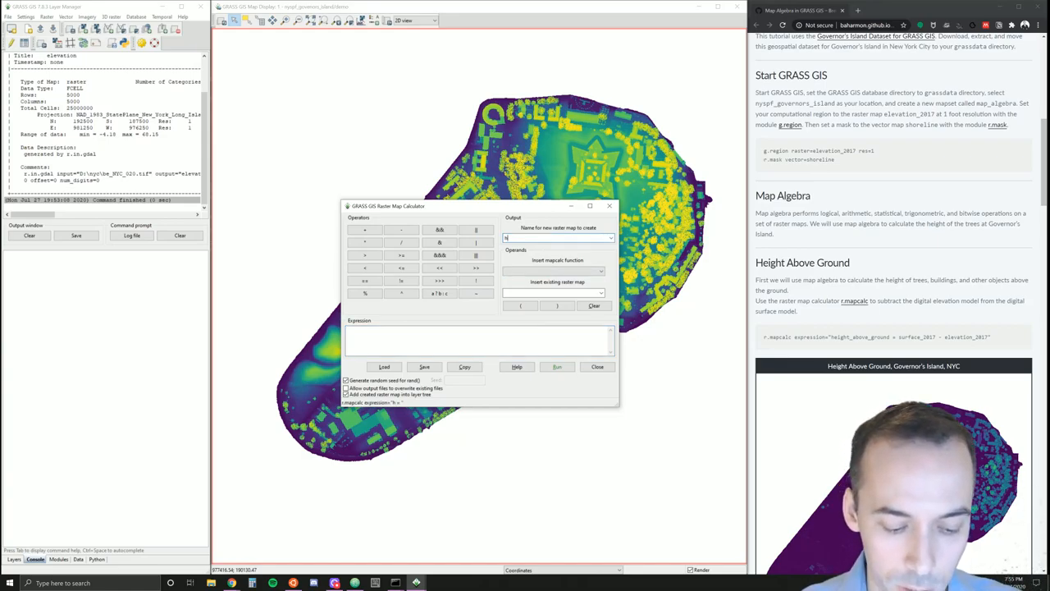
pyautogui.write('height_')
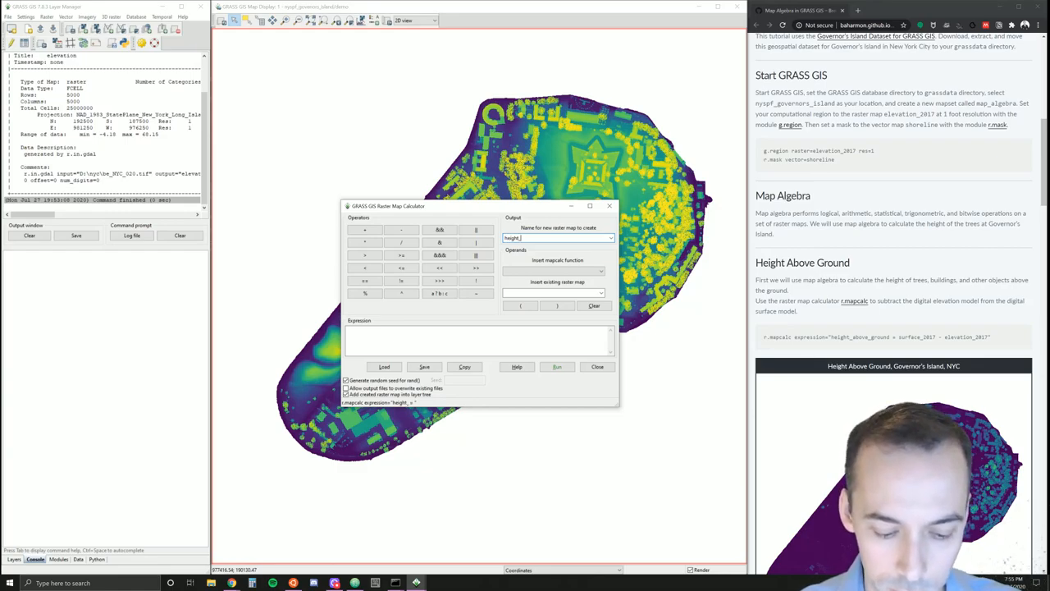
pyautogui.write('above_ground')
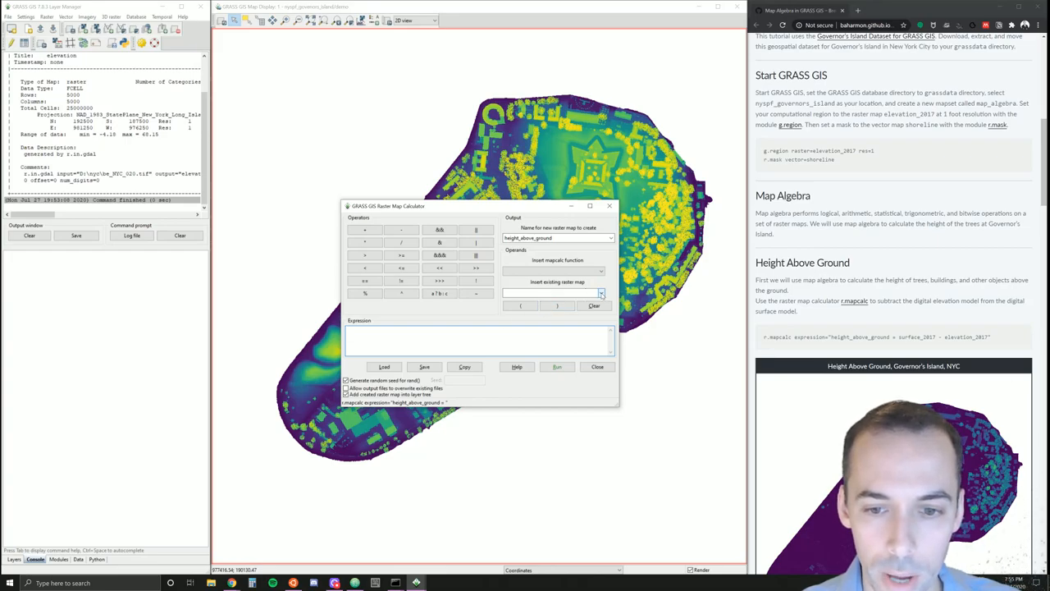
# - Build the expression surface_2017 - elevation_2017 and run the calculation
pyautogui.click(601, 293)
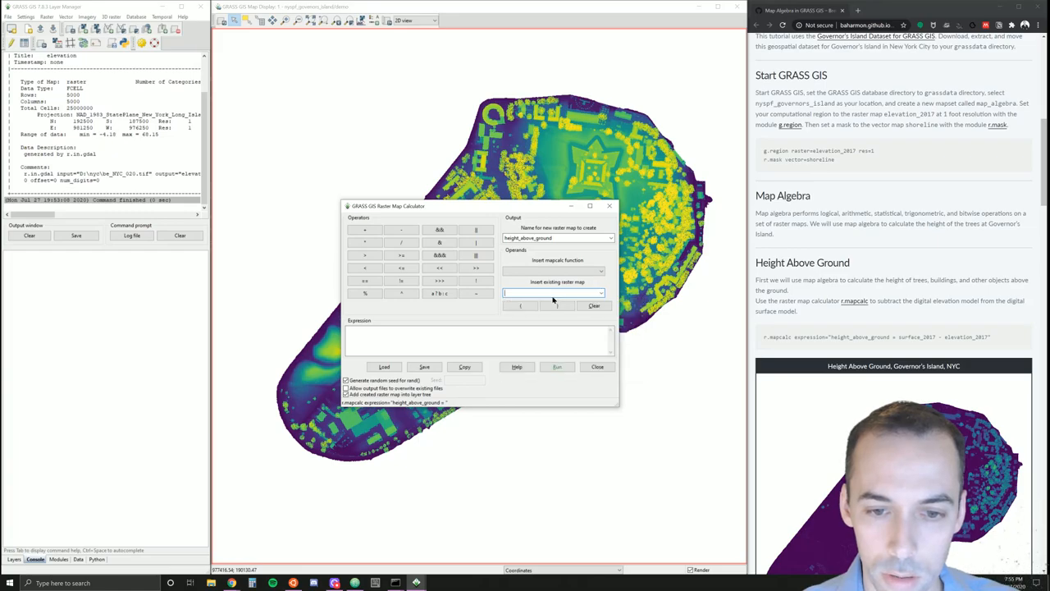
pyautogui.click(601, 293)
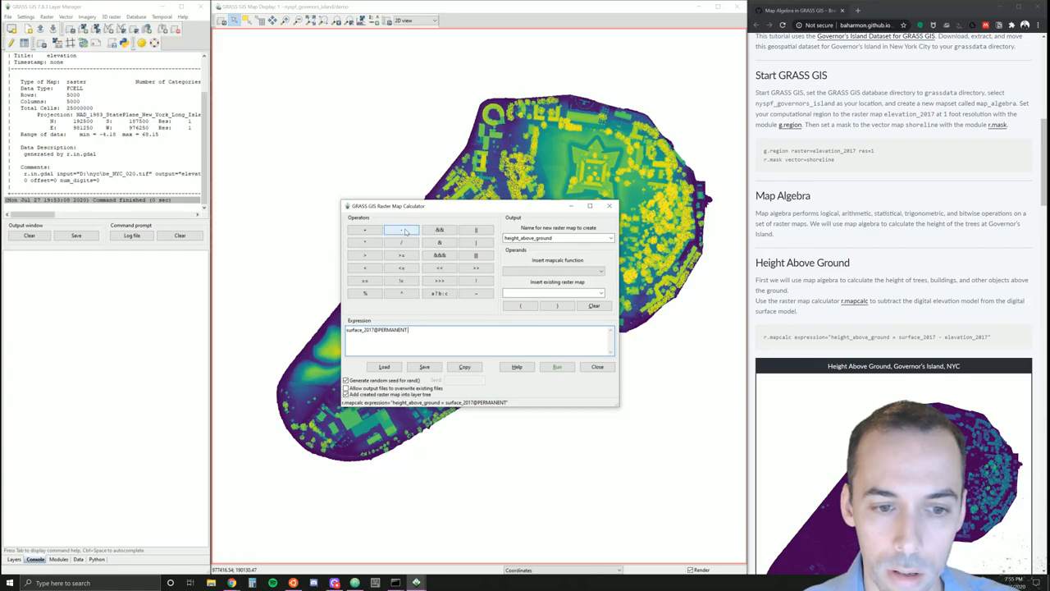
pyautogui.click(400, 230)
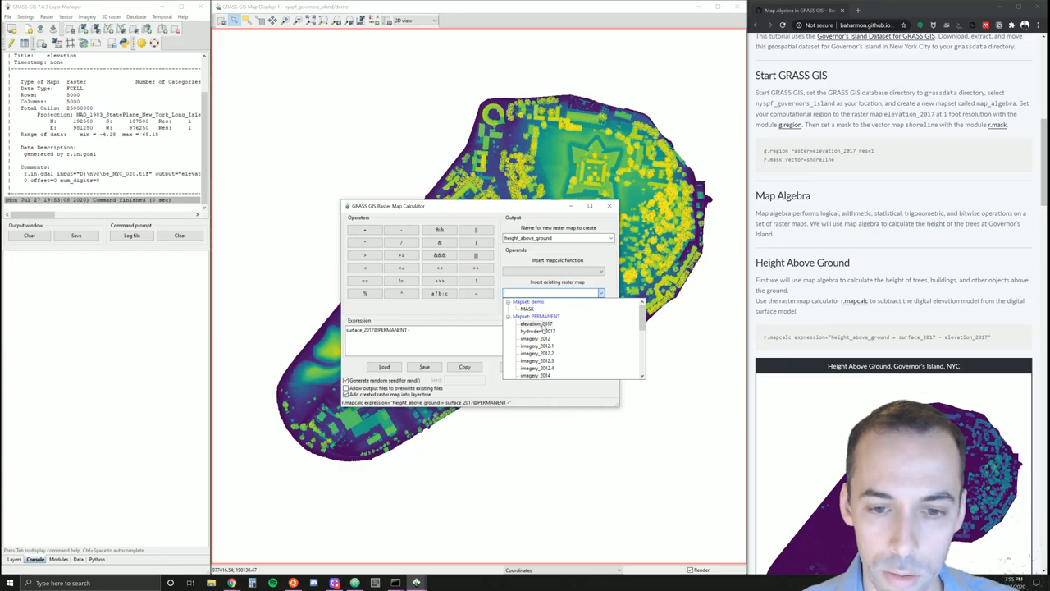
pyautogui.click(535, 323)
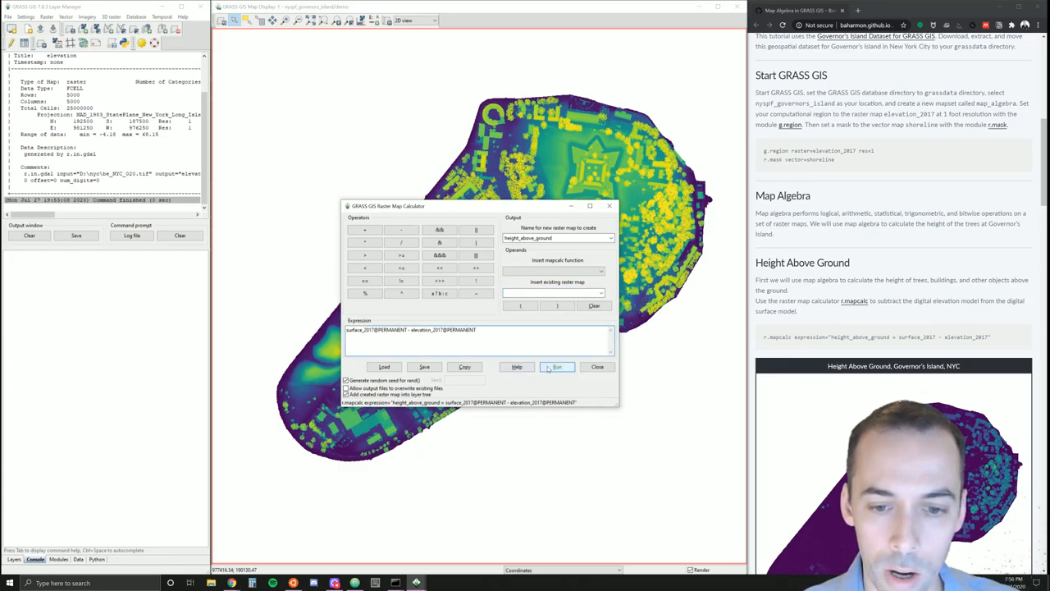
pyautogui.click(557, 366)
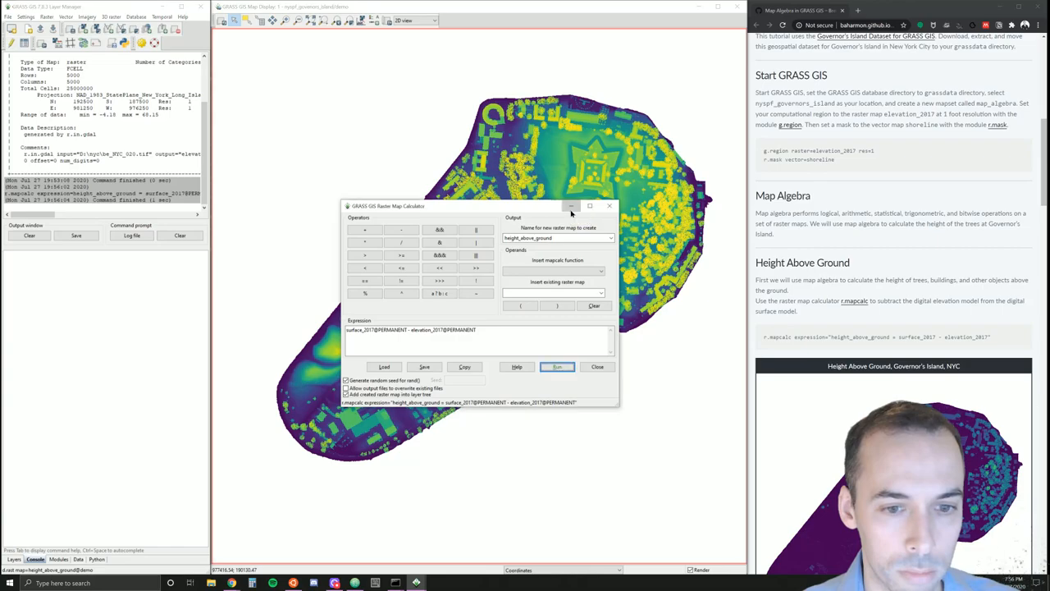
# - Close the map calculator so height_above_ground appears in the layer tree and display
pyautogui.click(557, 366)
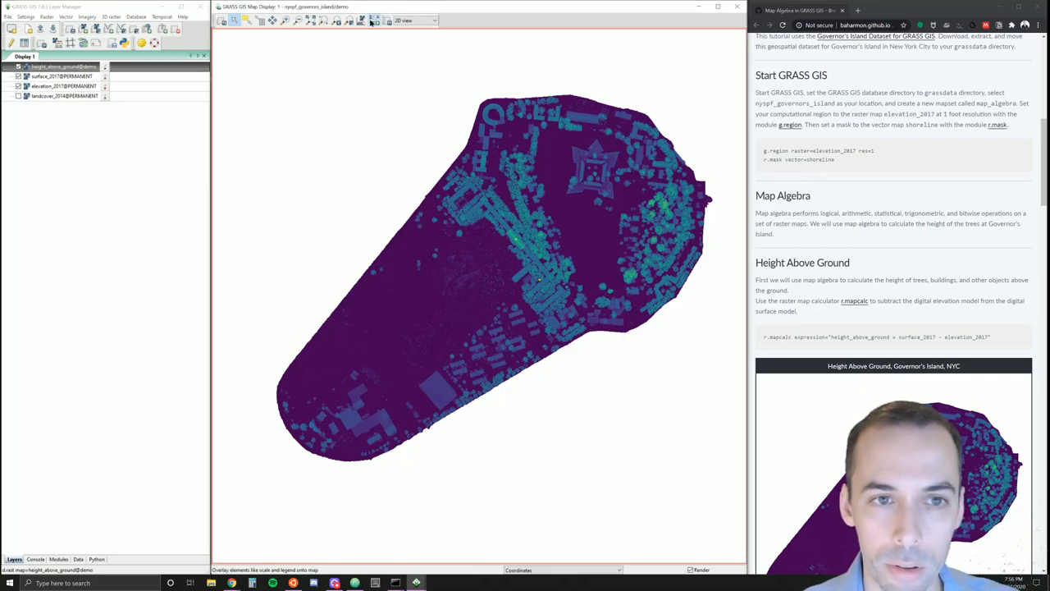
# - Add a 0–128 height_above_ground raster legend in Lato-Regular, size 12
pyautogui.click(370, 20)
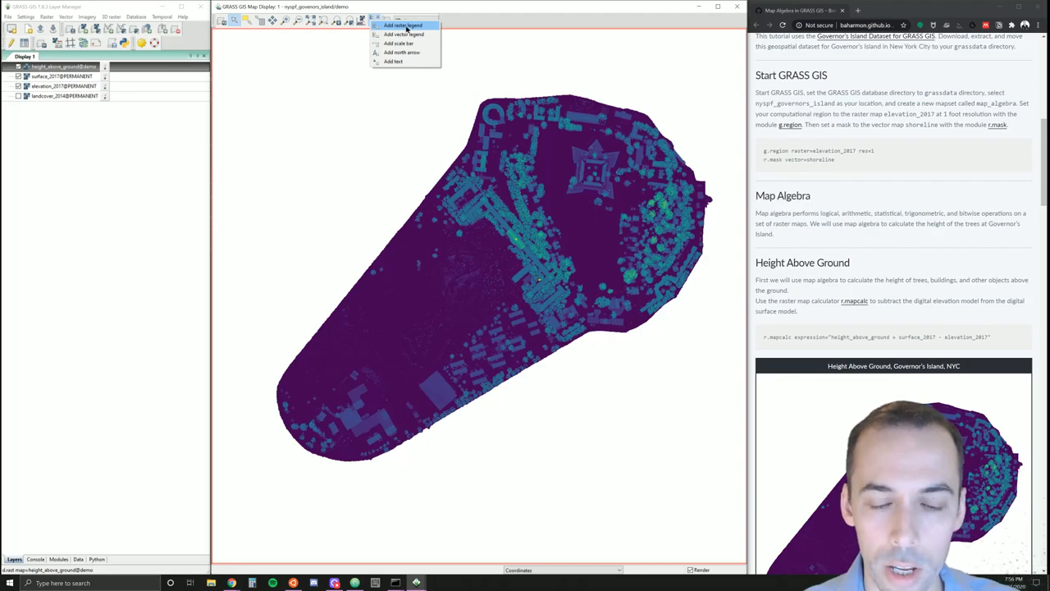
pyautogui.click(402, 25)
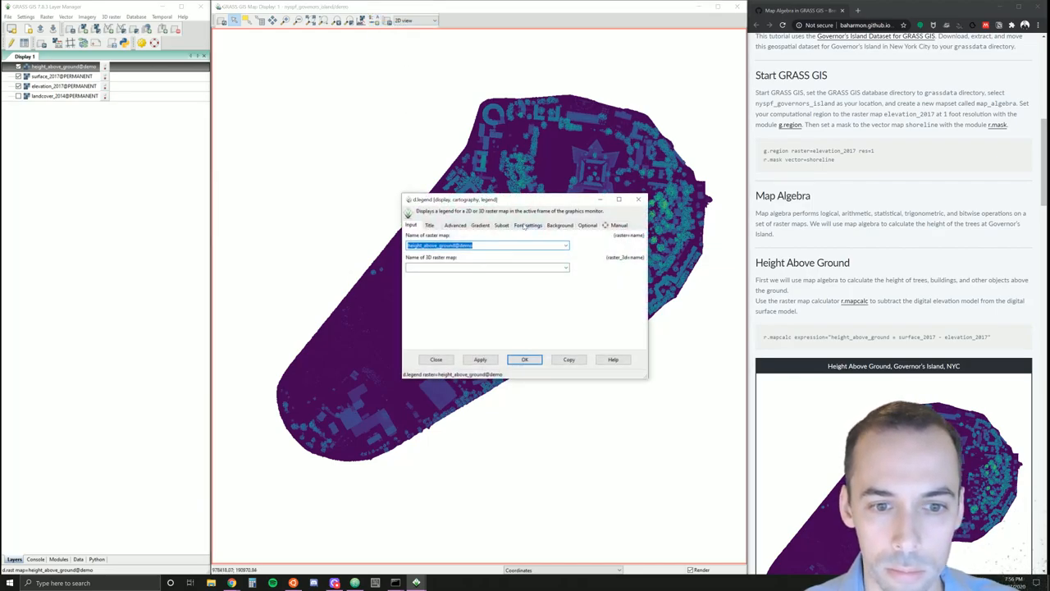
pyautogui.click(528, 225)
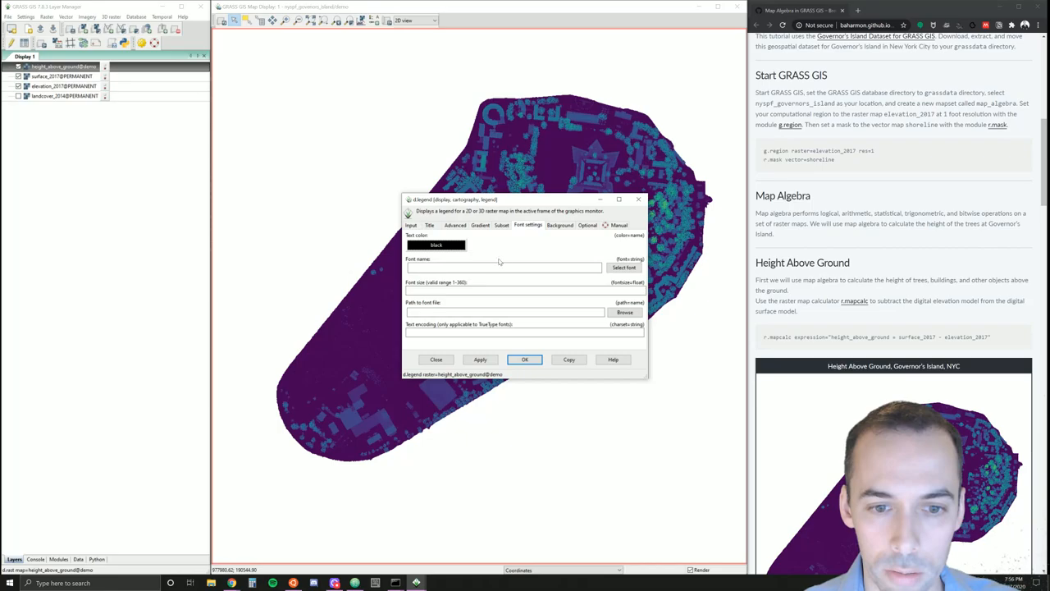
pyautogui.write('4')
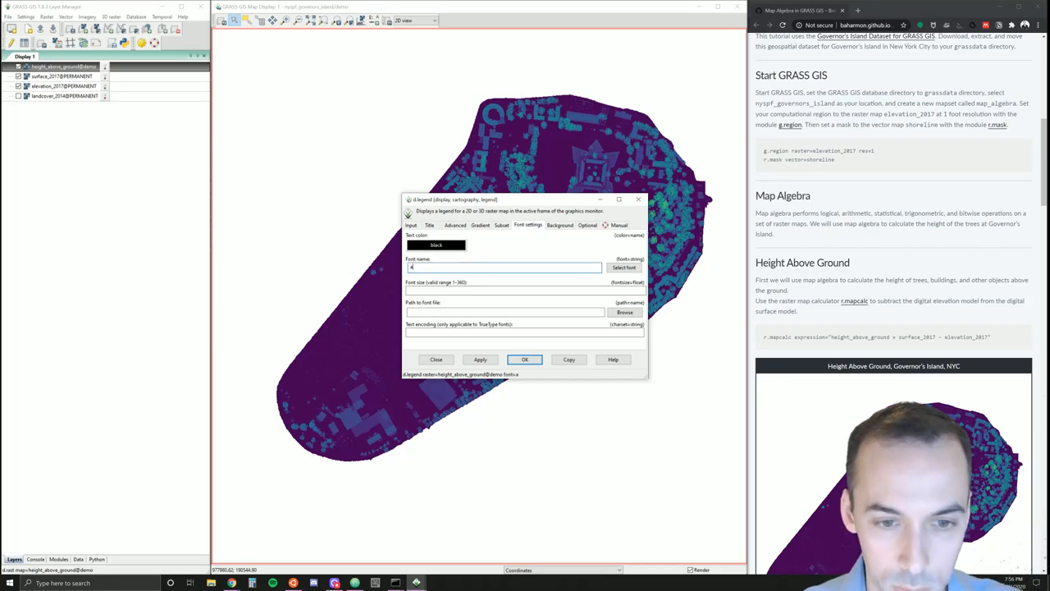
pyautogui.write('Lato-Regular')
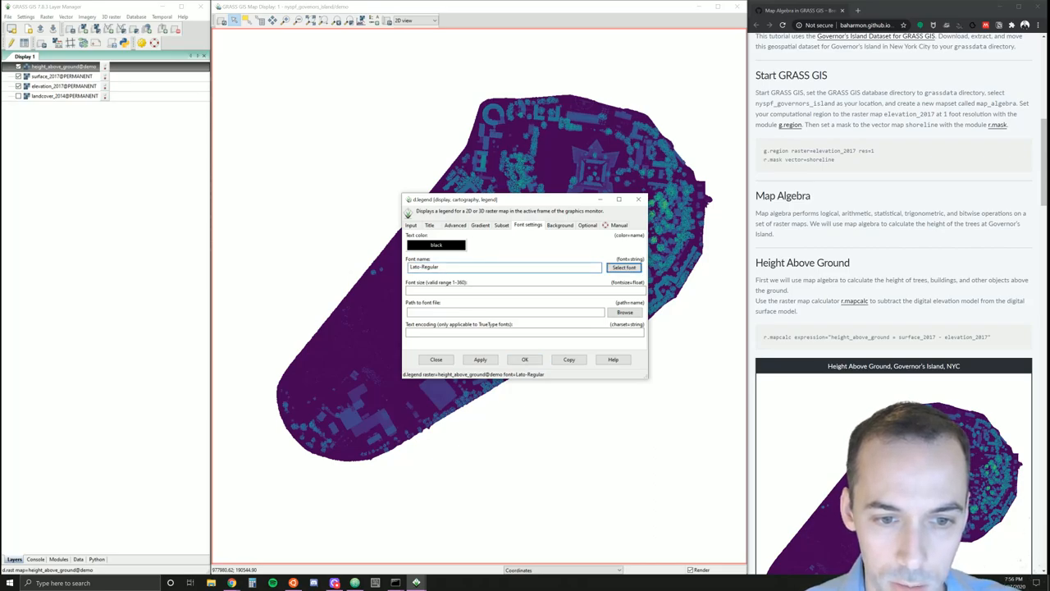
pyautogui.write('12')
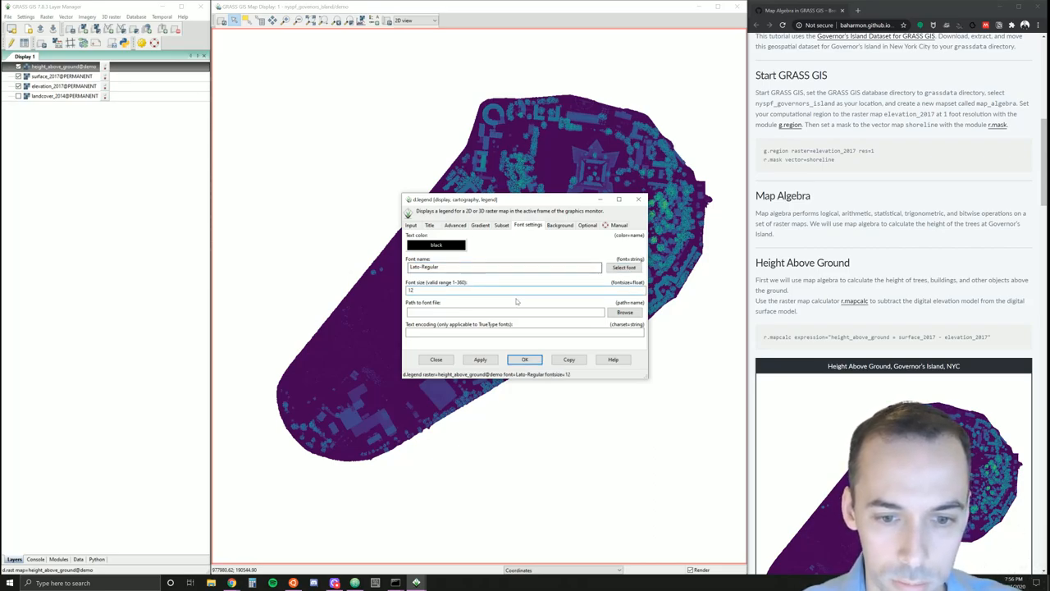
pyautogui.click(525, 359)
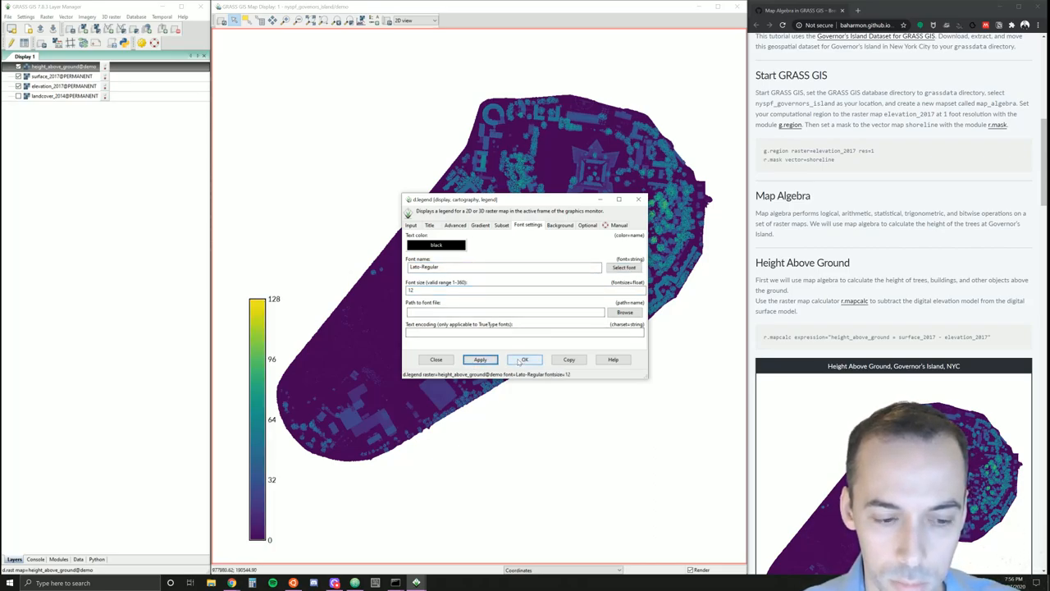
pyautogui.click(524, 360)
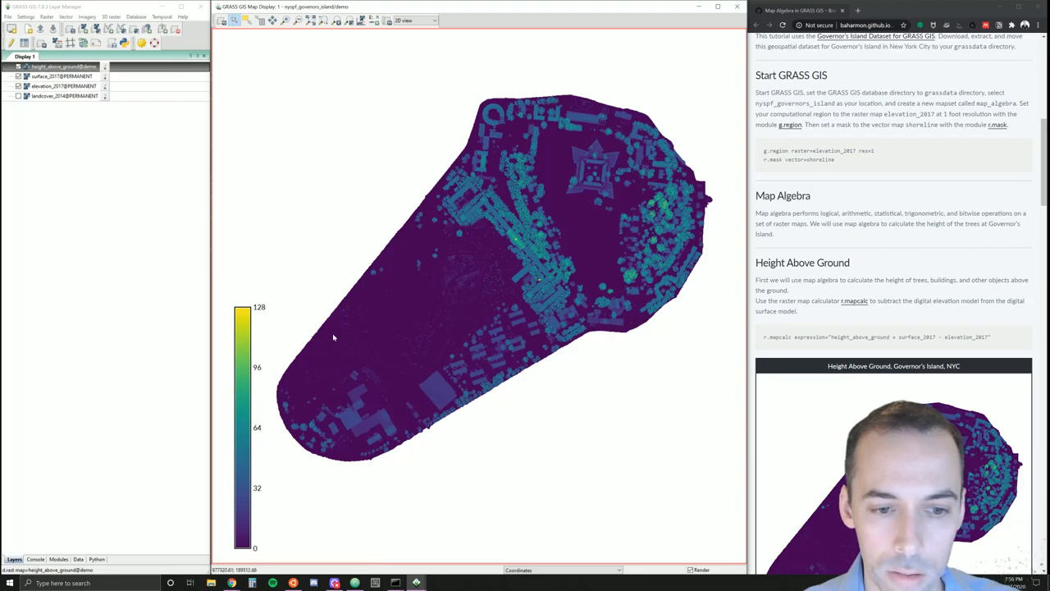
pyautogui.moveTo(254, 537)
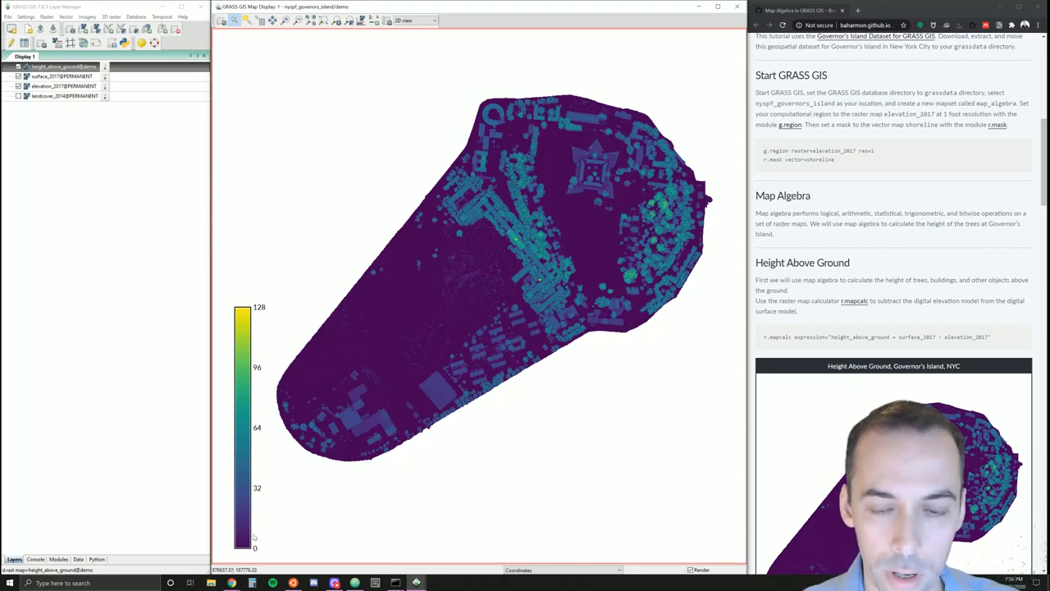
pyautogui.moveTo(257, 318)
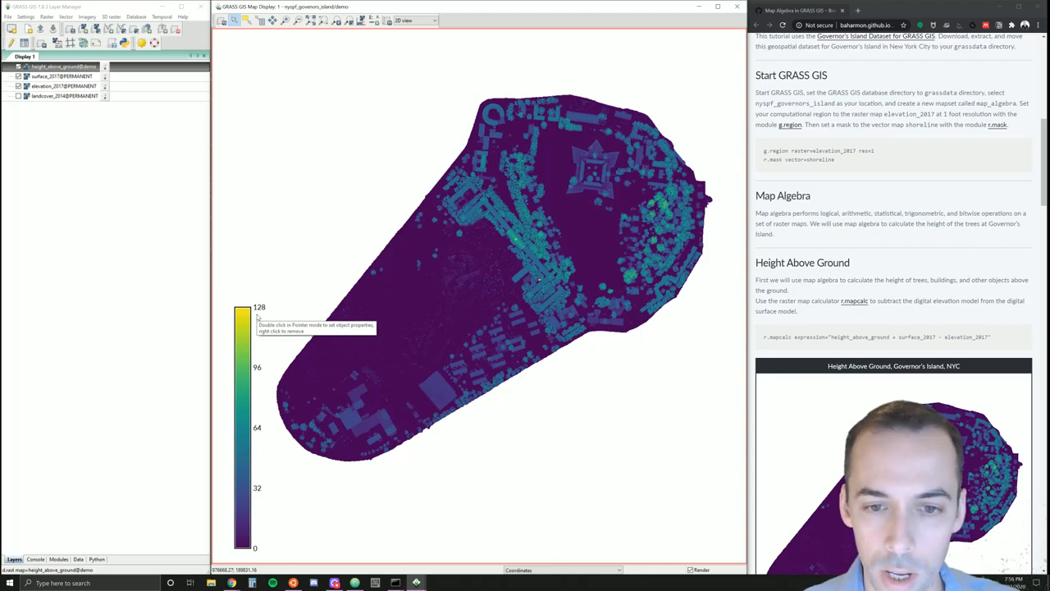
pyautogui.moveTo(558, 282)
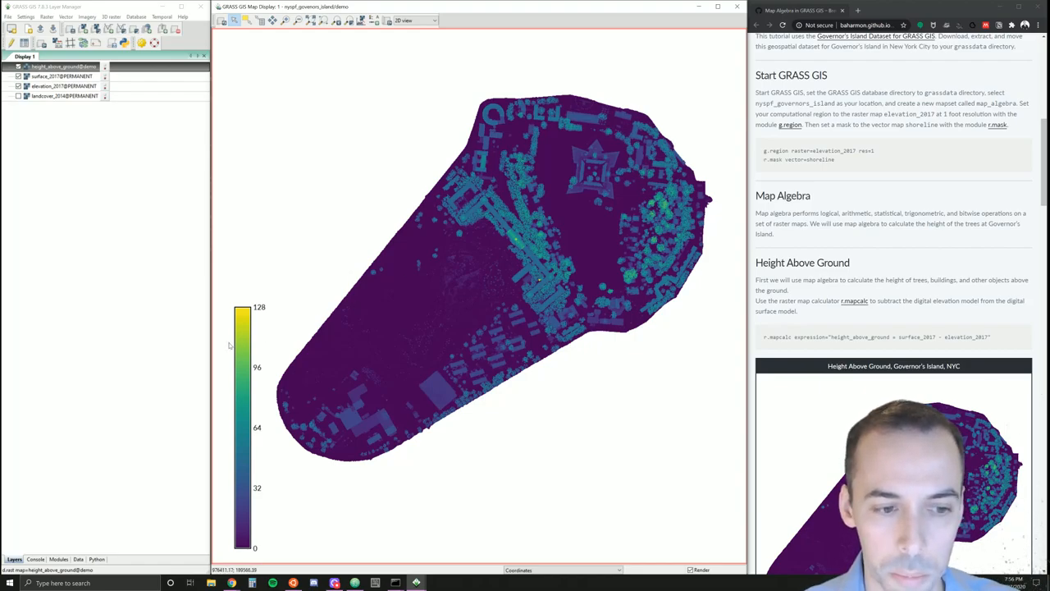
pyautogui.moveTo(248, 329)
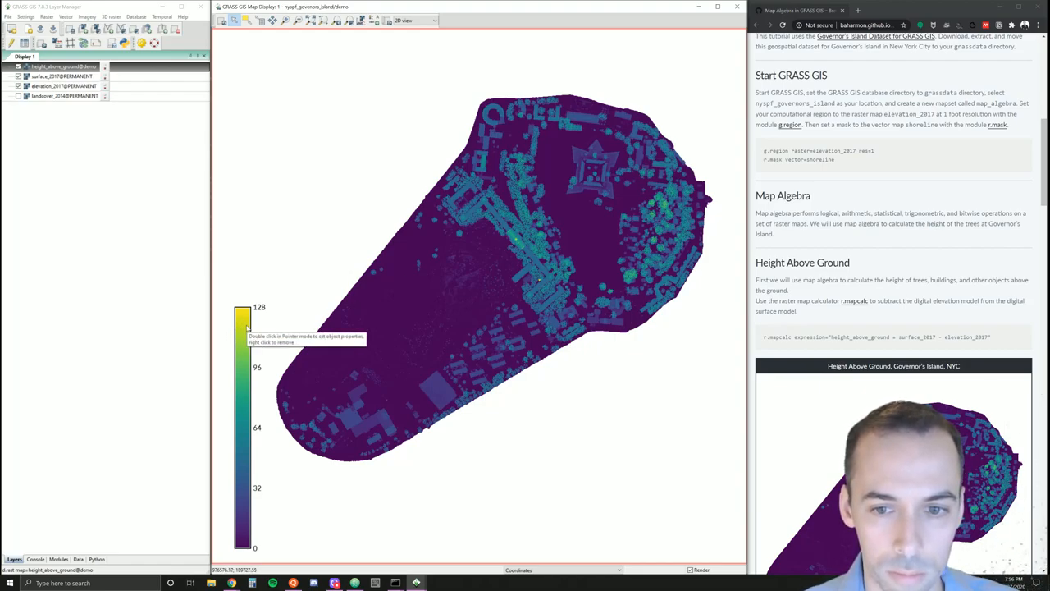
# - Remove the height_above_ground legend through its context menu on the map
pyautogui.rightClick(250, 336)
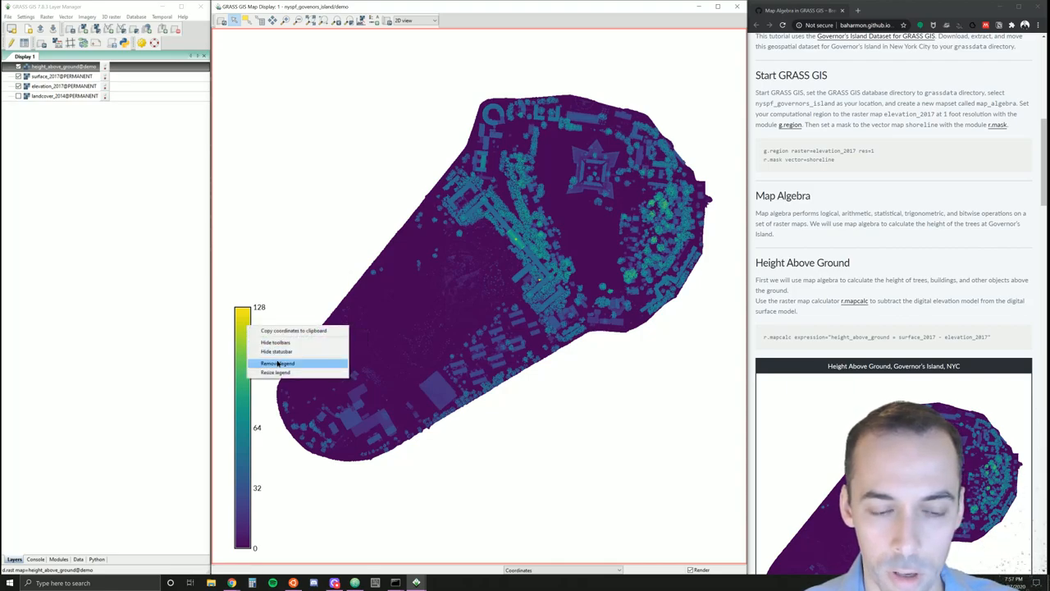
pyautogui.click(278, 363)
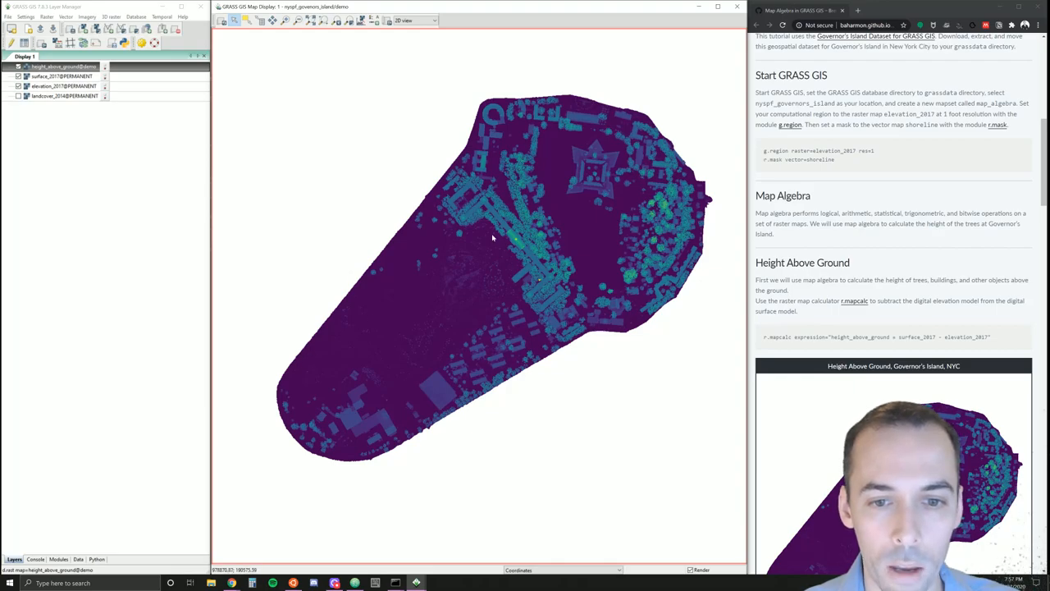
pyautogui.moveTo(521, 216)
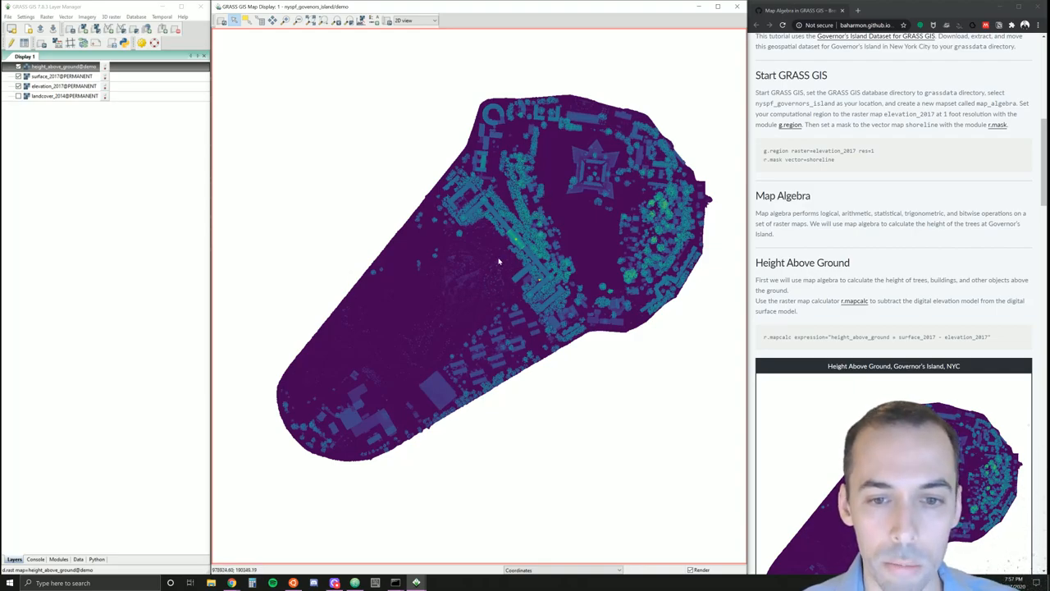
pyautogui.moveTo(589, 202)
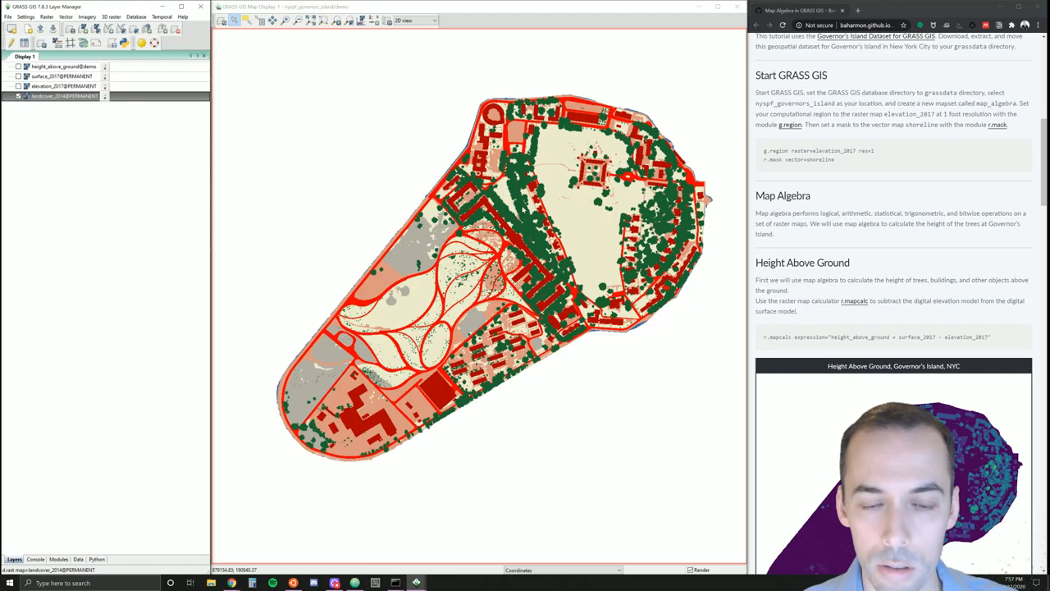
pyautogui.moveTo(360, 31)
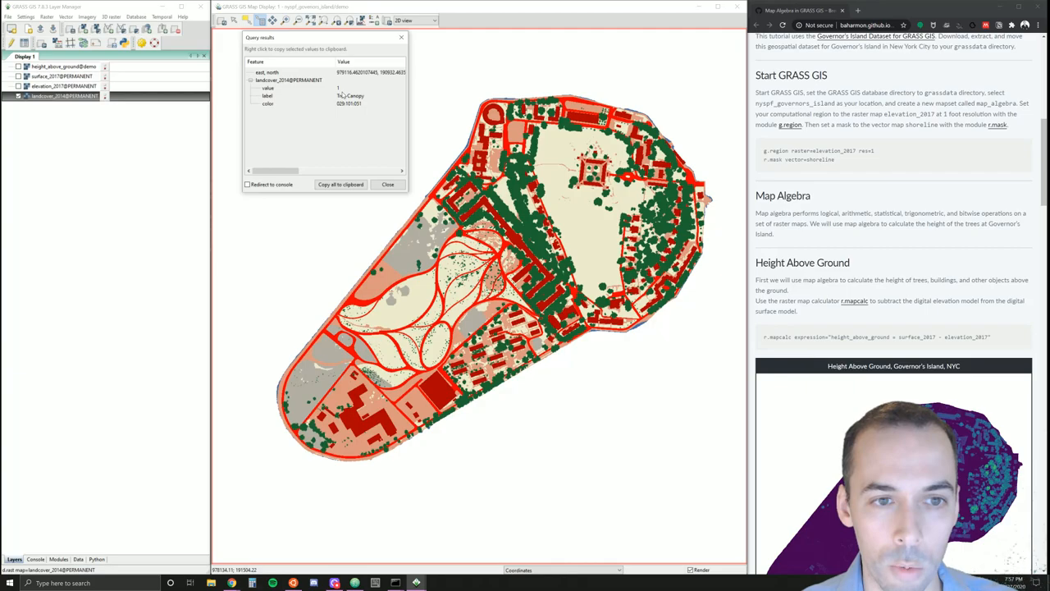
pyautogui.click(373, 20)
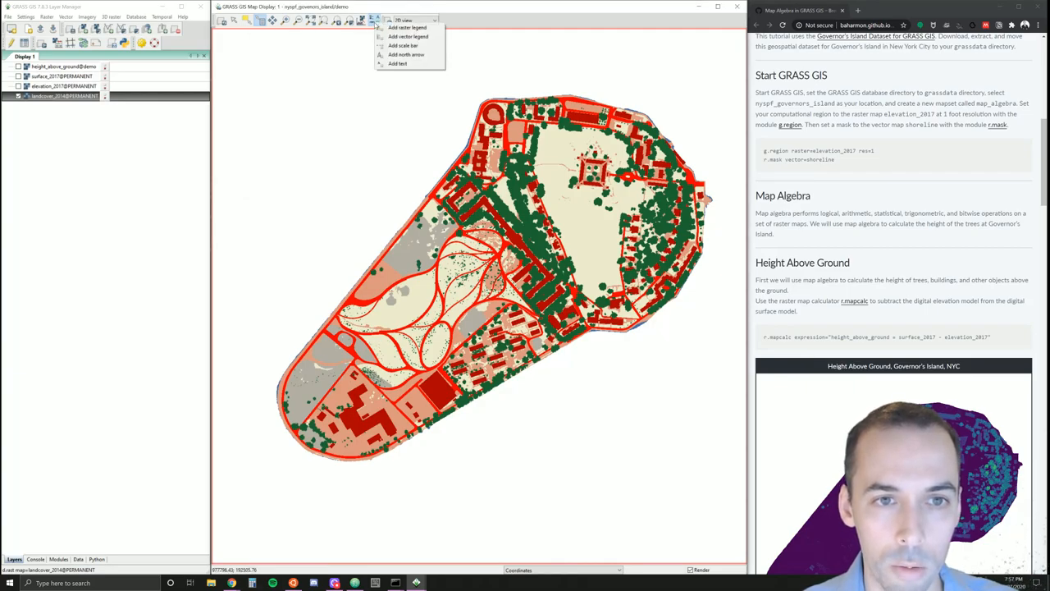
pyautogui.click(407, 27)
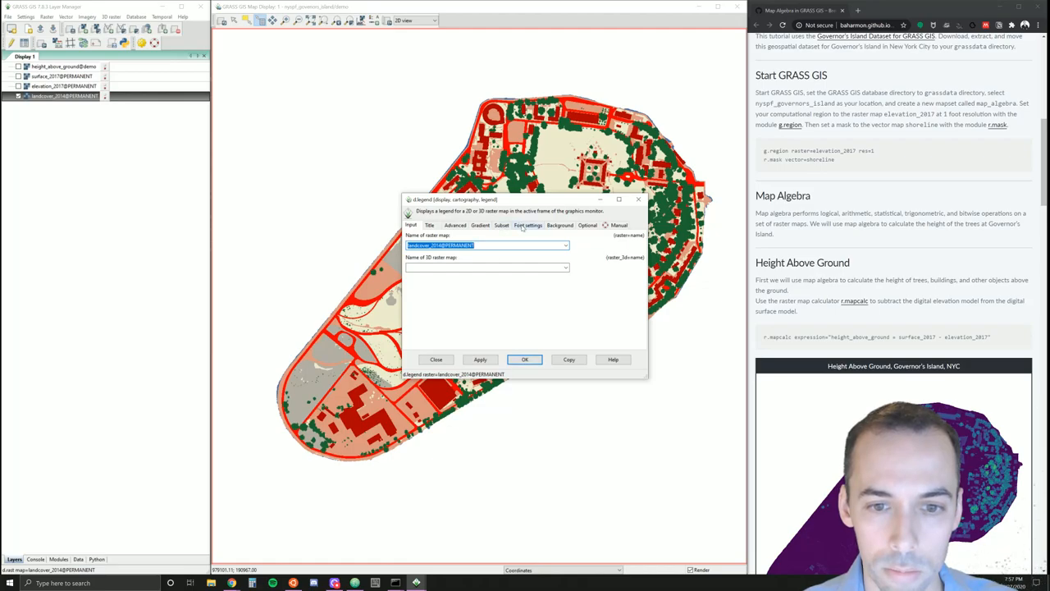
pyautogui.click(528, 225)
pyautogui.write('Lato-Regula')
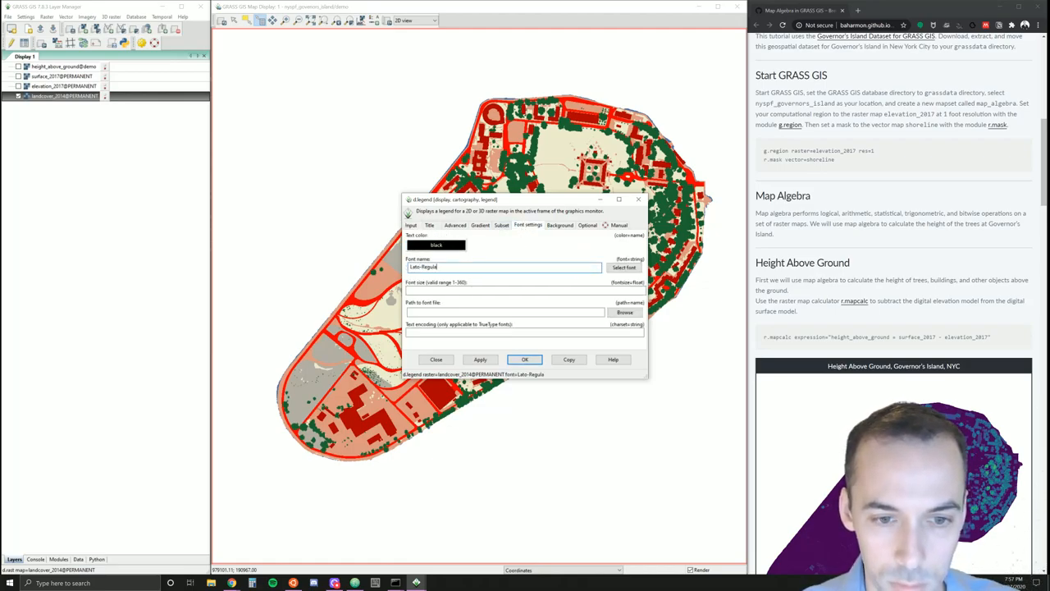
pyautogui.write('12')
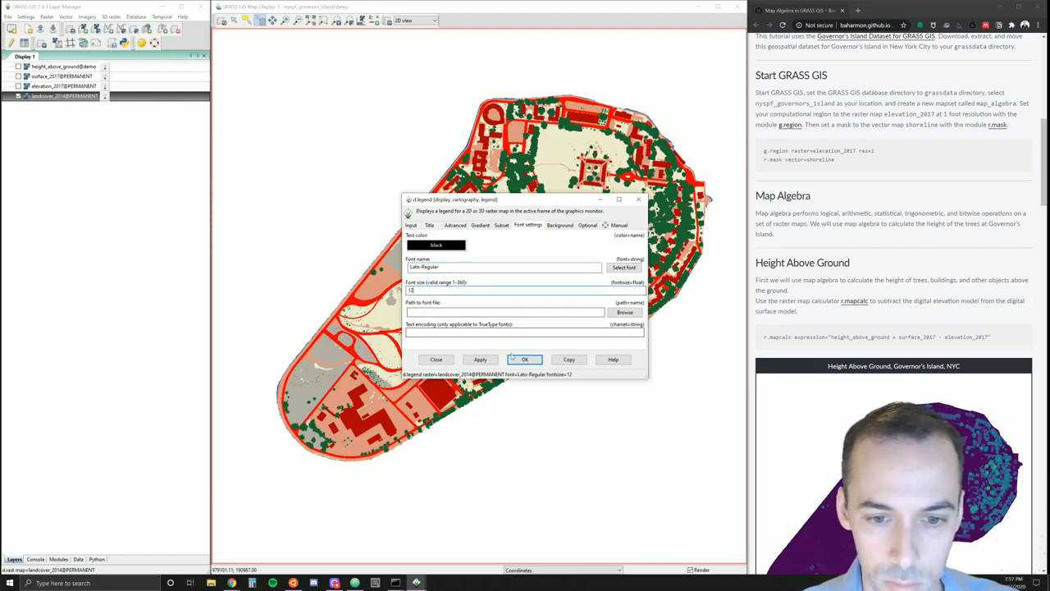
pyautogui.click(526, 359)
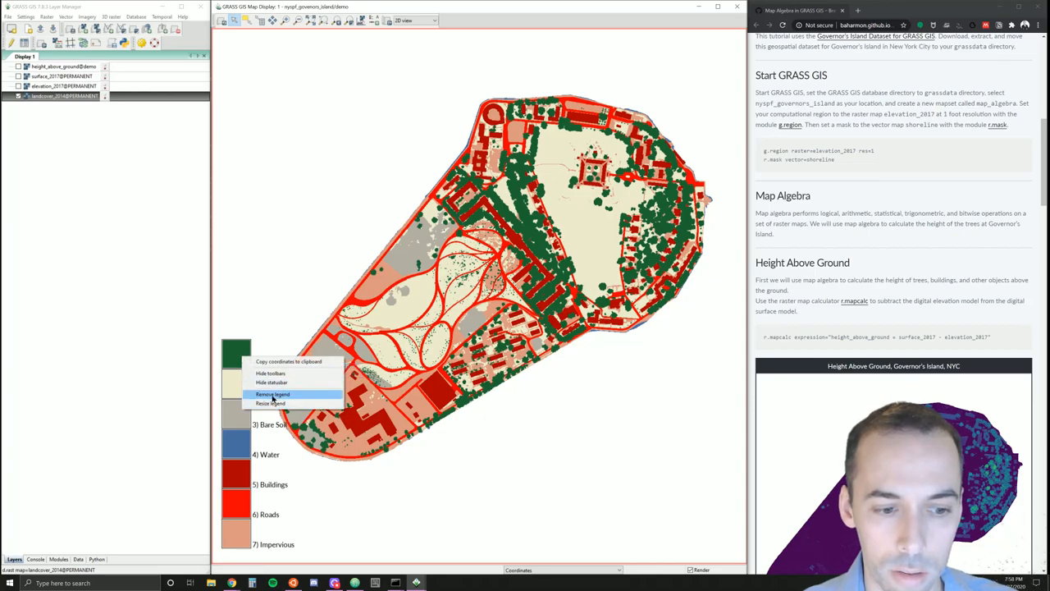
pyautogui.click(272, 394)
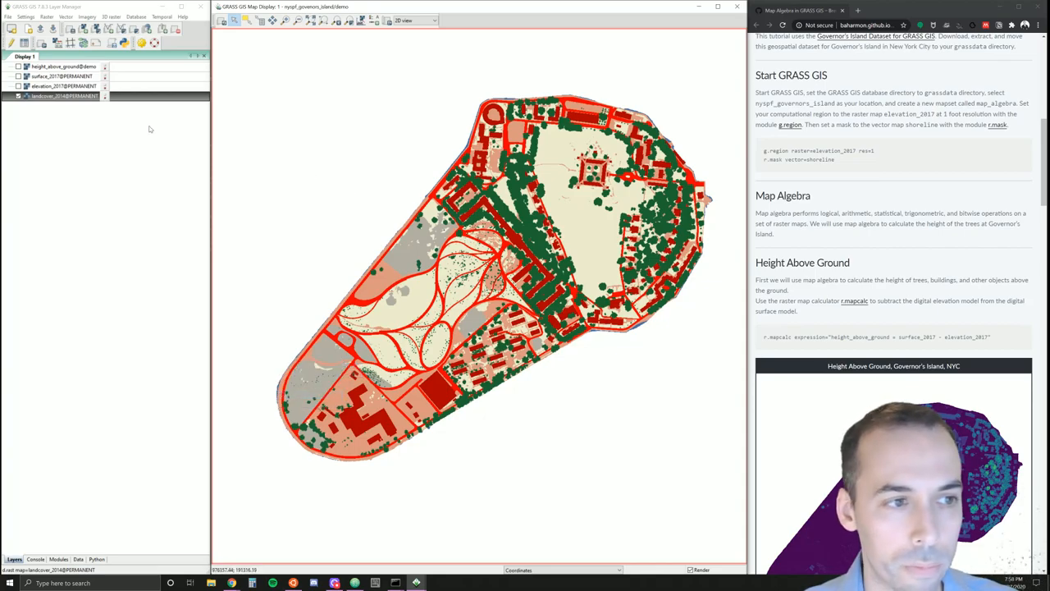
pyautogui.click(58, 96)
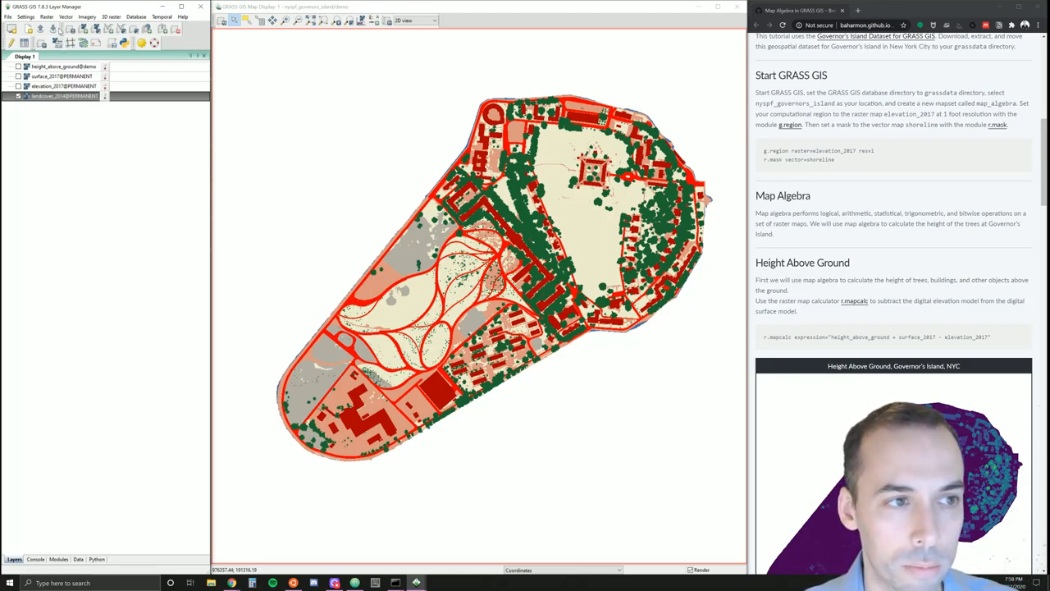
# - Open r.mapcalc with 'canopy' as the output name, browsing the function list
pyautogui.click(46, 16)
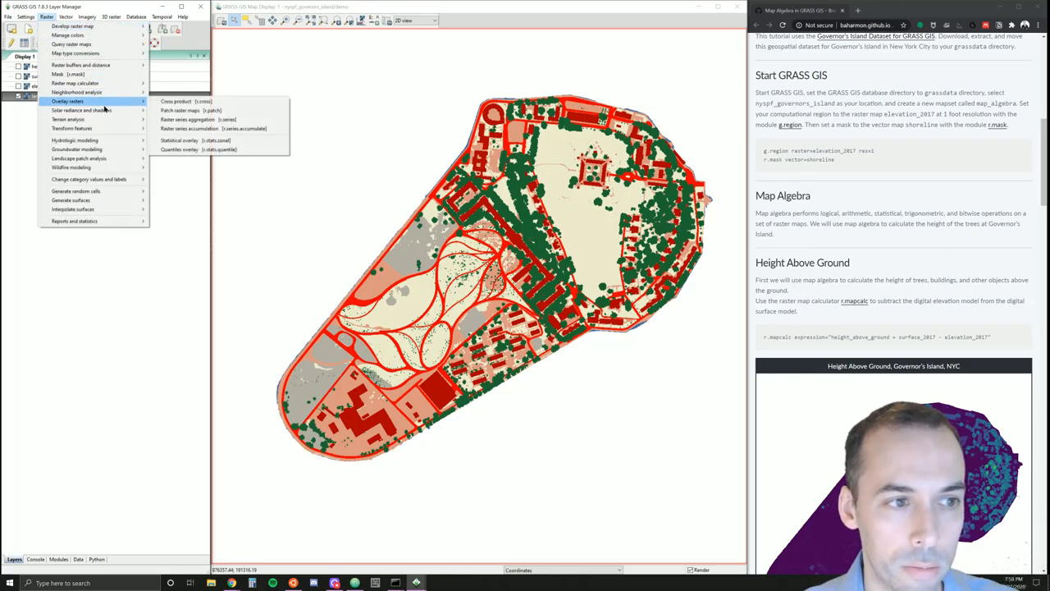
pyautogui.moveTo(75, 83)
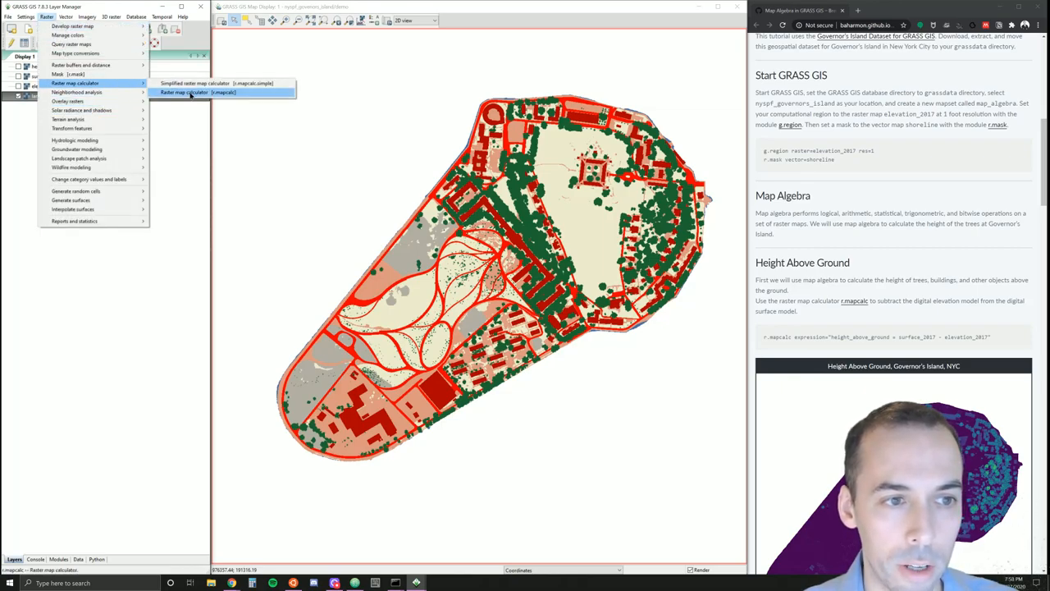
pyautogui.click(182, 92)
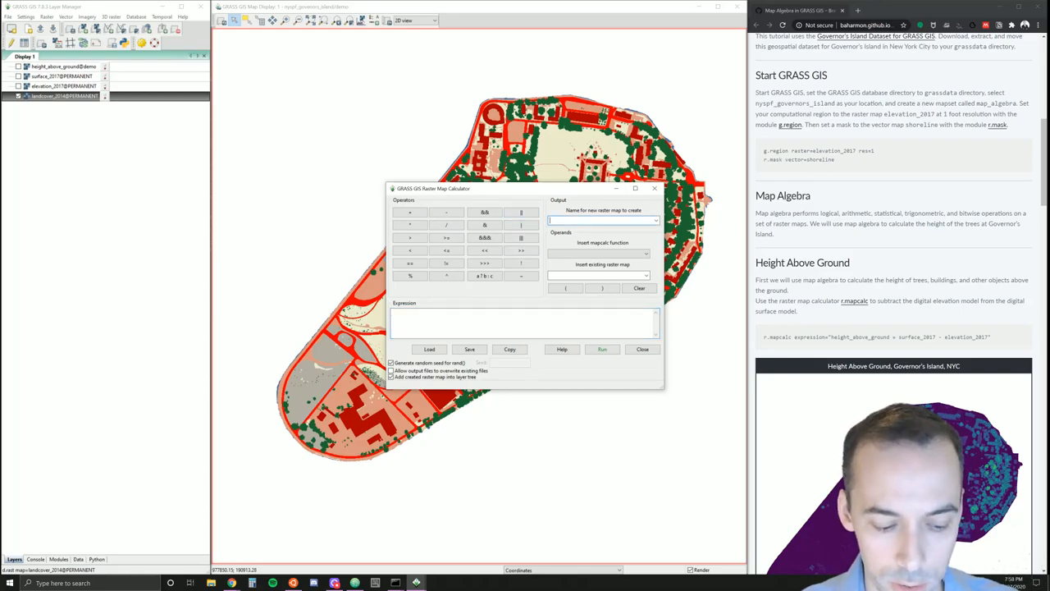
pyautogui.write('canopy')
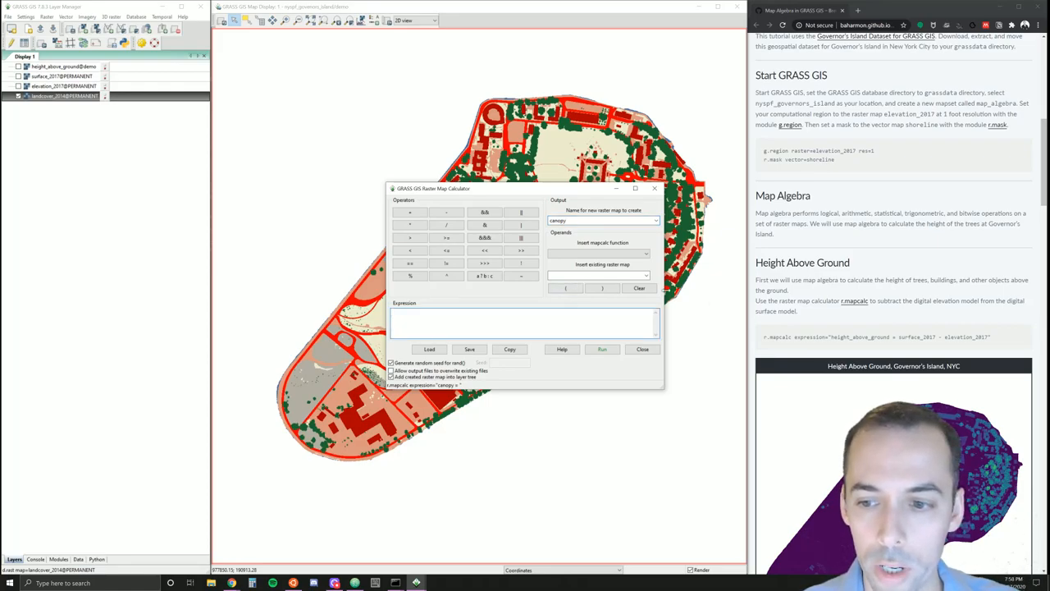
pyautogui.moveTo(812, 310)
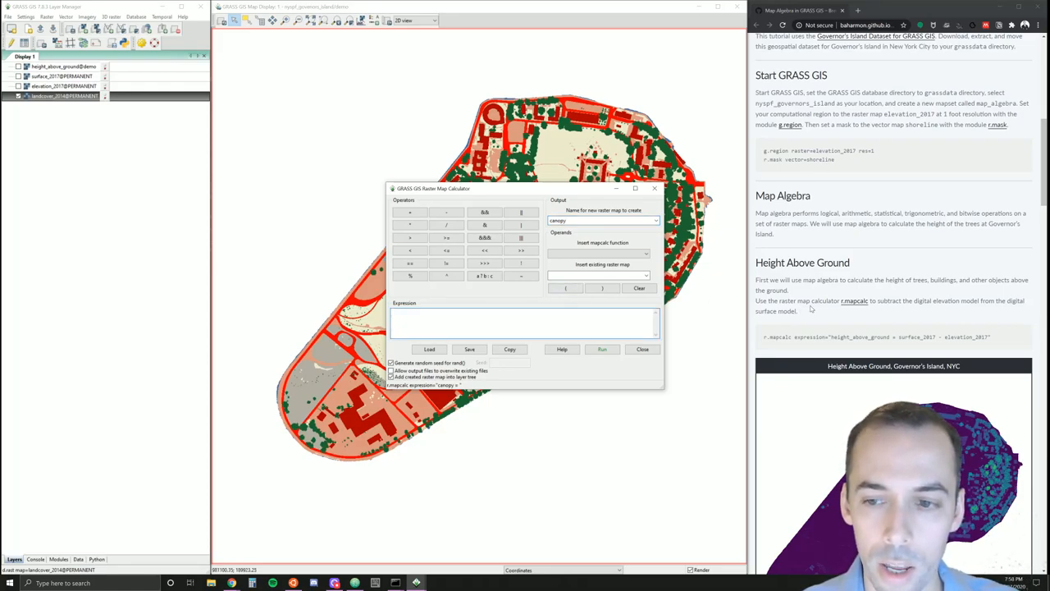
pyautogui.scroll(-3)
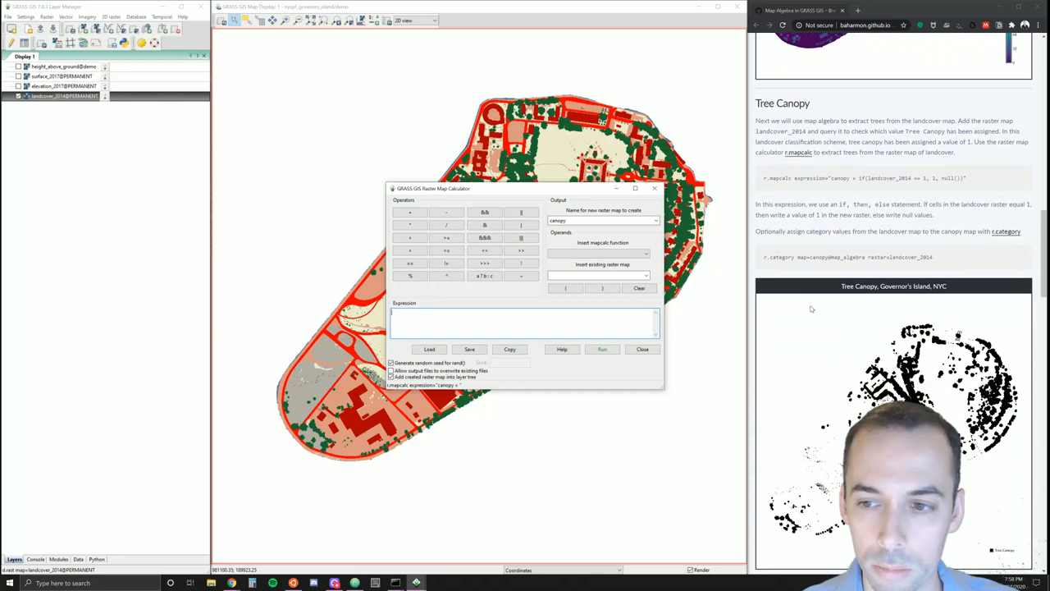
pyautogui.scroll(-3)
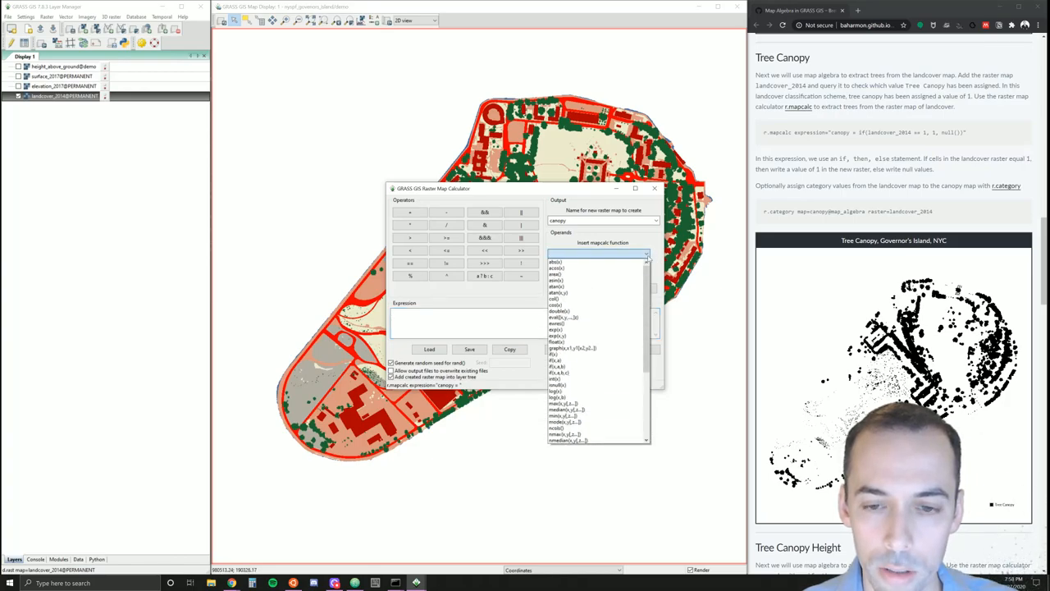
pyautogui.click(556, 261)
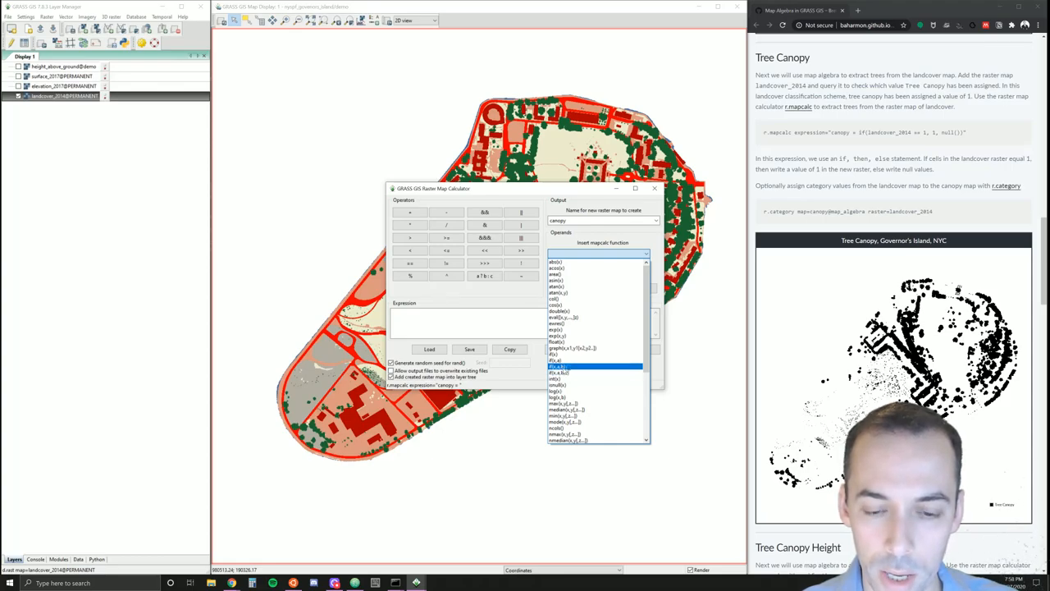
pyautogui.click(558, 365)
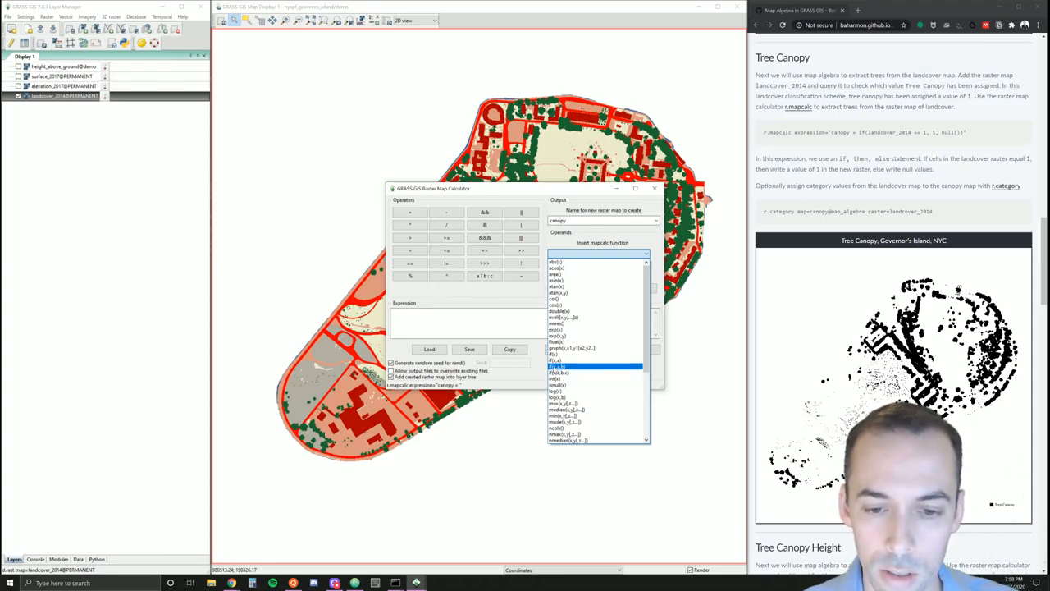
pyautogui.click(558, 361)
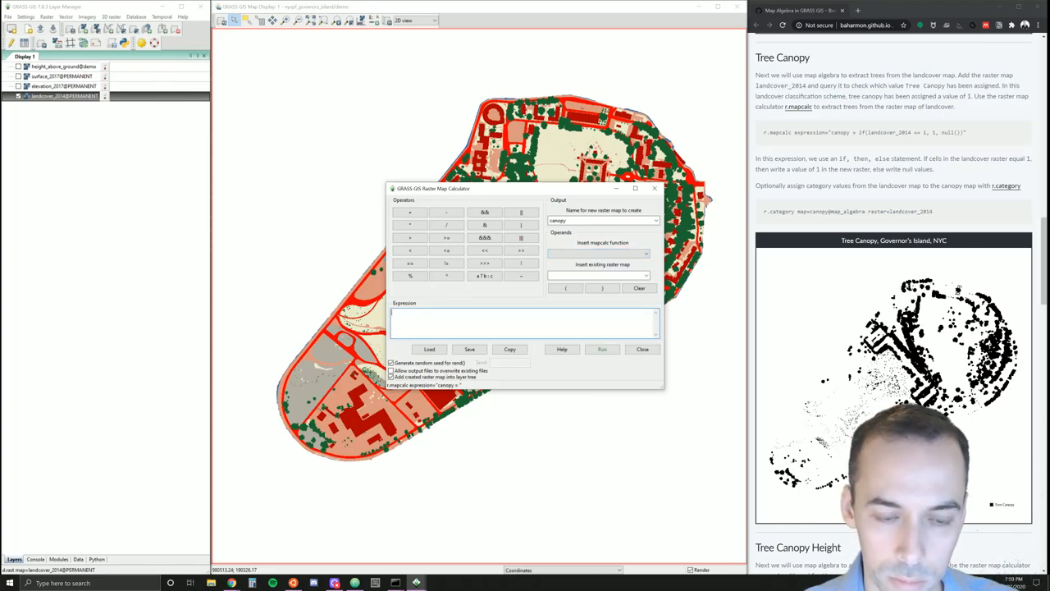
# - Compute canopy from the expression if(landcover_2014 == 1, 1, null())
pyautogui.write('if(')
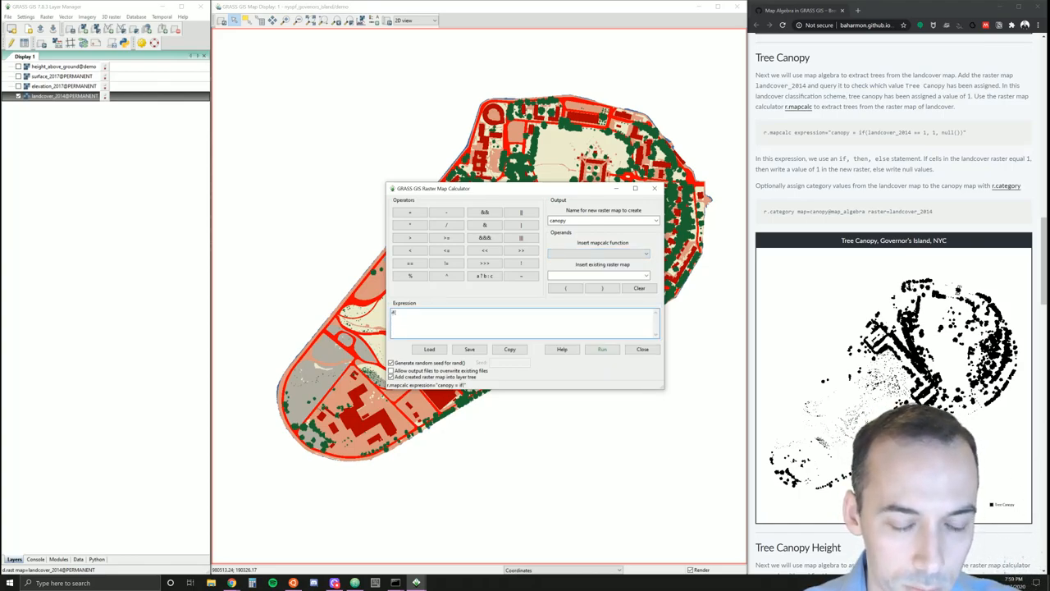
pyautogui.write('landc')
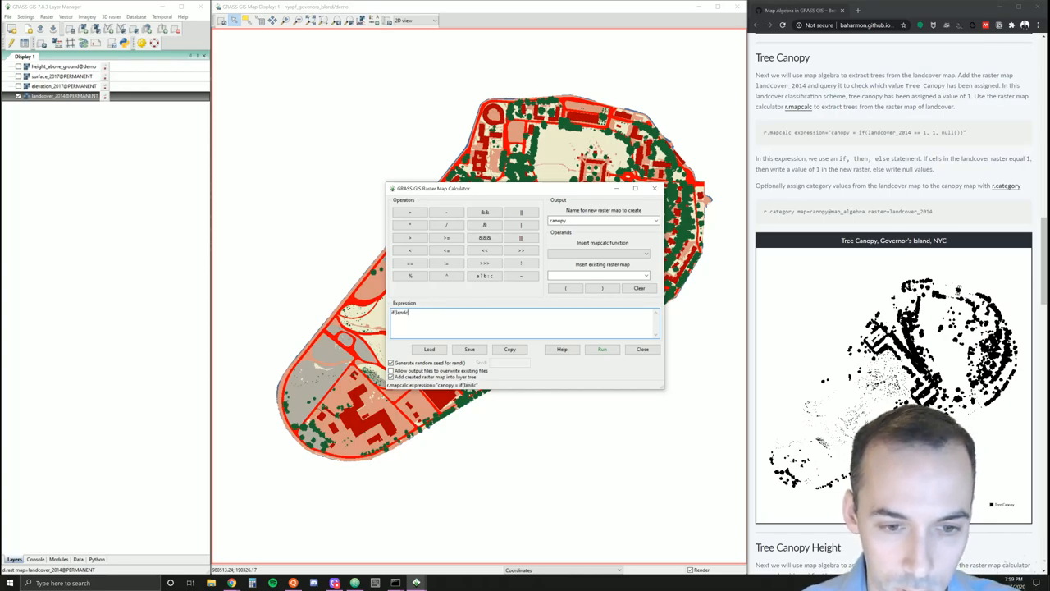
pyautogui.write('landcover_2014')
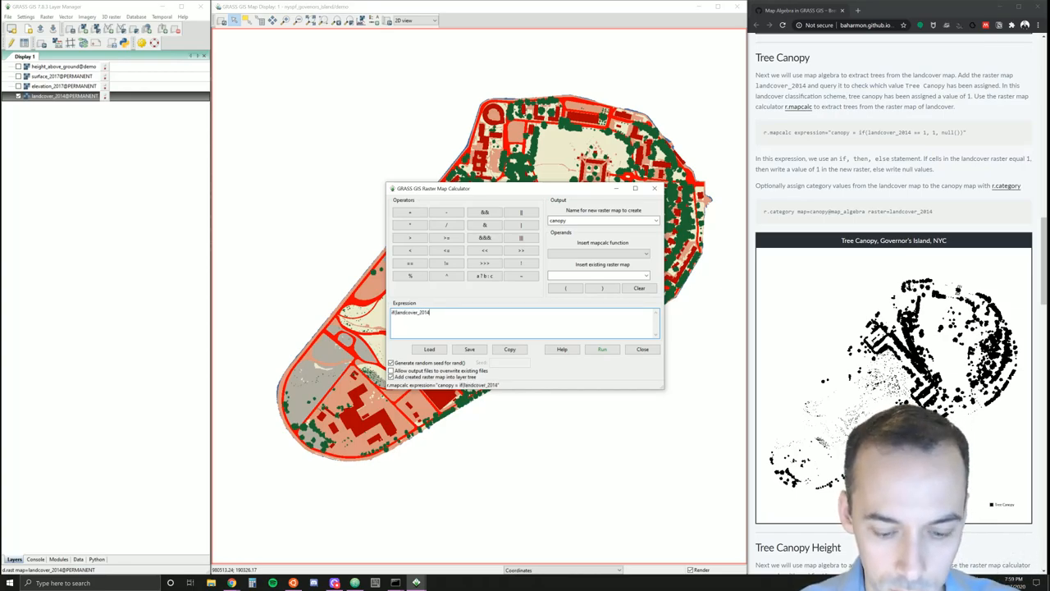
pyautogui.write('=')
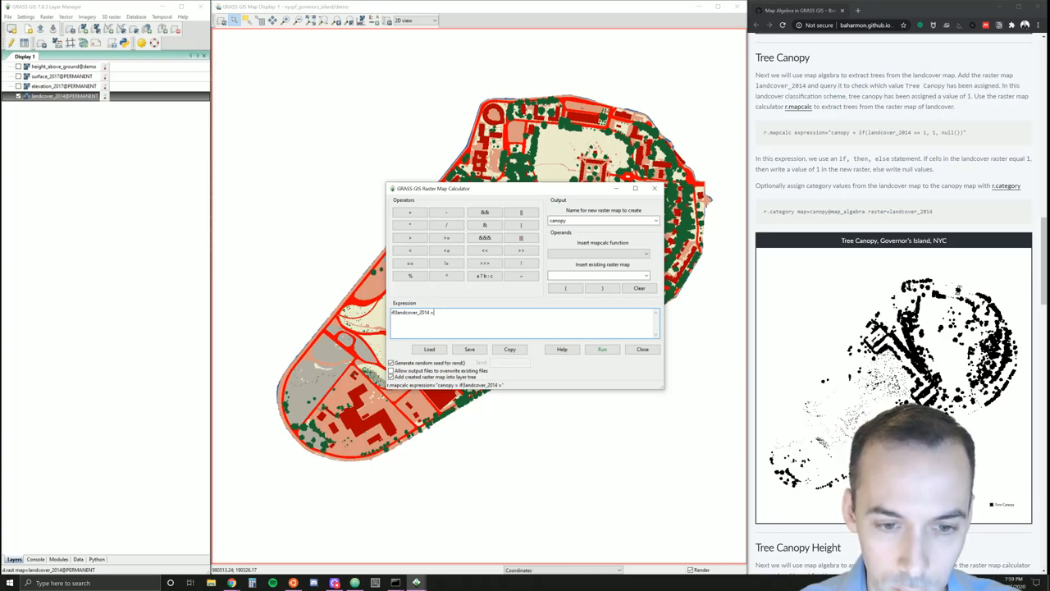
pyautogui.write('= 1')
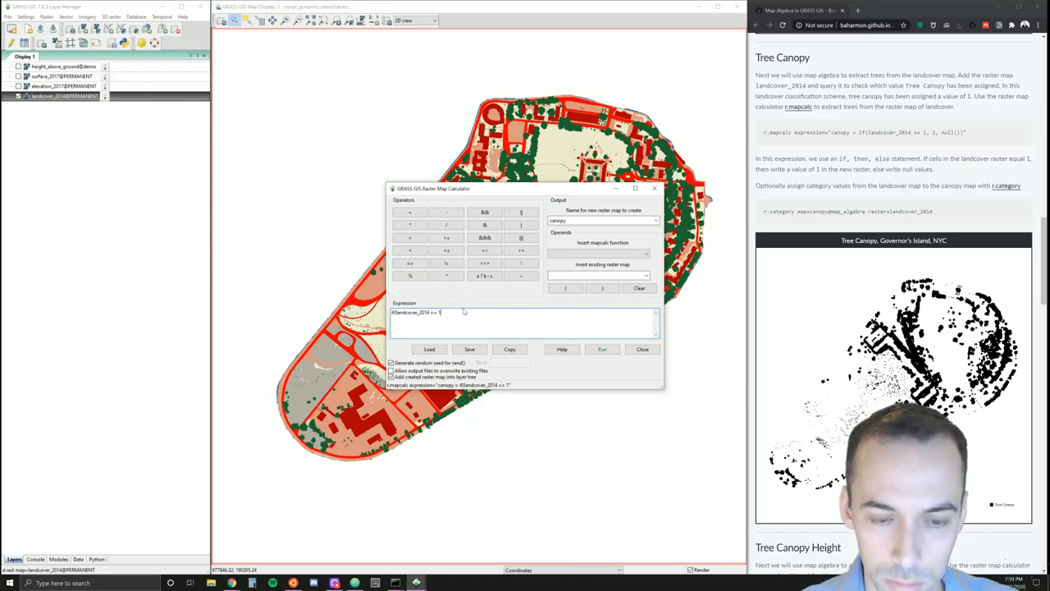
pyautogui.write(')')
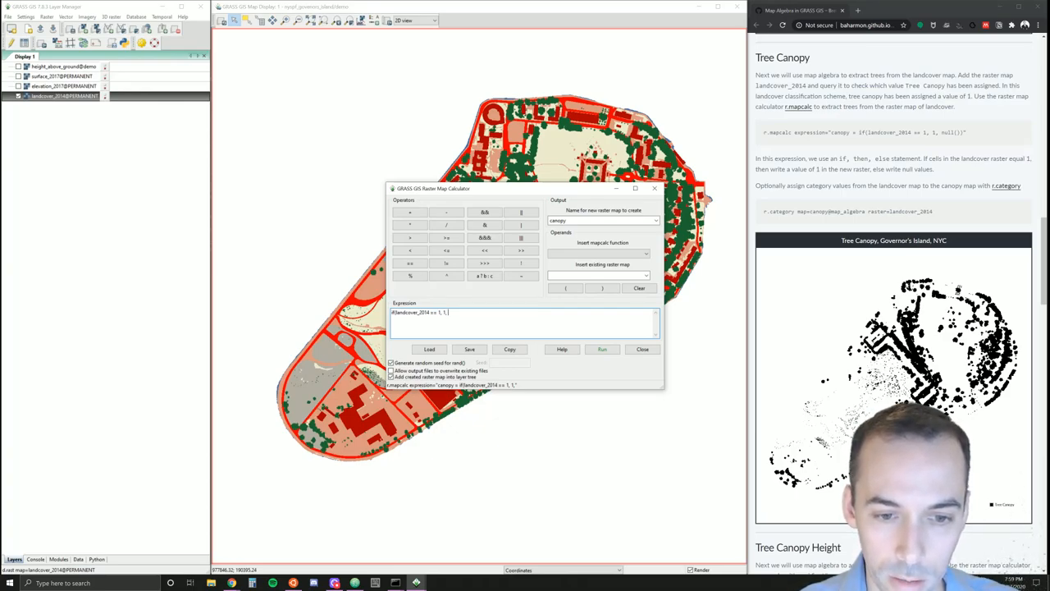
pyautogui.write('null()')
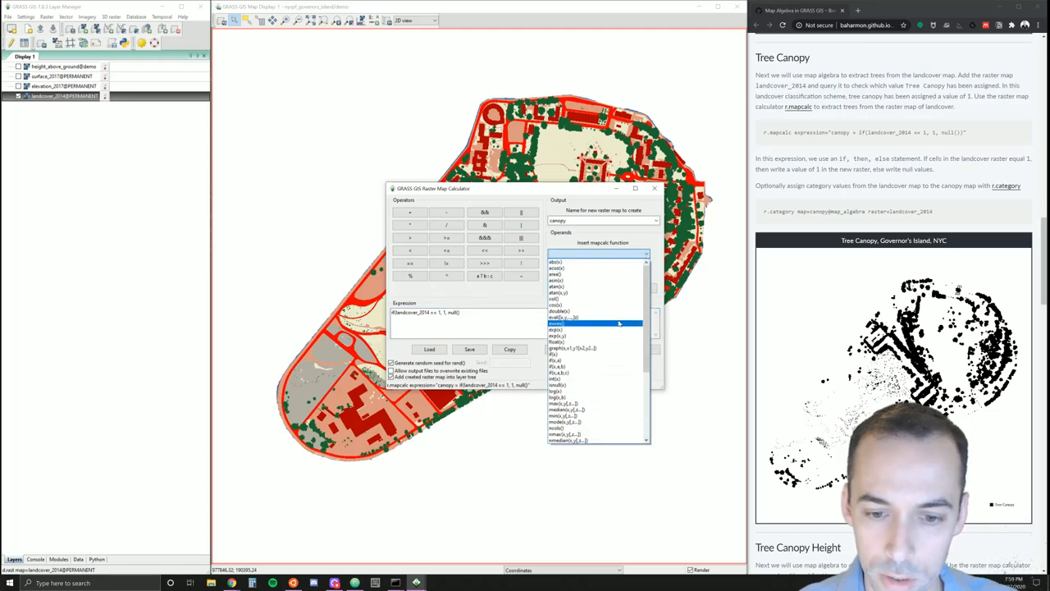
pyautogui.scroll(-3)
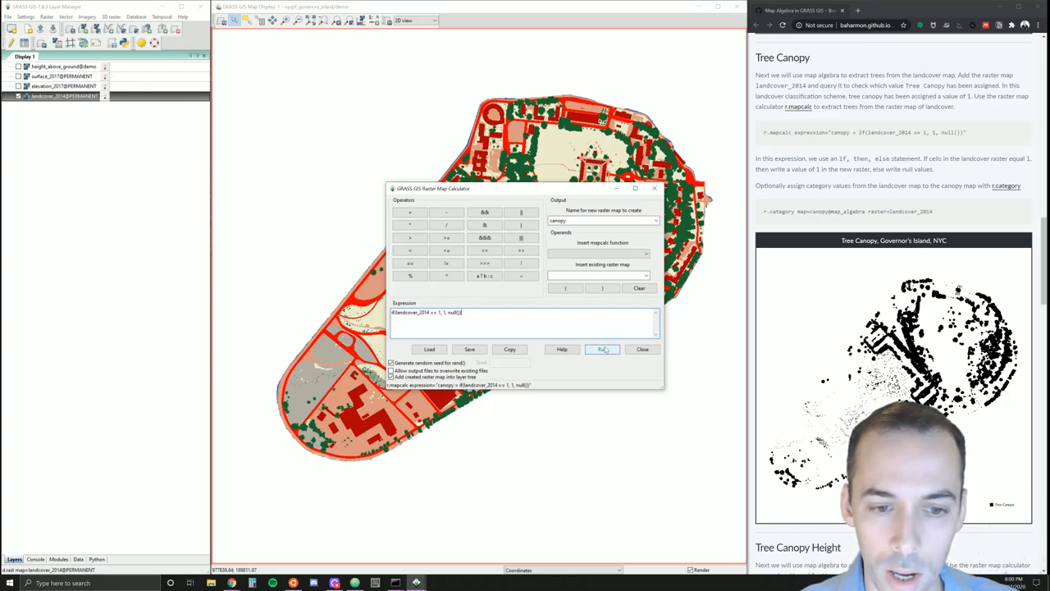
pyautogui.click(602, 349)
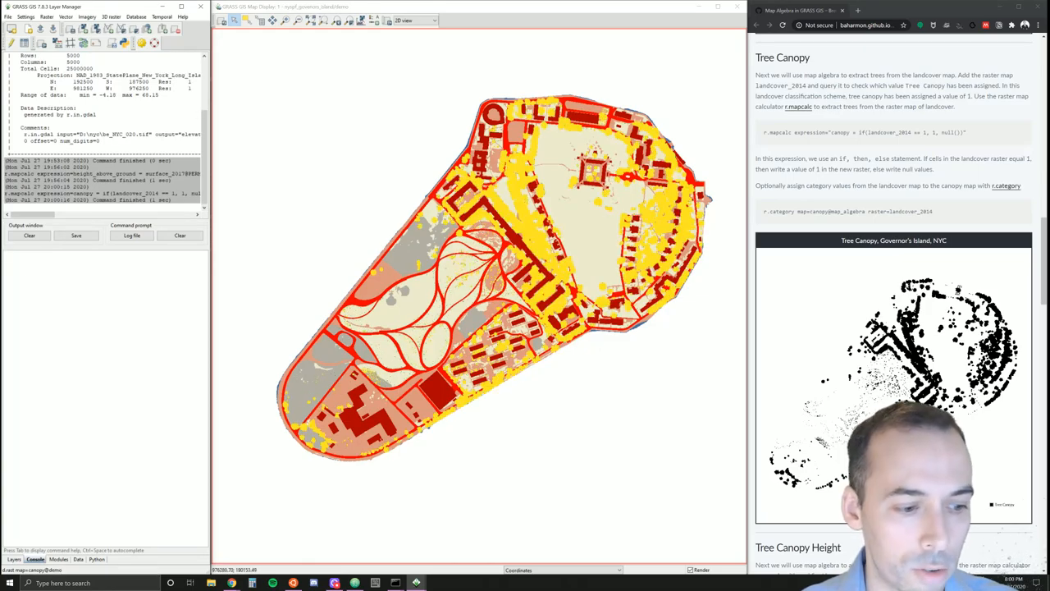
# - Uncheck landcover_2014 in the layer tree so only canopy shows
pyautogui.click(13, 559)
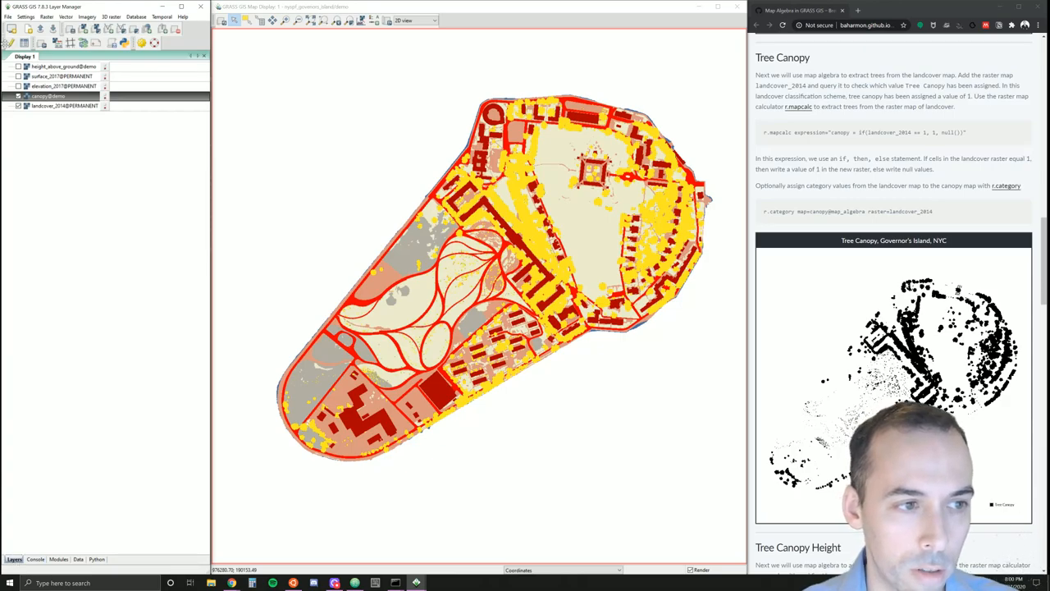
pyautogui.click(18, 105)
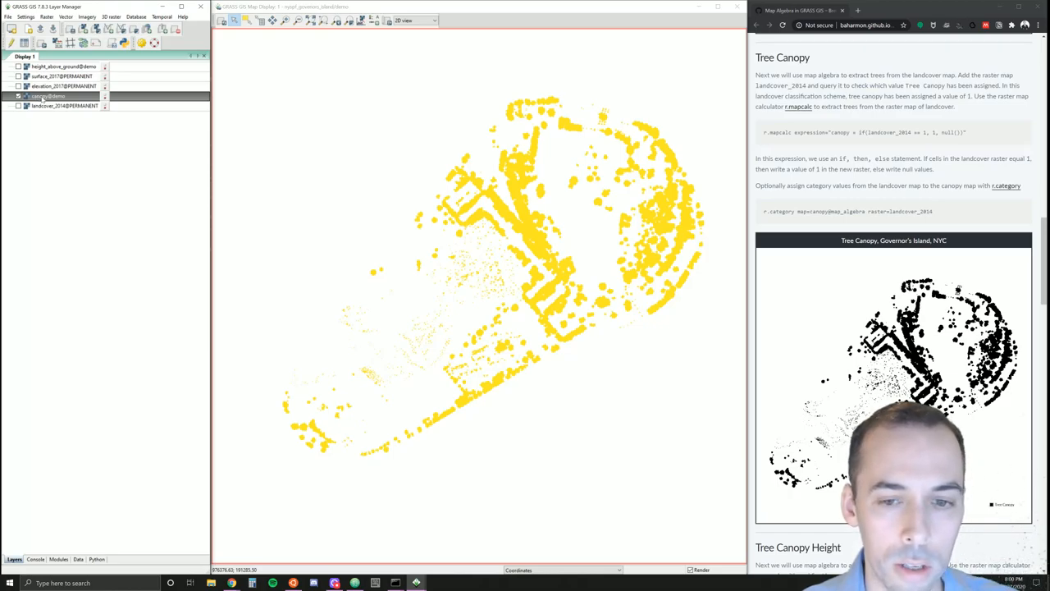
# - Set canopy category 1 to black in the interactive colour table
pyautogui.rightClick(45, 96)
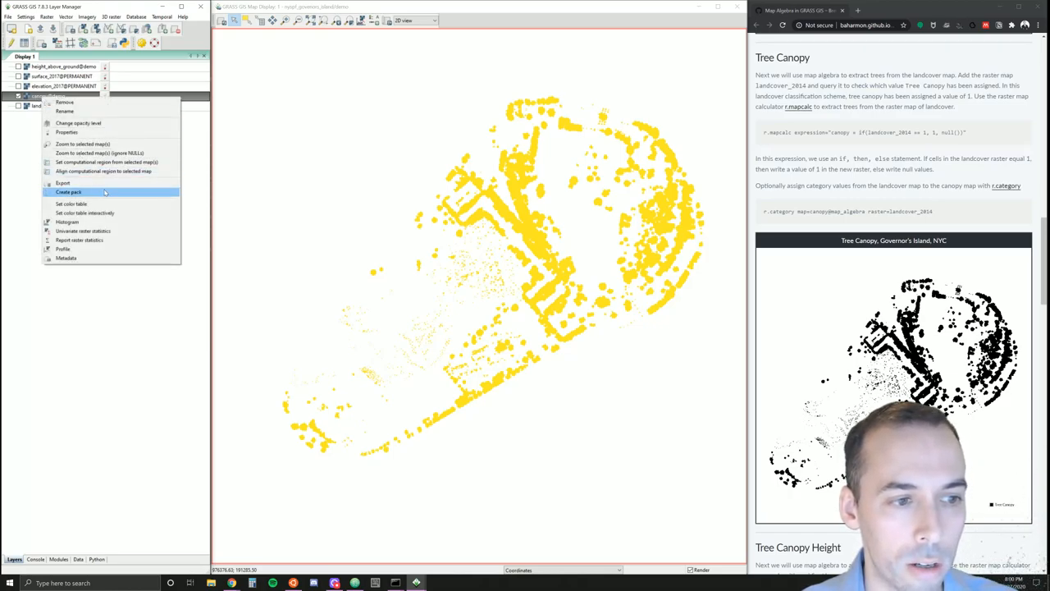
pyautogui.moveTo(84, 213)
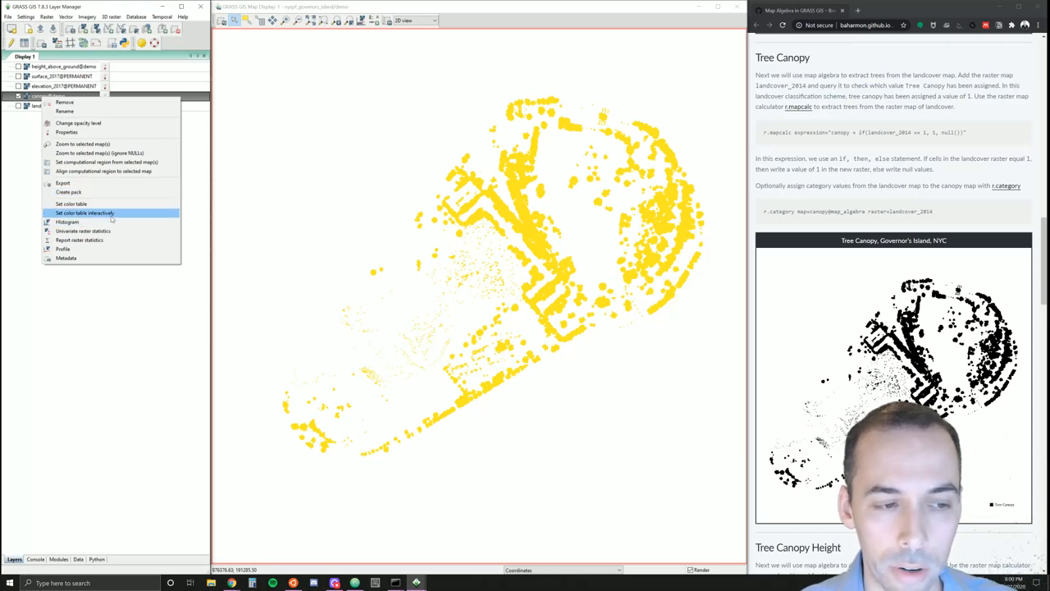
pyautogui.click(85, 213)
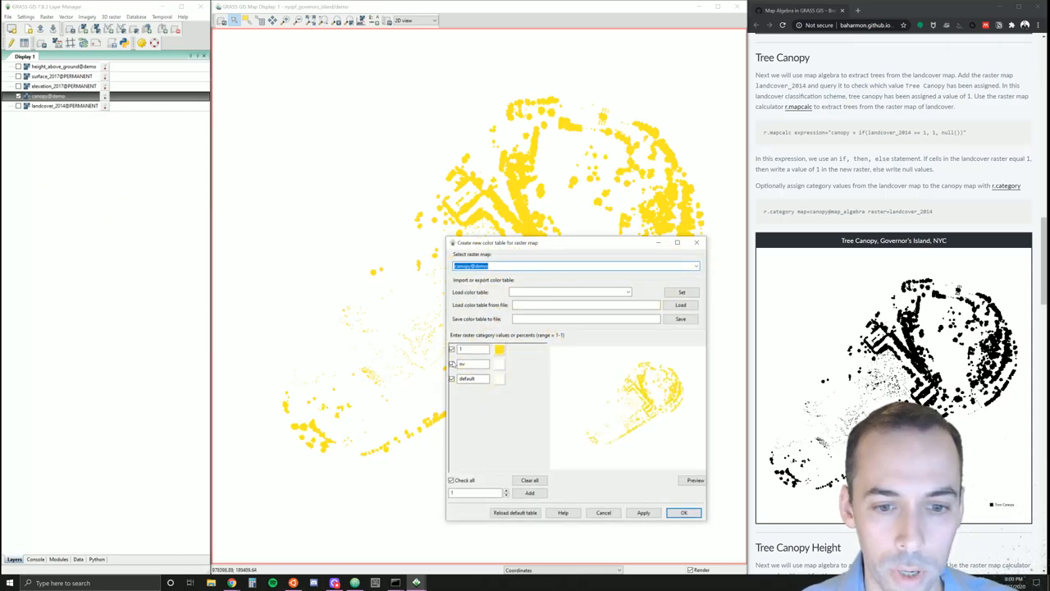
pyautogui.click(500, 349)
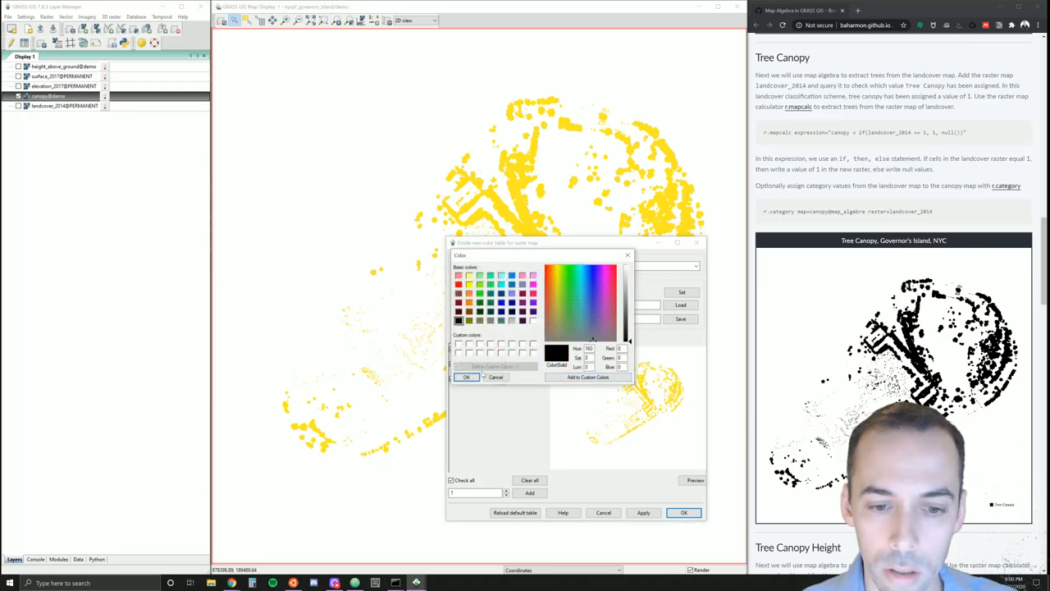
pyautogui.click(496, 377)
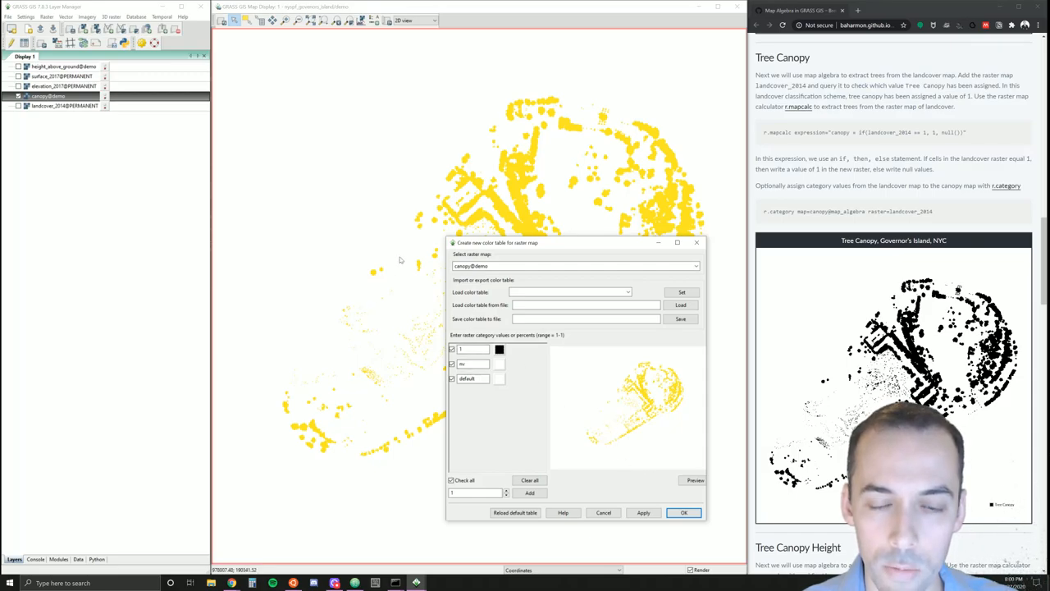
pyautogui.moveTo(515, 192)
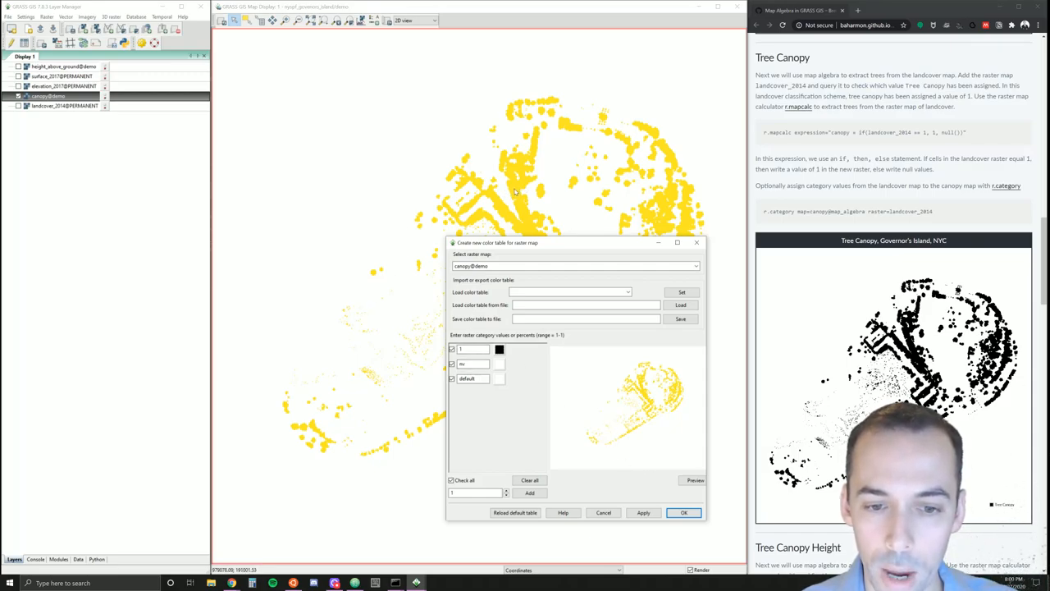
pyautogui.moveTo(438, 313)
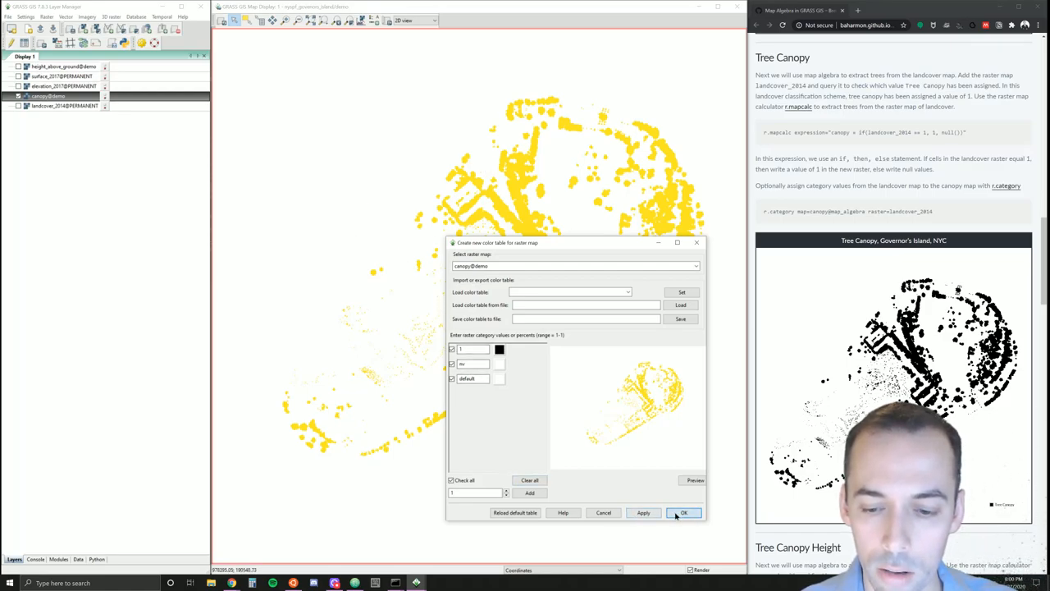
pyautogui.click(684, 511)
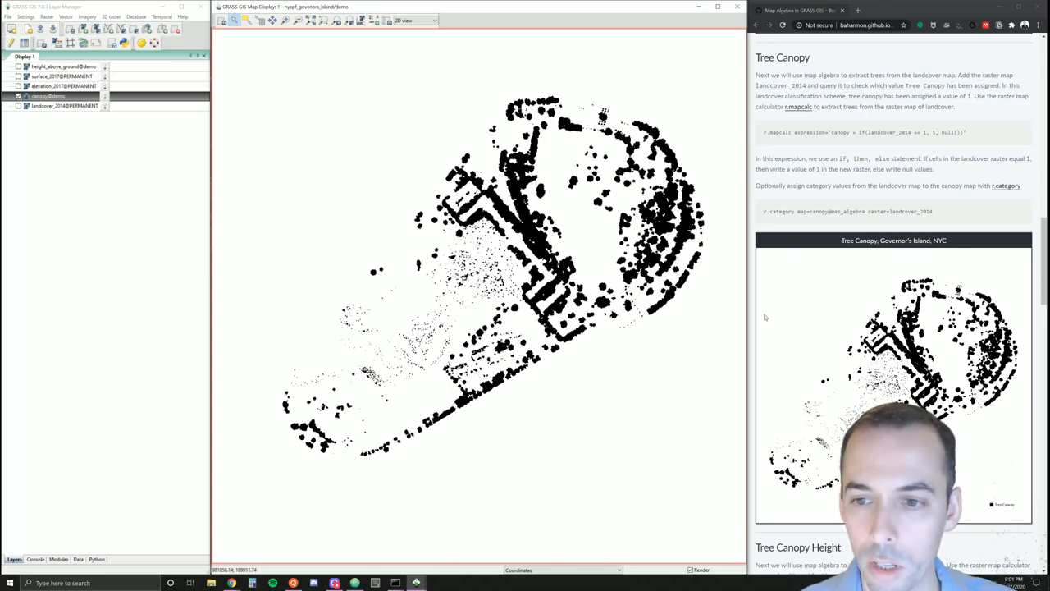
pyautogui.scroll(-3)
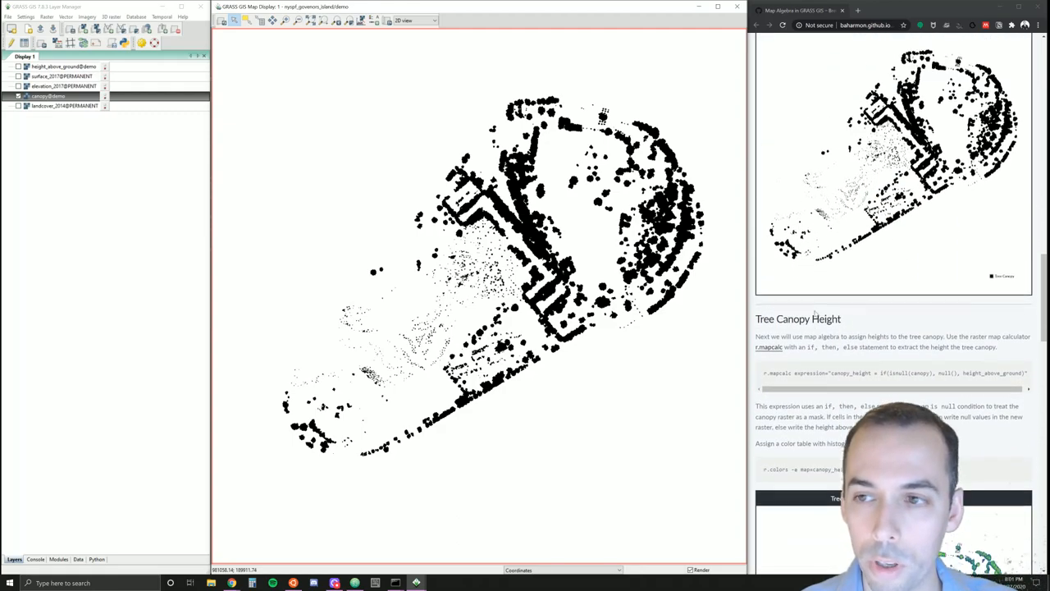
pyautogui.scroll(-3)
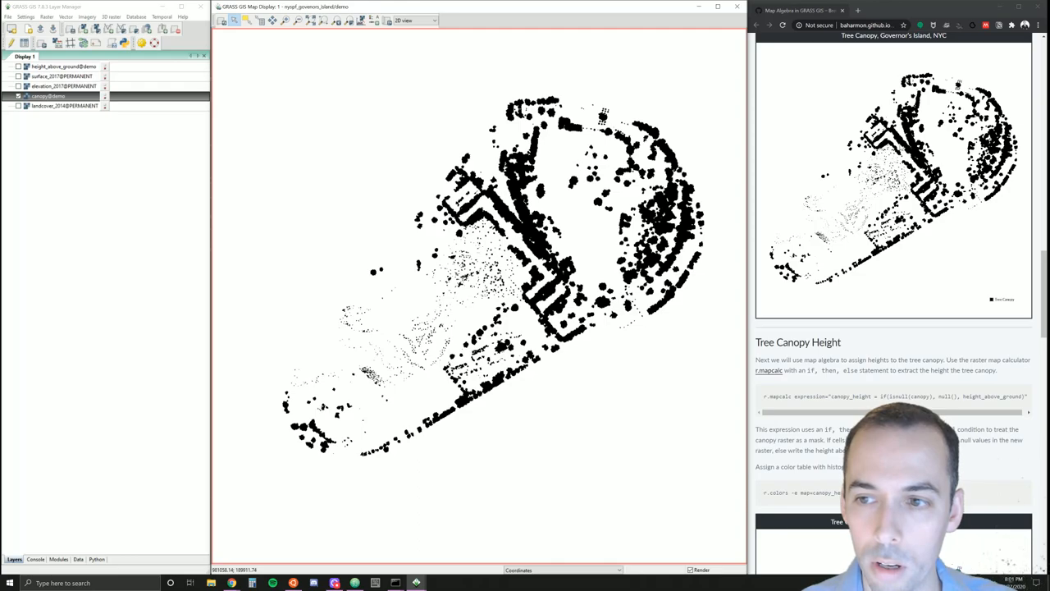
pyautogui.moveTo(571, 214)
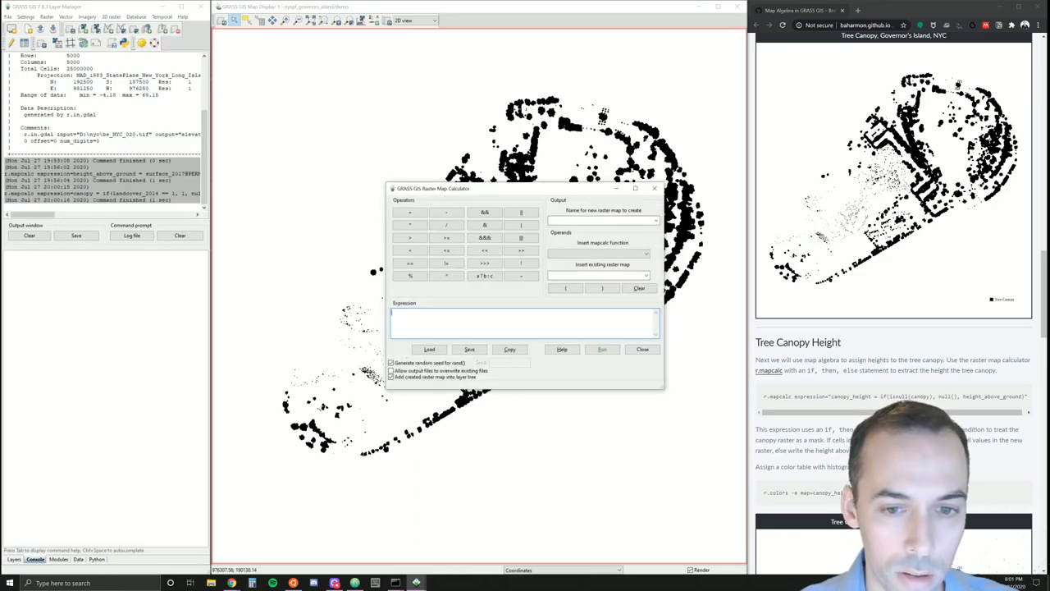
# - Name the output canopy_height and enter if(isnull(canopy), null(), height_above_ground)
pyautogui.moveTo(525, 189); pyautogui.dragTo(505, 188)
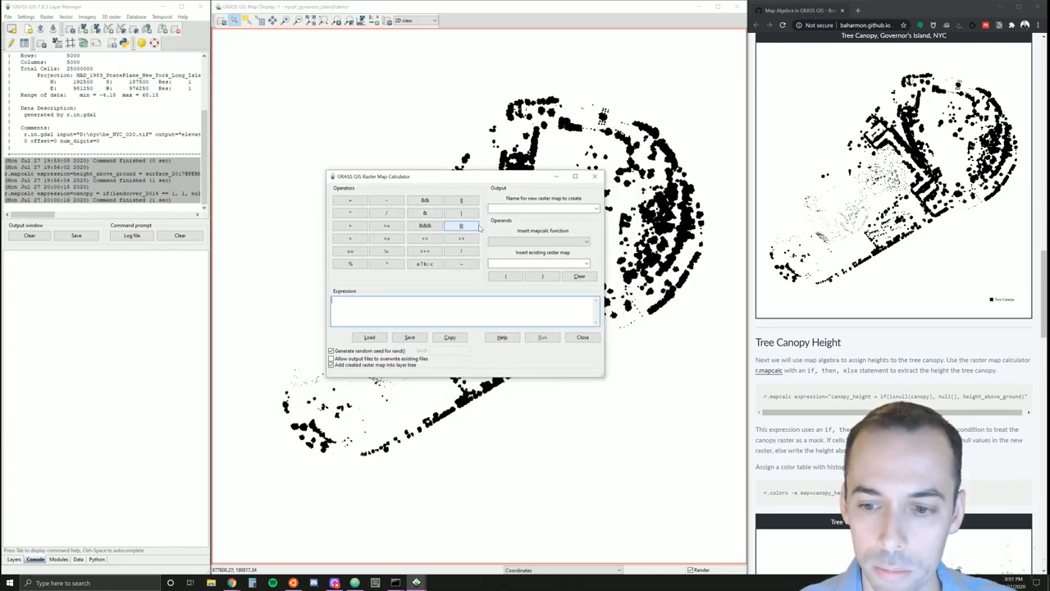
pyautogui.write('canopy_height')
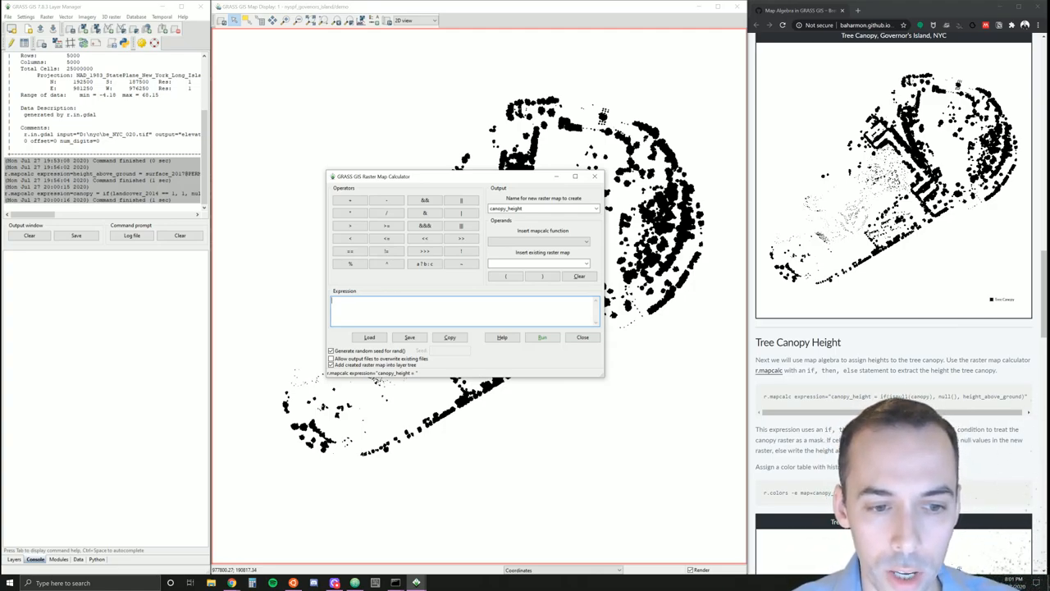
pyautogui.write('if(isnull(')
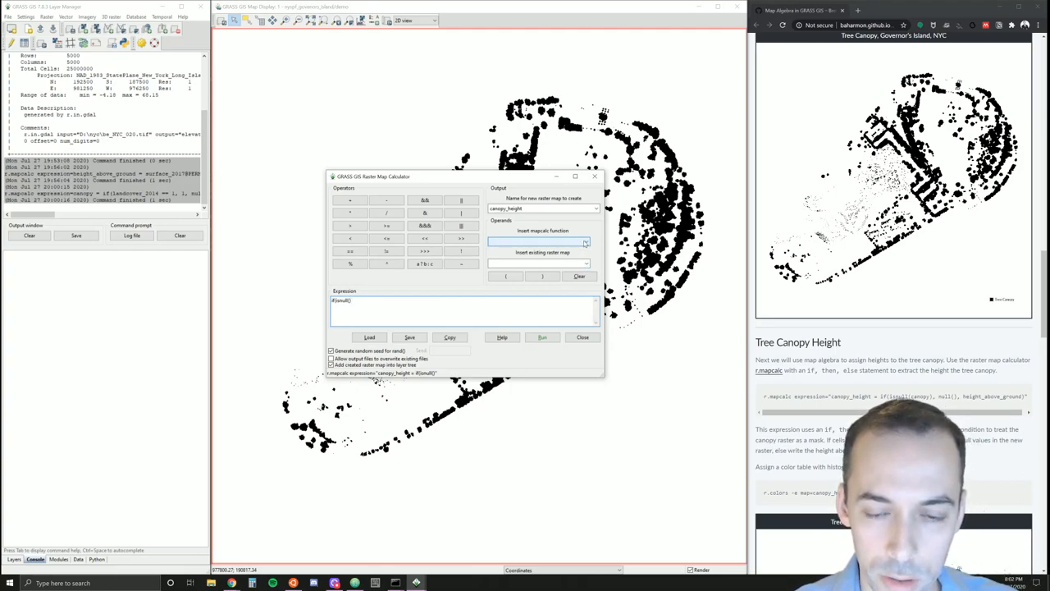
pyautogui.click(585, 241)
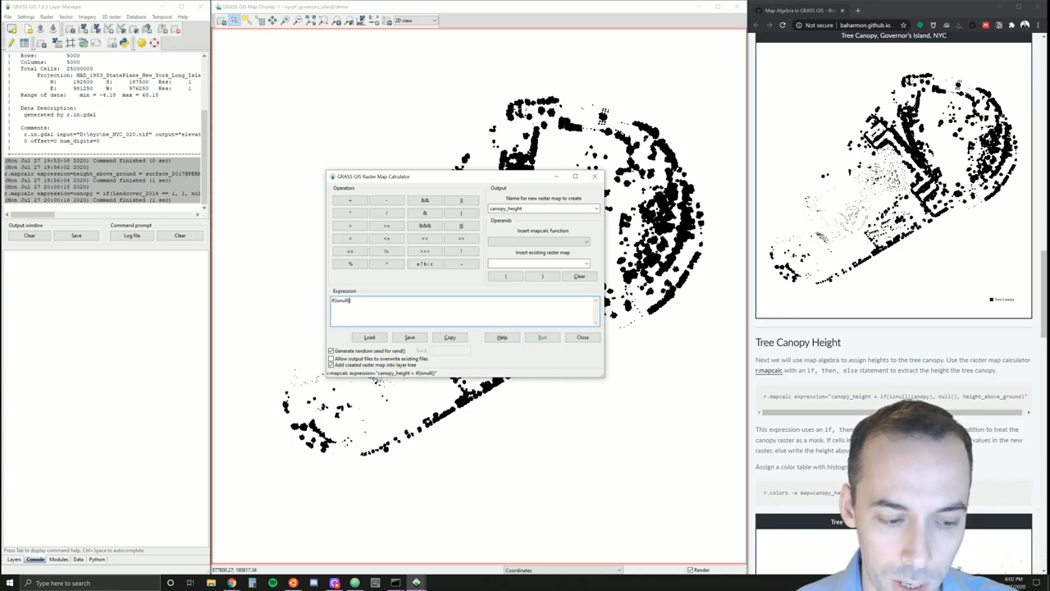
pyautogui.write('(canopy')
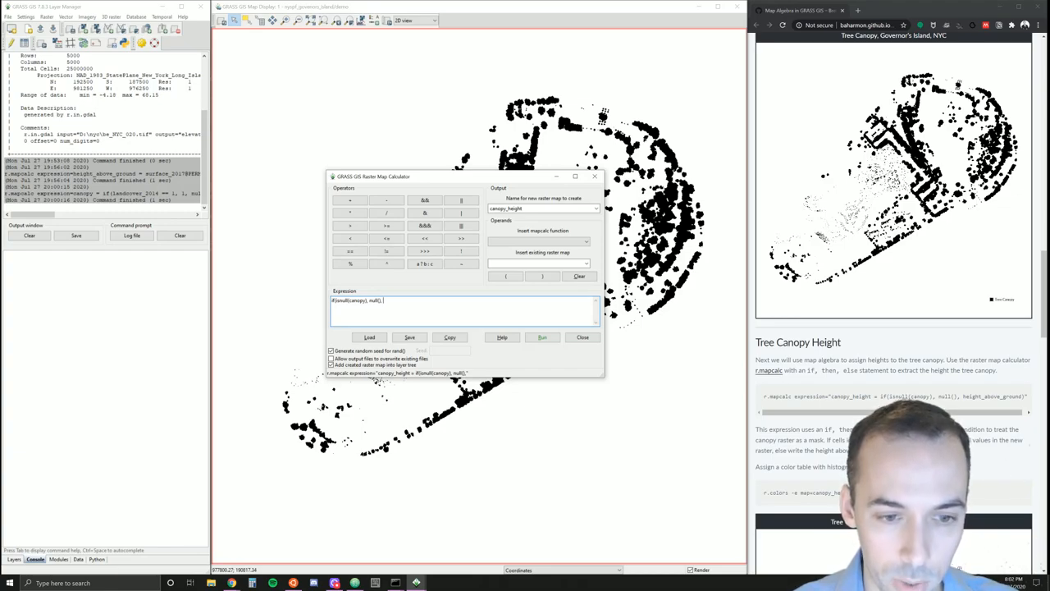
pyautogui.write('height_above_ground')
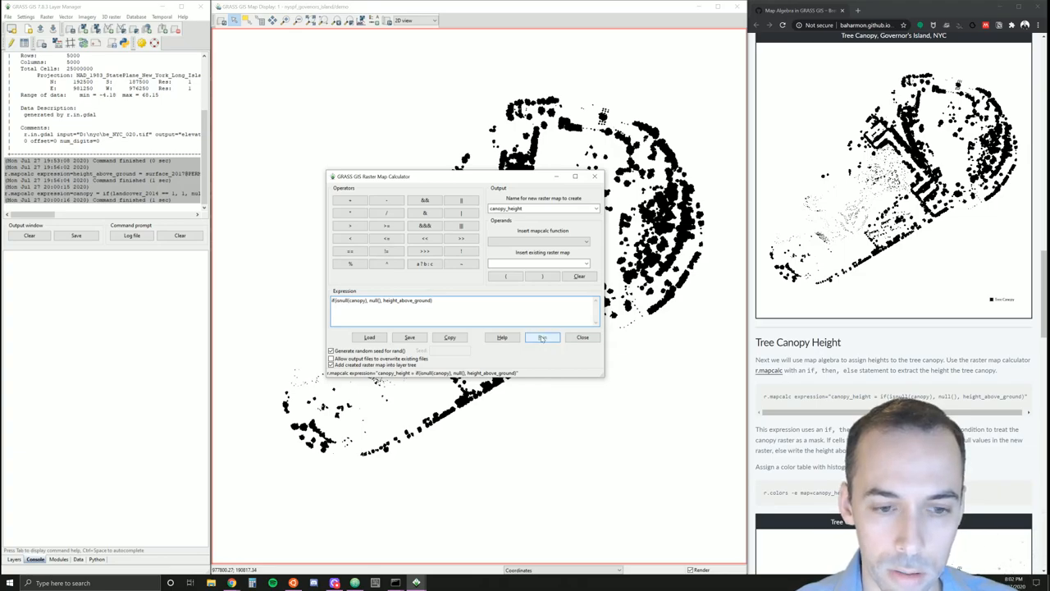
# - Run the canopy_height calculation, minimize the calculator, and return to the layers list
pyautogui.click(541, 337)
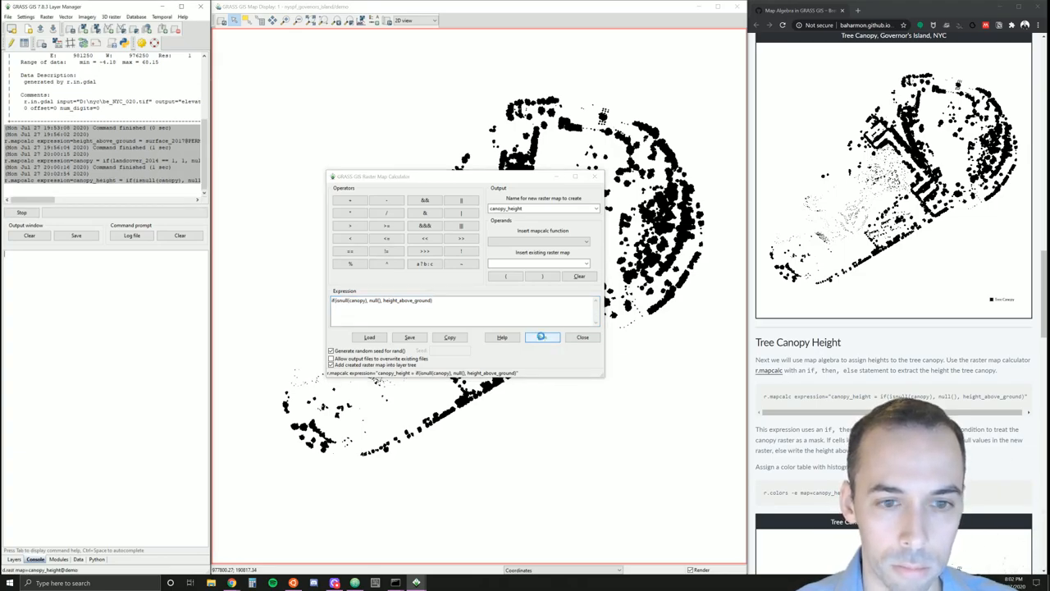
pyautogui.click(542, 337)
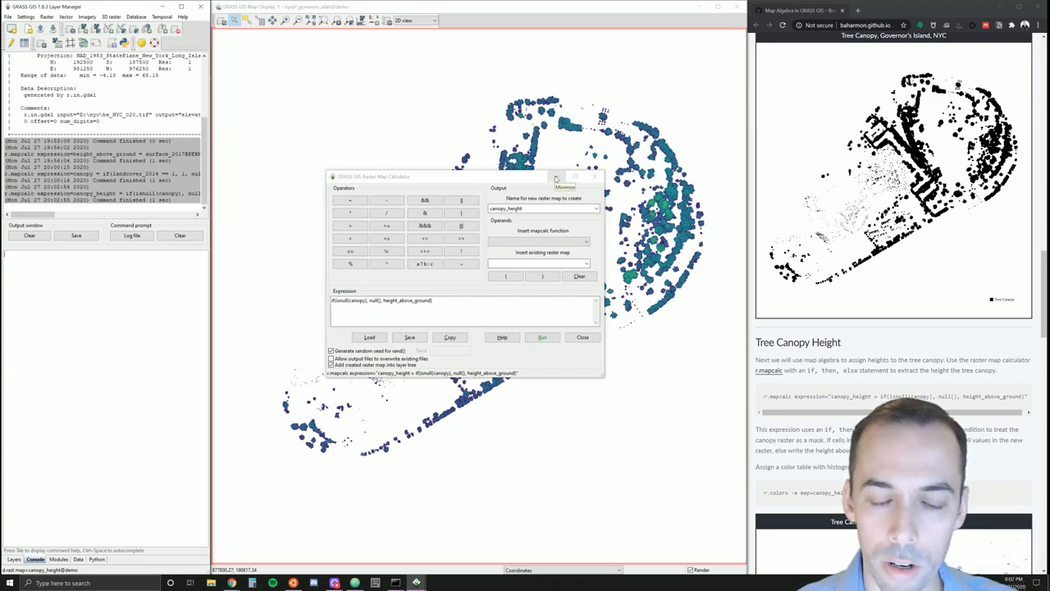
pyautogui.click(543, 337)
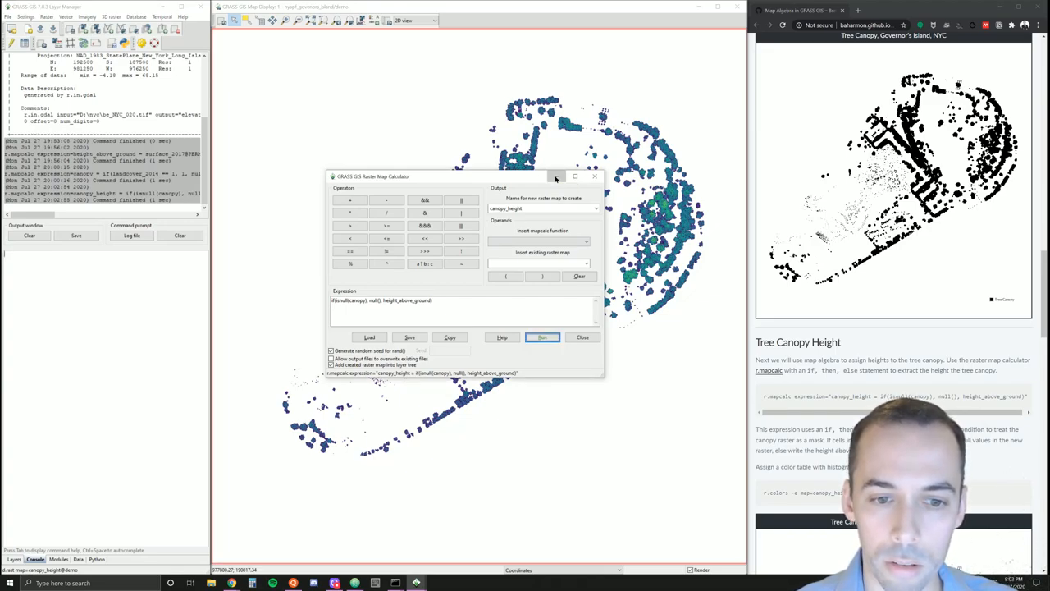
pyautogui.click(542, 337)
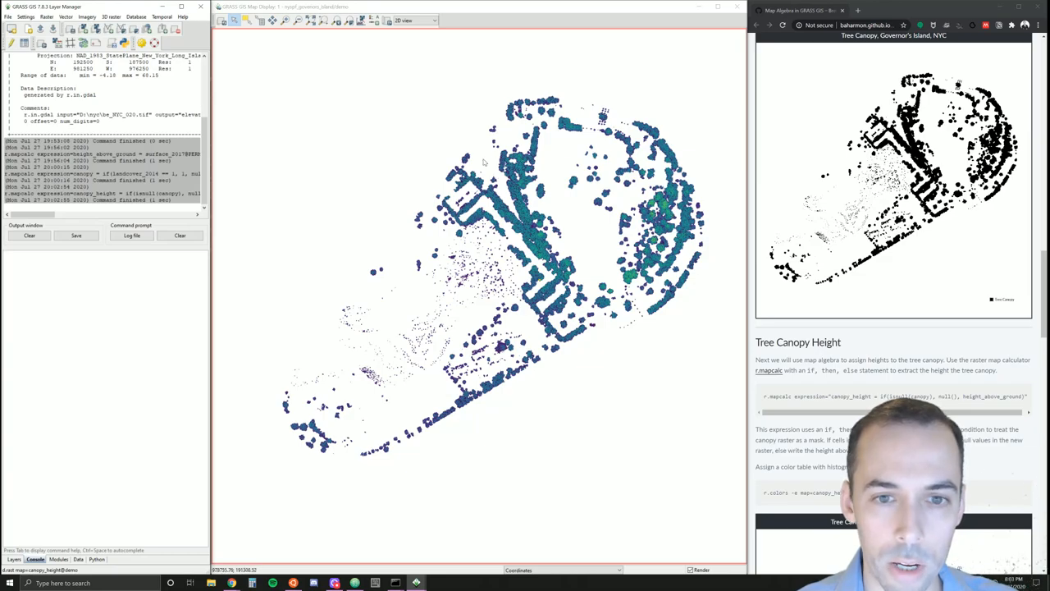
pyautogui.moveTo(437, 118)
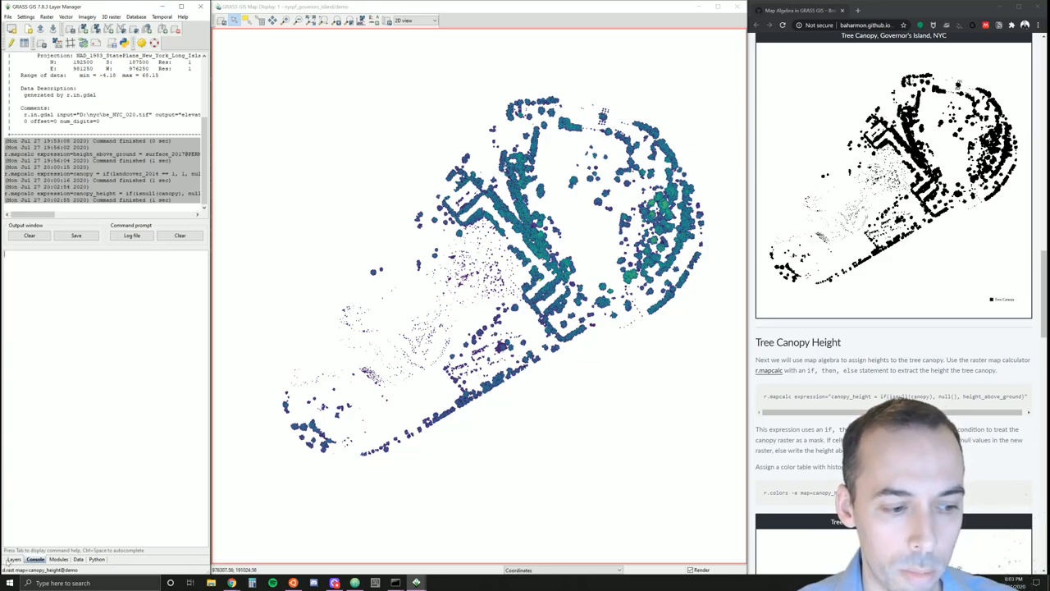
pyautogui.click(13, 559)
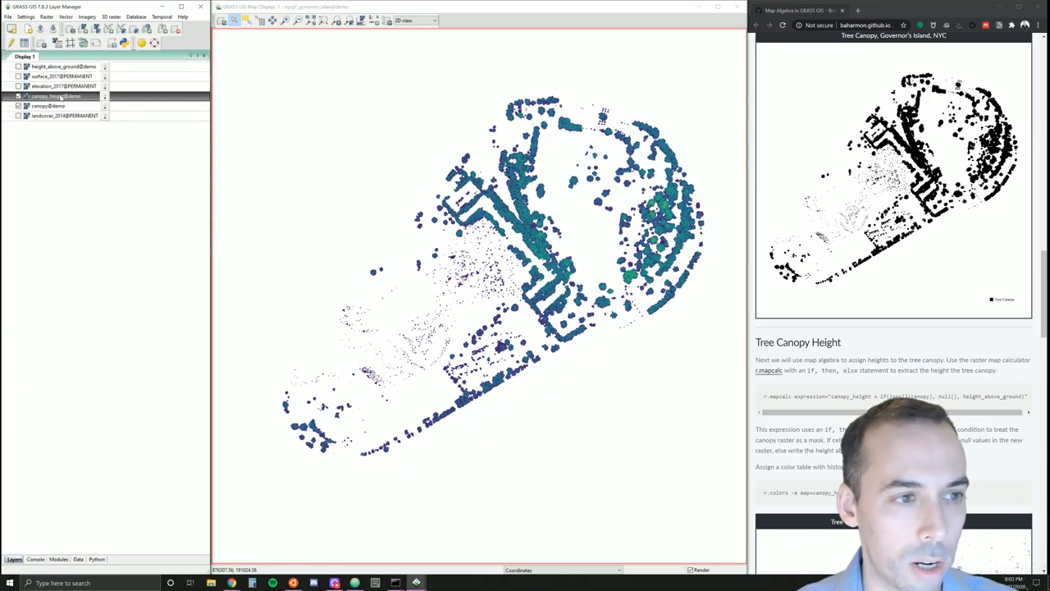
# - Apply the inferno colour table with histogram equalization to canopy_height
pyautogui.rightClick(56, 96)
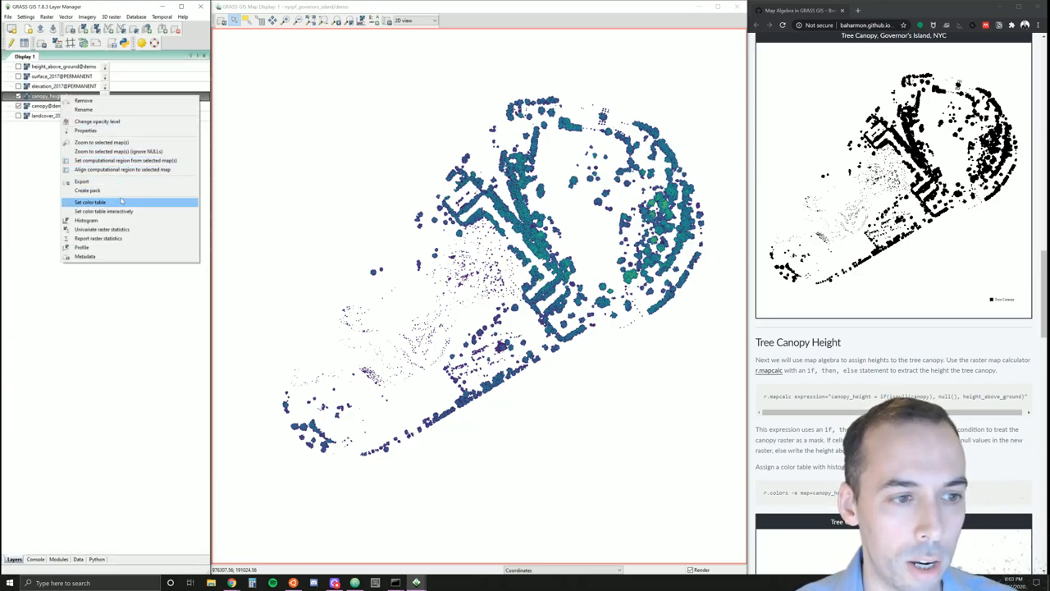
pyautogui.click(90, 202)
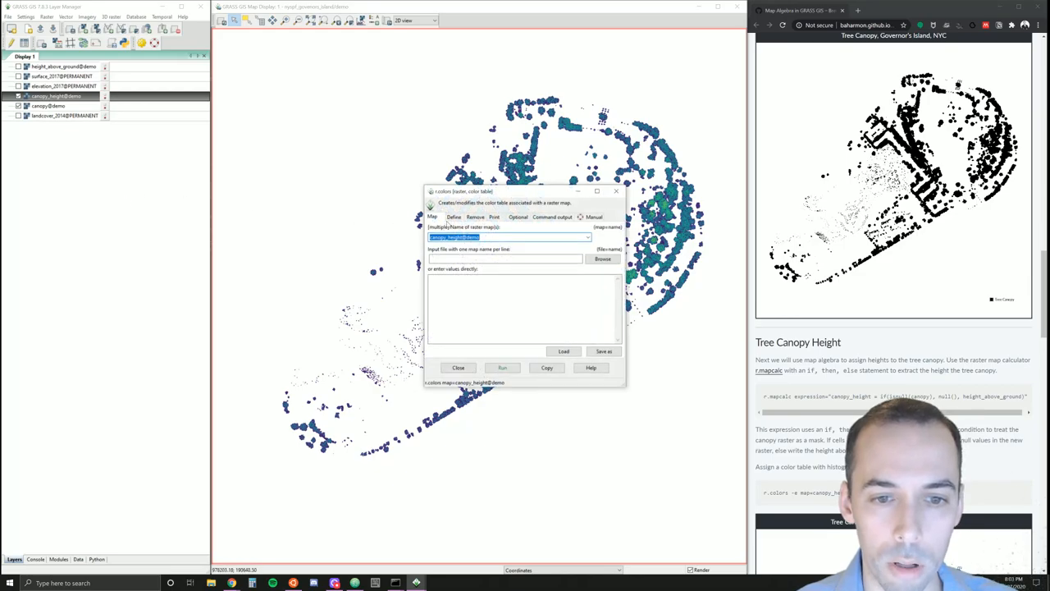
pyautogui.click(454, 217)
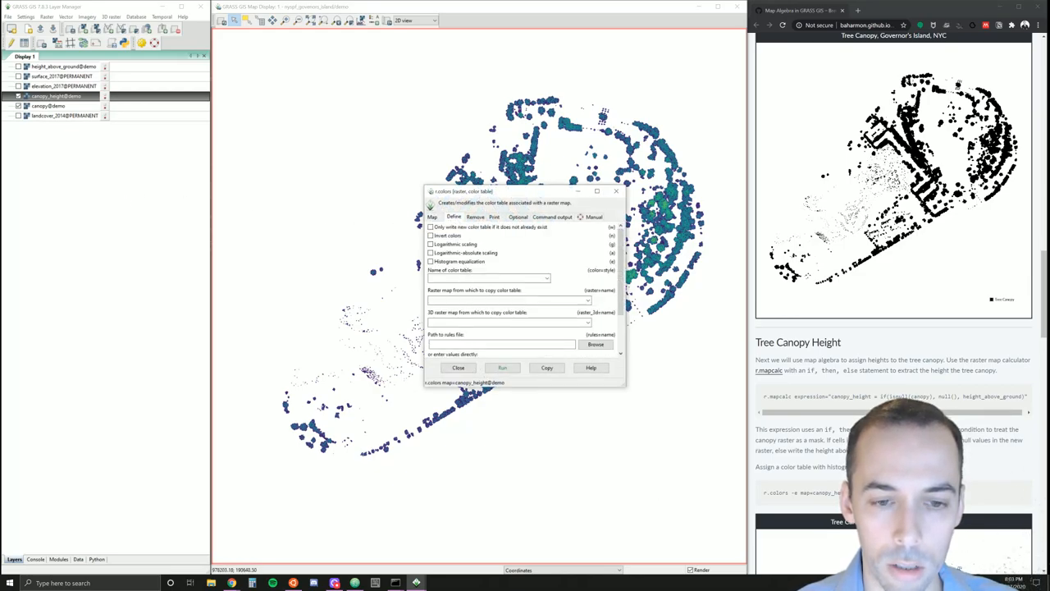
pyautogui.click(546, 278)
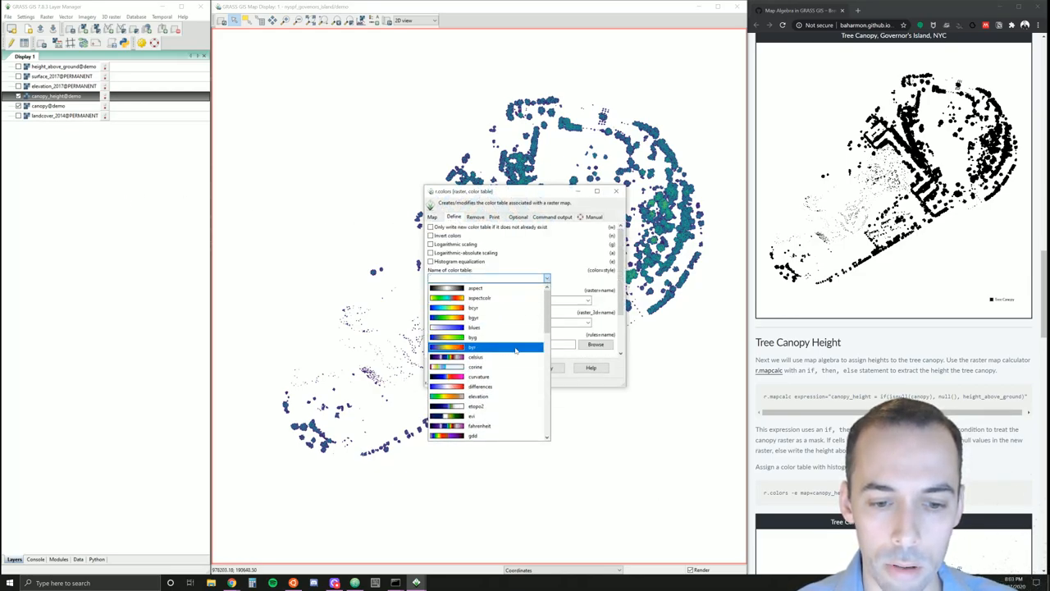
pyautogui.scroll(-3)
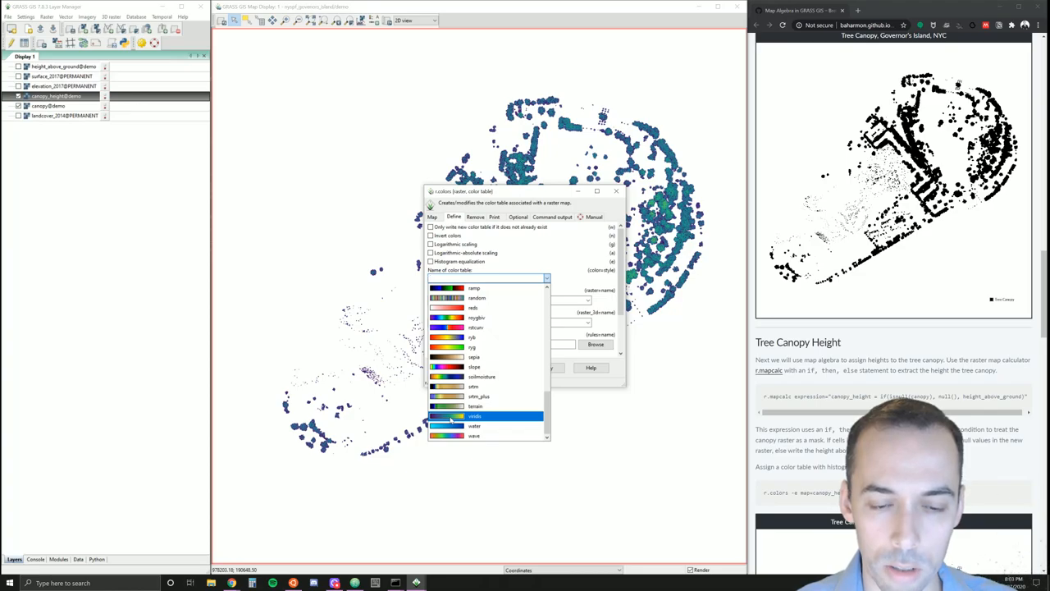
pyautogui.scroll(-3)
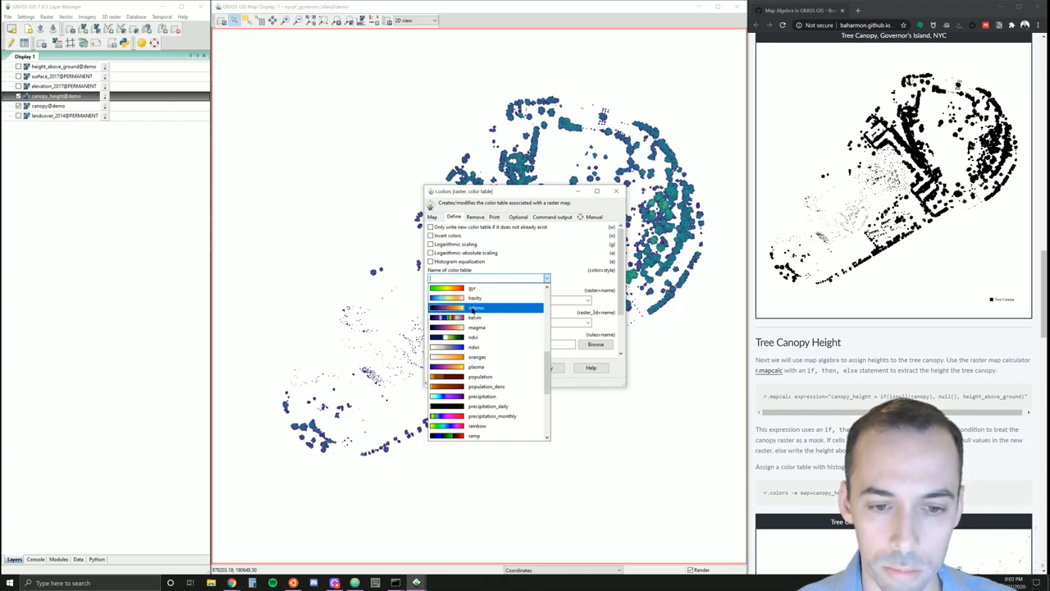
pyautogui.click(477, 307)
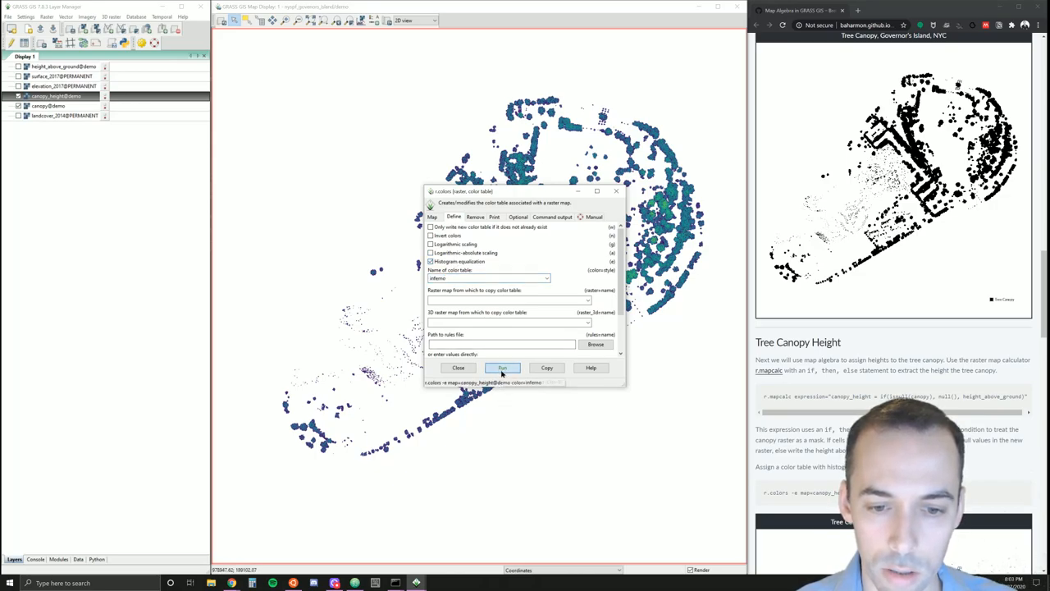
pyautogui.click(501, 368)
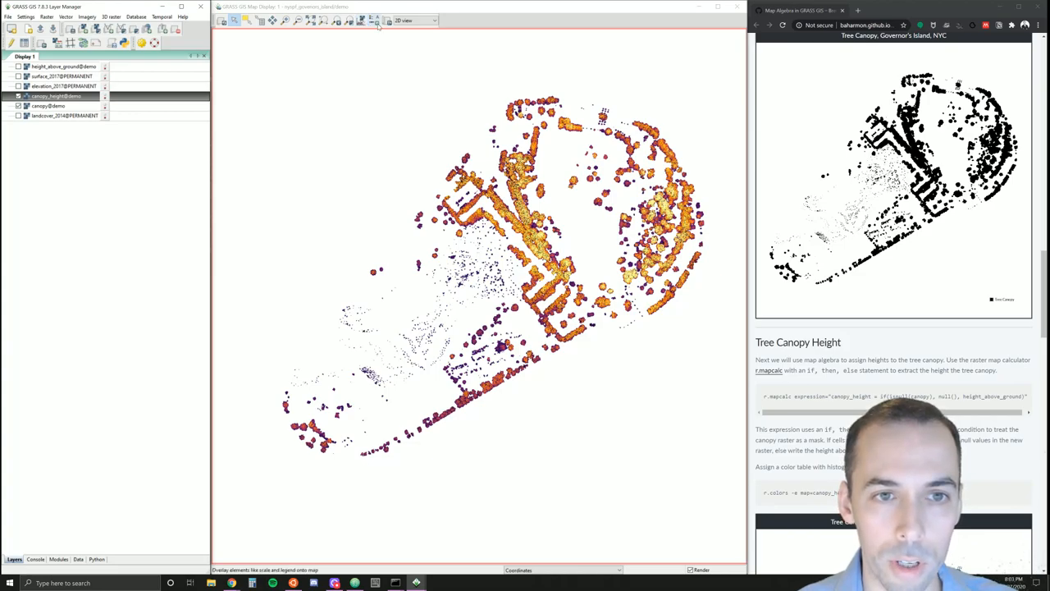
# - Add a canopy_height legend (0–127, inferno) in Lato-Regular size 12 to the map
pyautogui.click(378, 21)
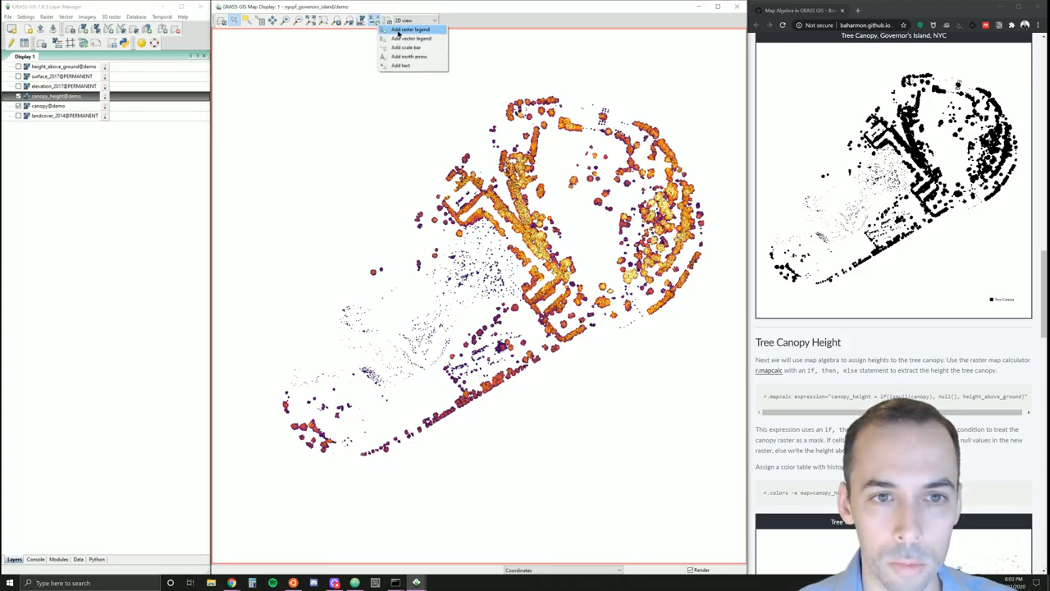
pyautogui.click(410, 29)
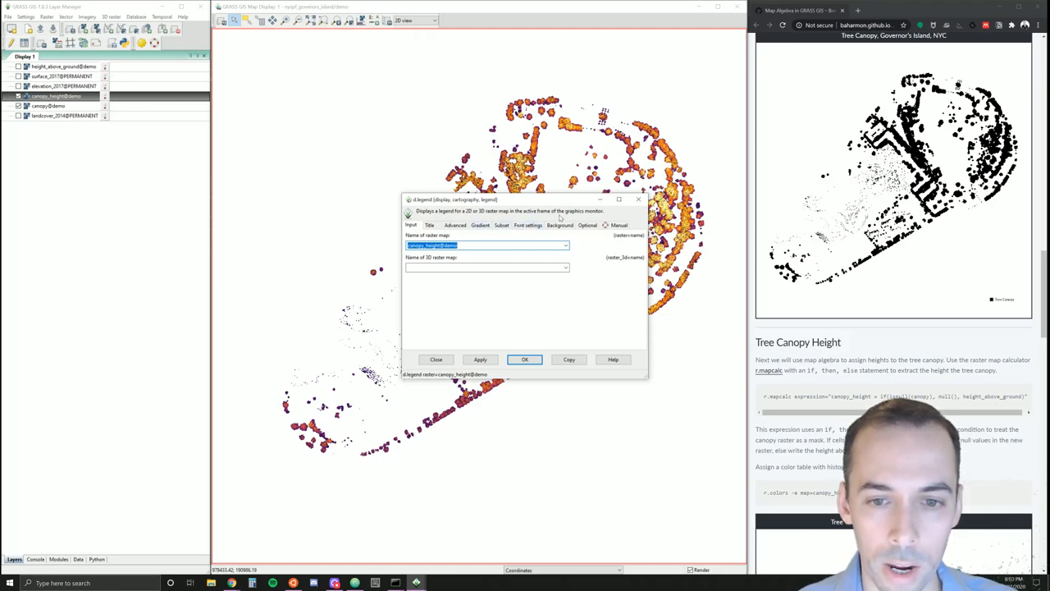
pyautogui.click(528, 225)
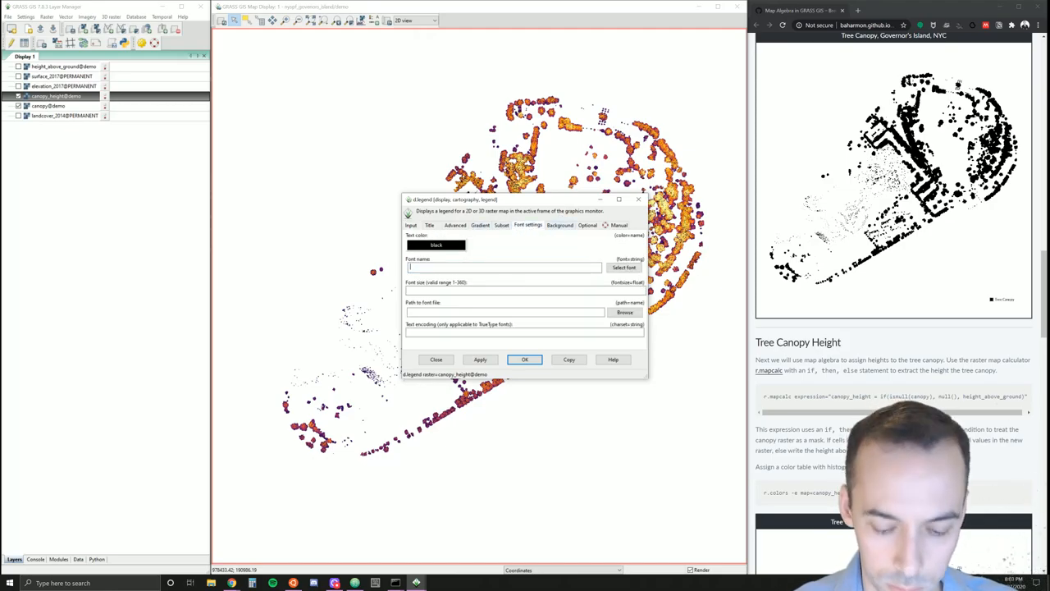
pyautogui.write('Lato-Regular')
pyautogui.click(526, 289)
pyautogui.write('12')
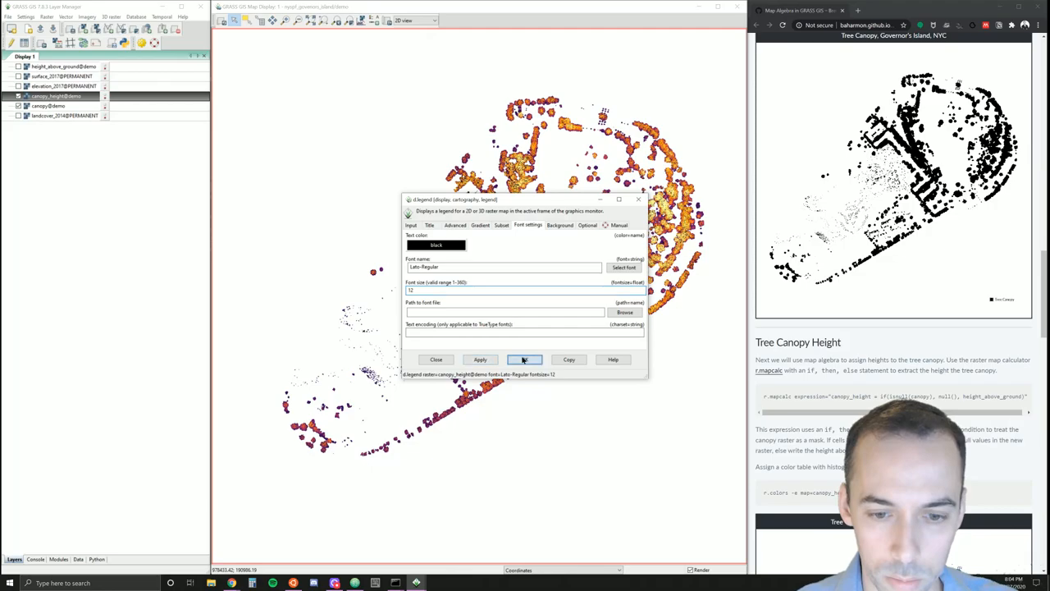
pyautogui.click(524, 359)
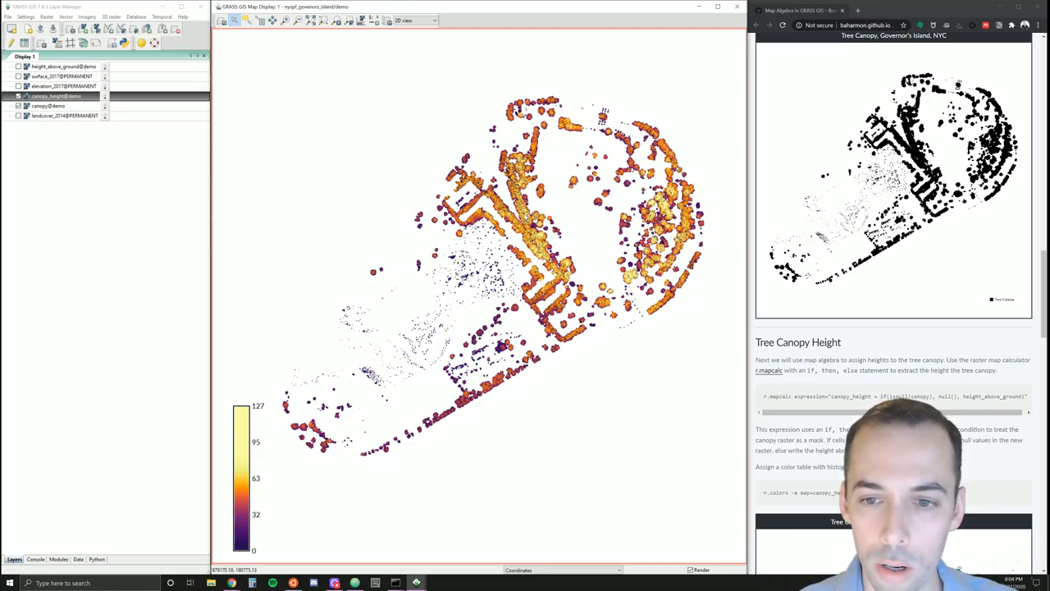
pyautogui.rightClick(246, 442)
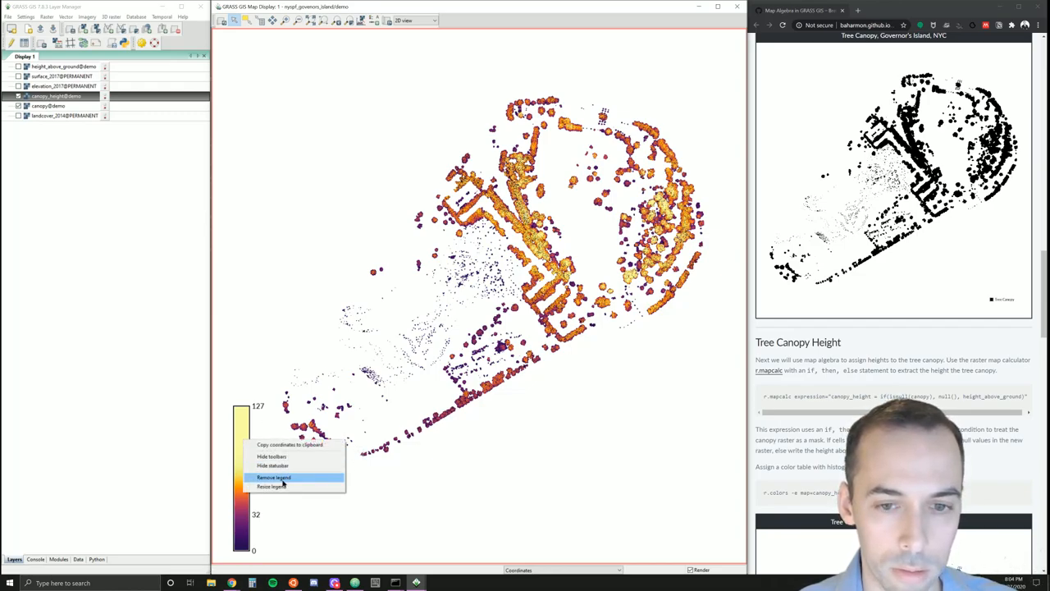
# - Remove the legend, hide canopy_height and canopy, and launch the Raster Map Calculator
pyautogui.click(273, 476)
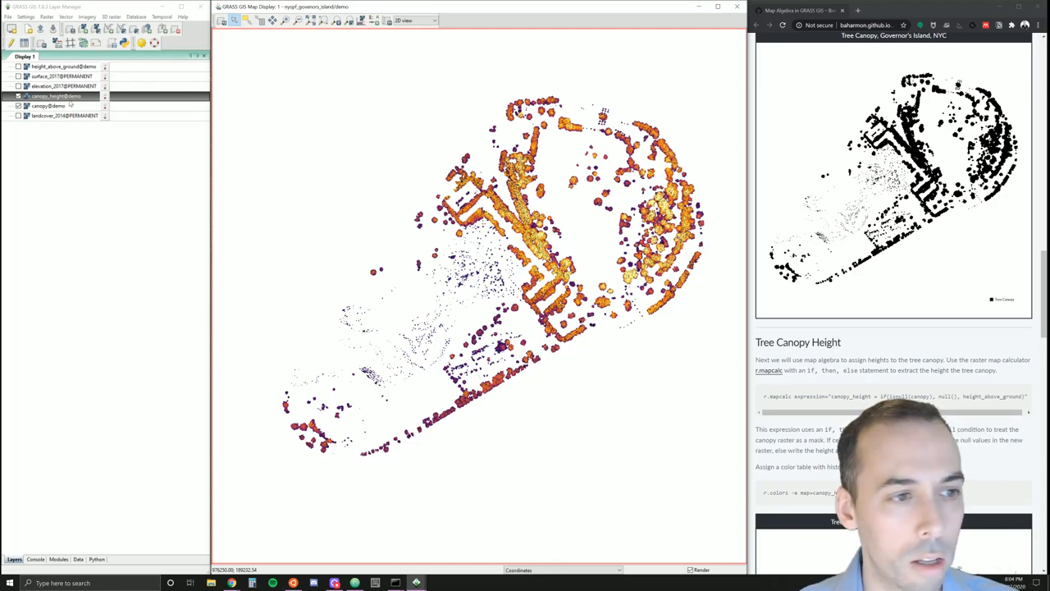
pyautogui.click(18, 96)
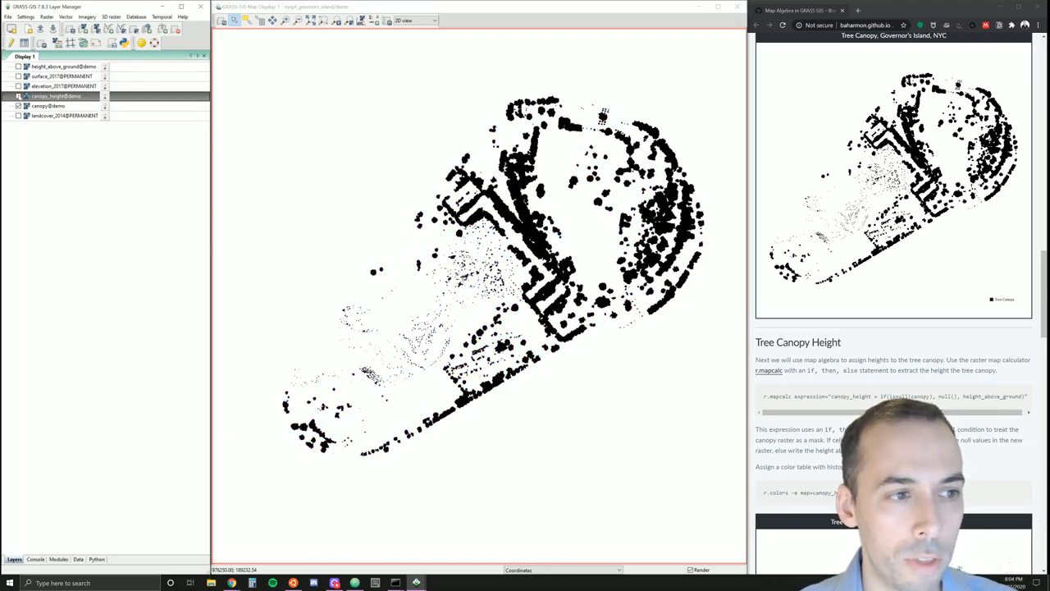
pyautogui.click(18, 96)
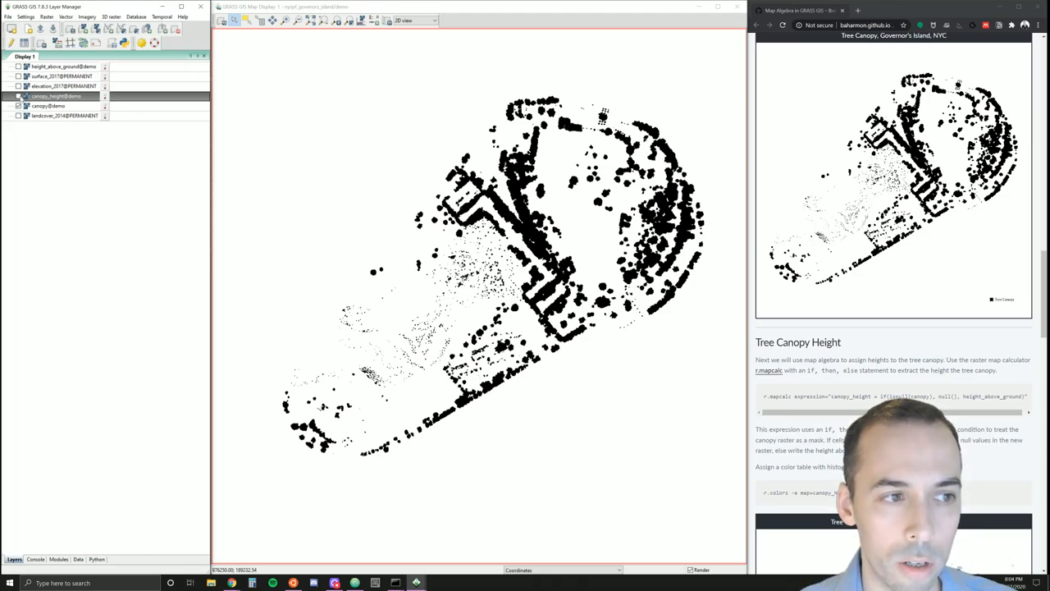
pyautogui.click(18, 96)
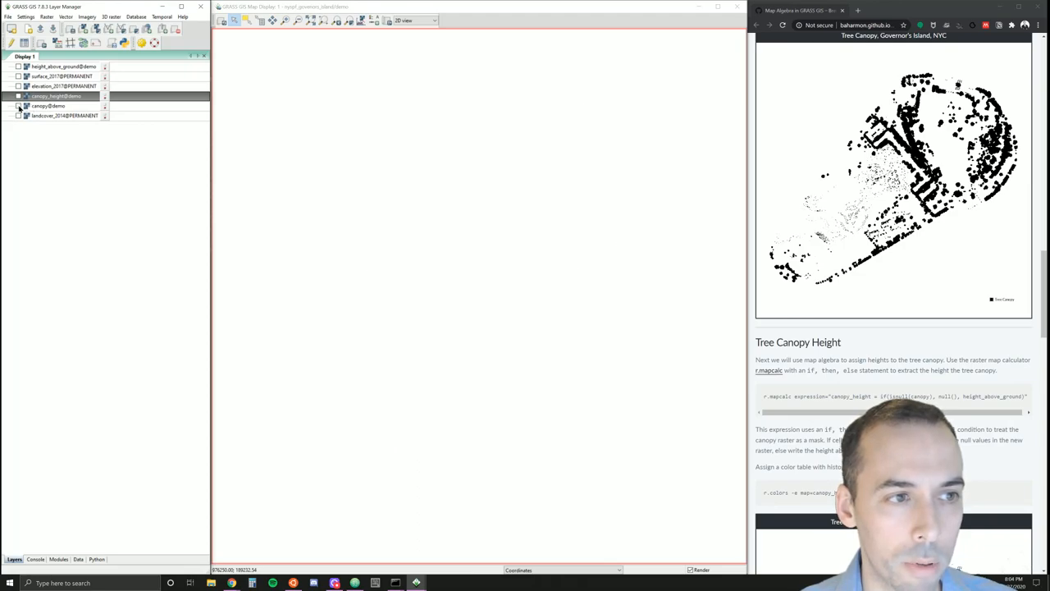
pyautogui.click(46, 16)
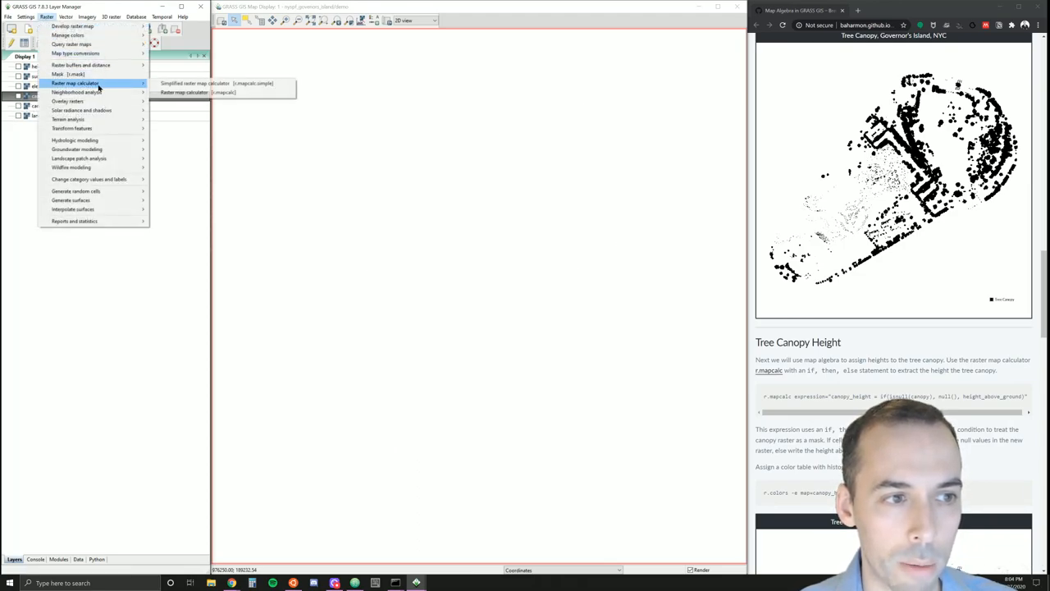
pyautogui.click(184, 92)
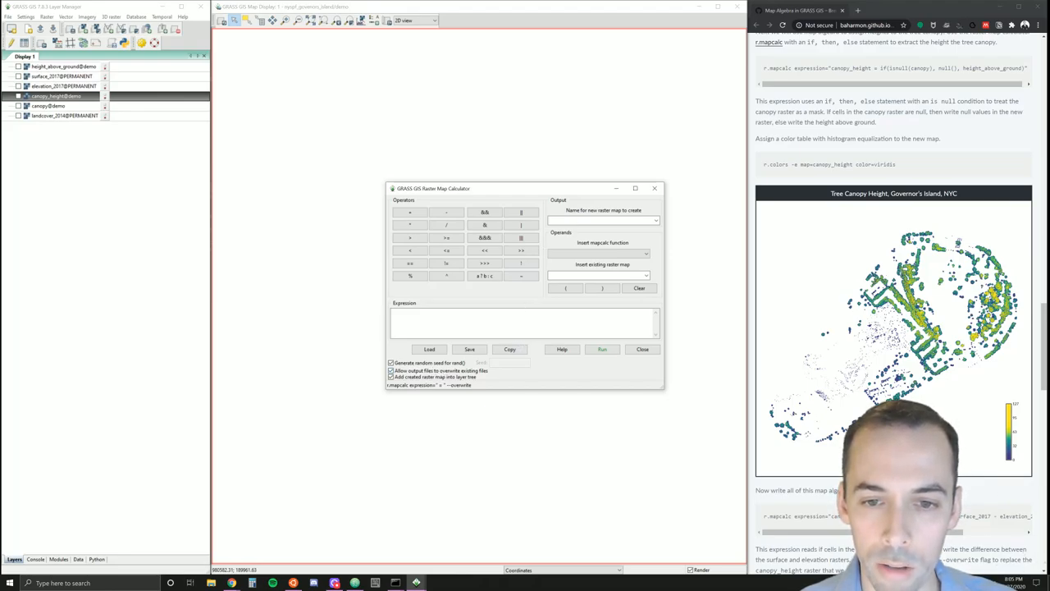
# - Name the output canopy_height with expression if(landcover_2014 == 1, surface_2017 - elevation_2017, null())
pyautogui.click(603, 220)
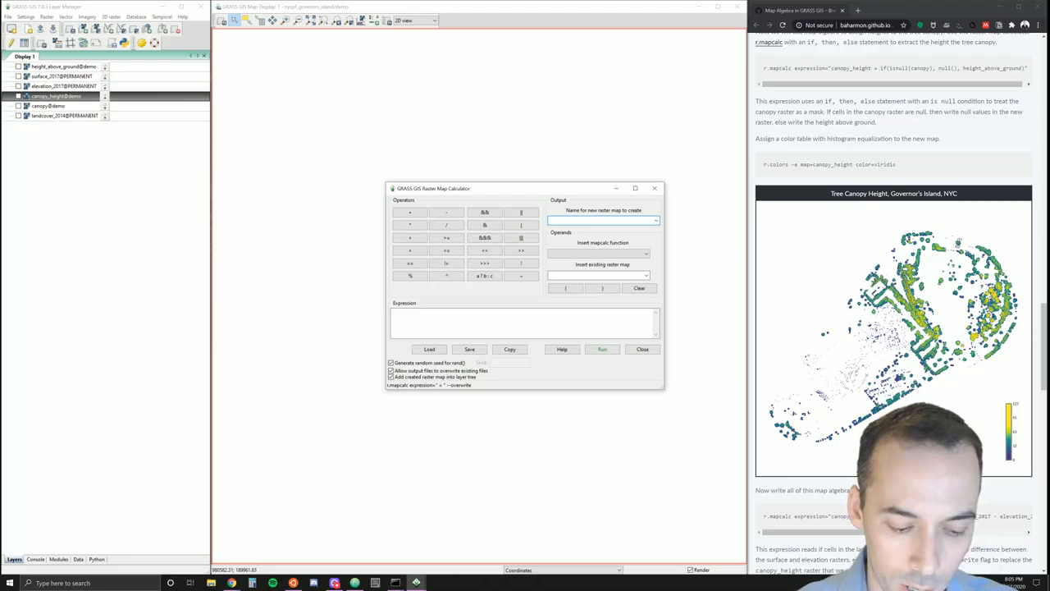
pyautogui.write('canopy_height')
pyautogui.click(525, 322)
pyautogui.write('if(landcover_2014')
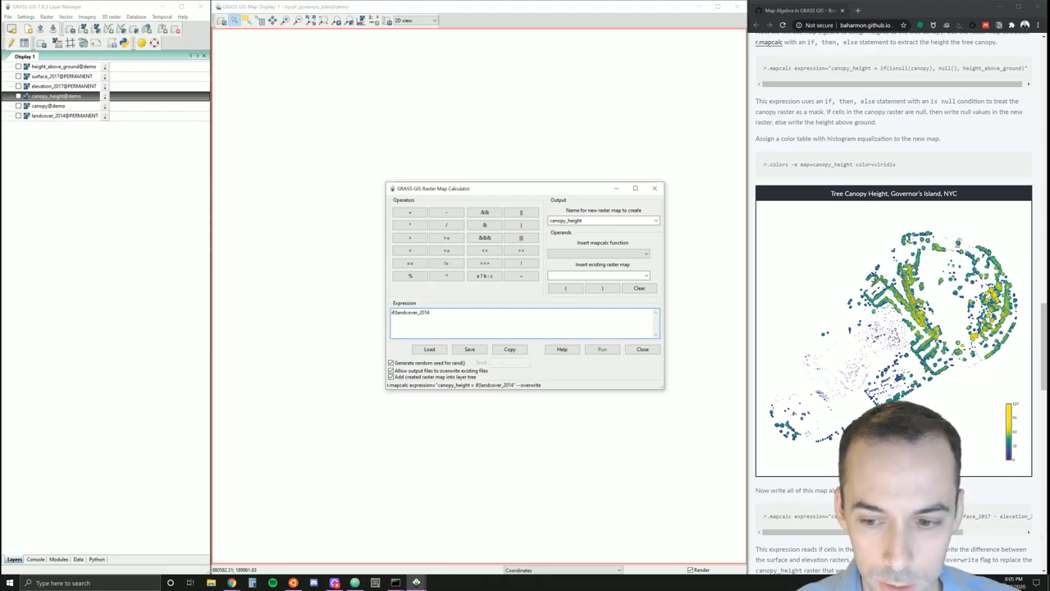
pyautogui.write('==')
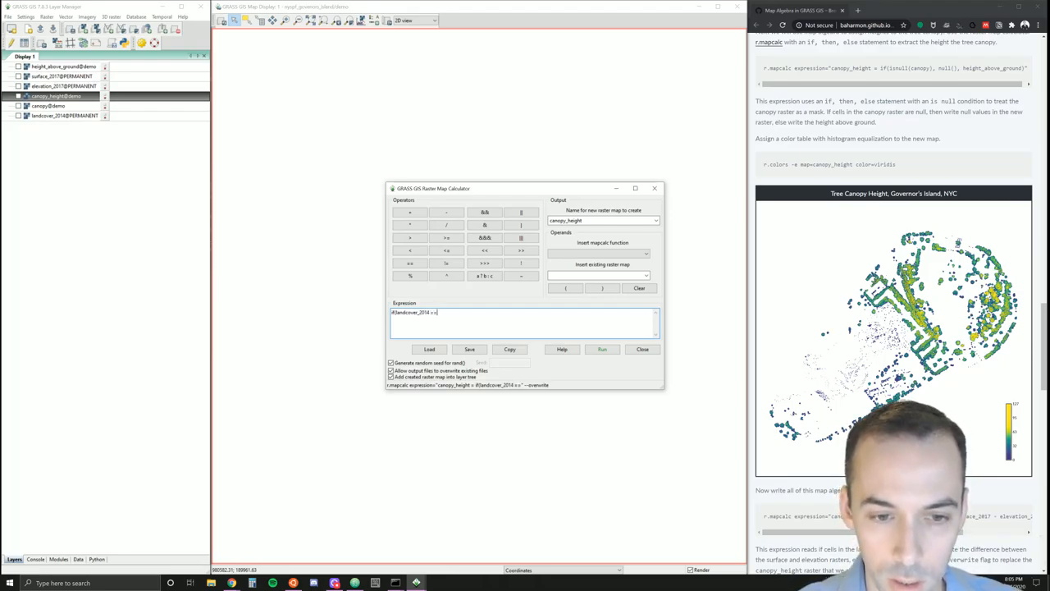
pyautogui.write('1, surface_2017')
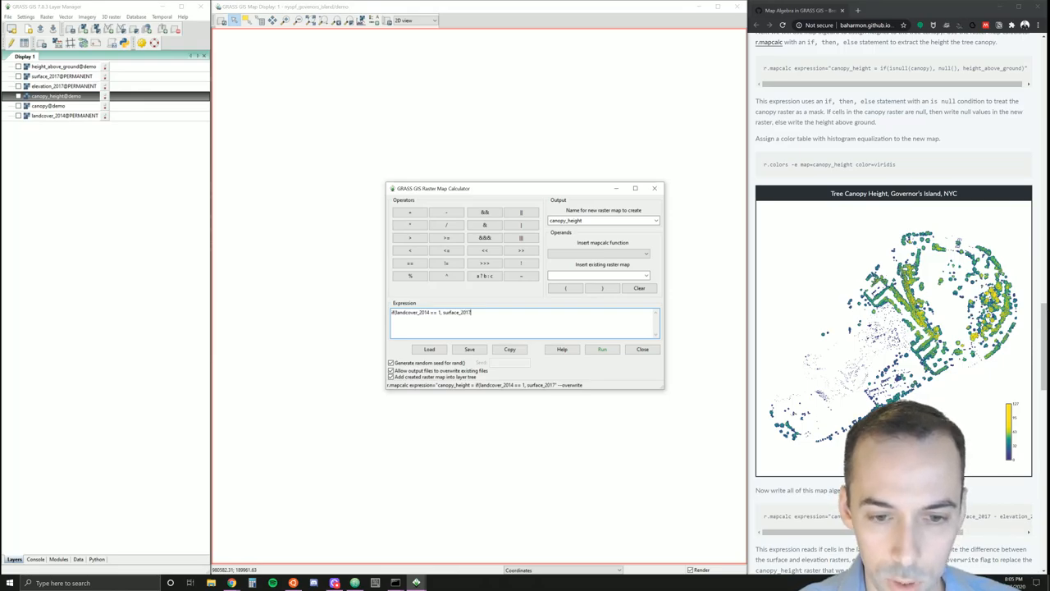
pyautogui.write('- elevation_2017,')
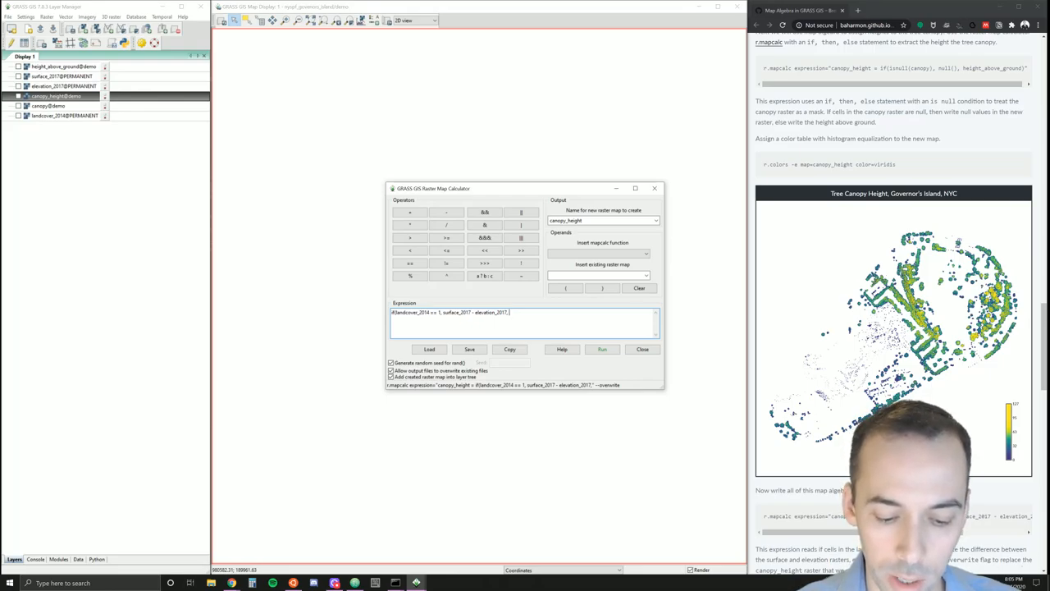
pyautogui.write('null())')
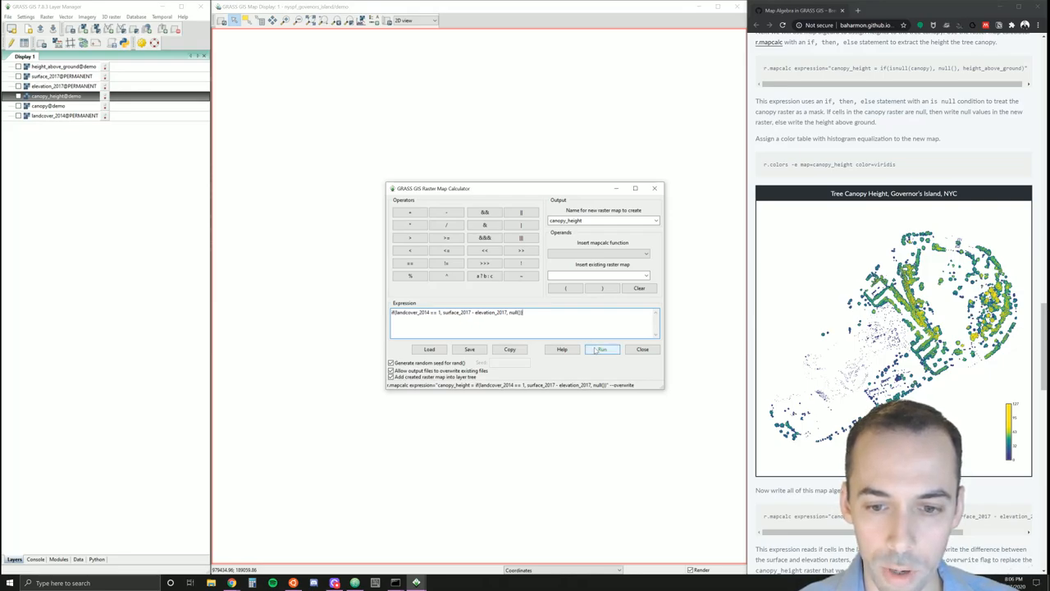
# - Run the canopy_height calculation, return to the Layers tab, and close the calculator
pyautogui.click(601, 348)
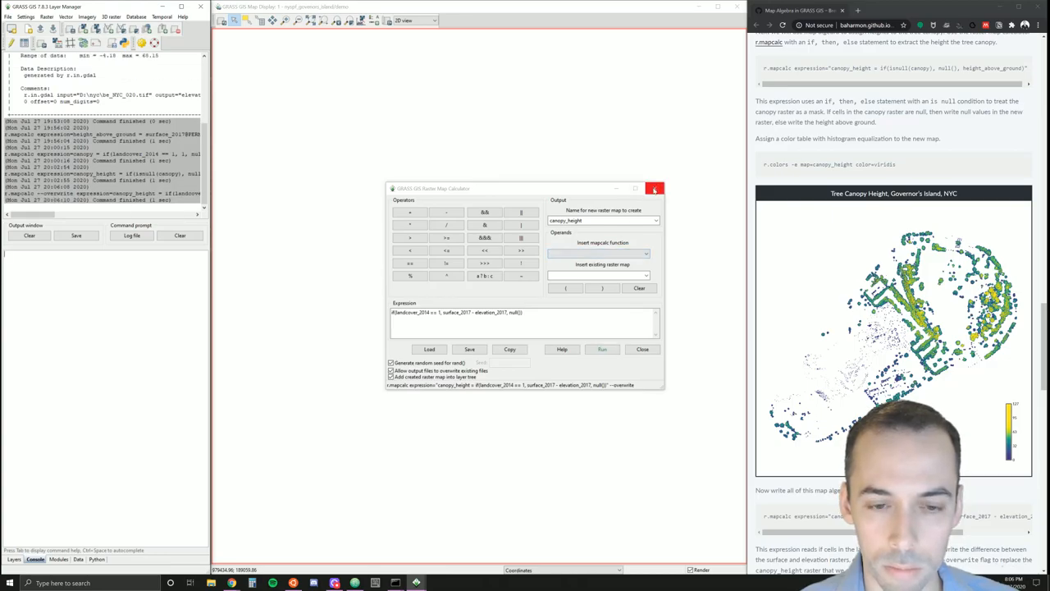
pyautogui.click(14, 559)
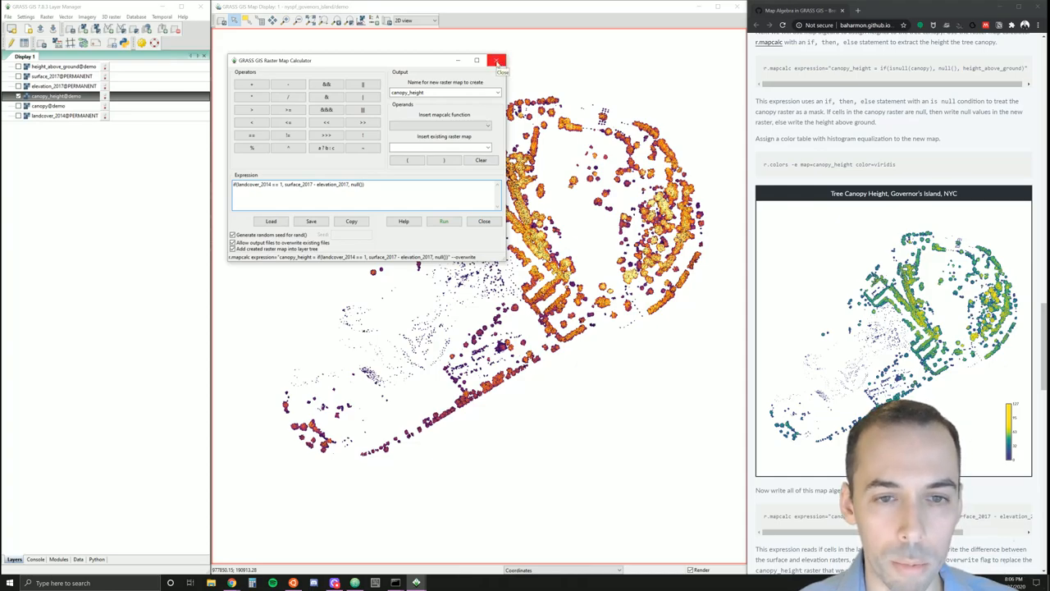
pyautogui.click(497, 61)
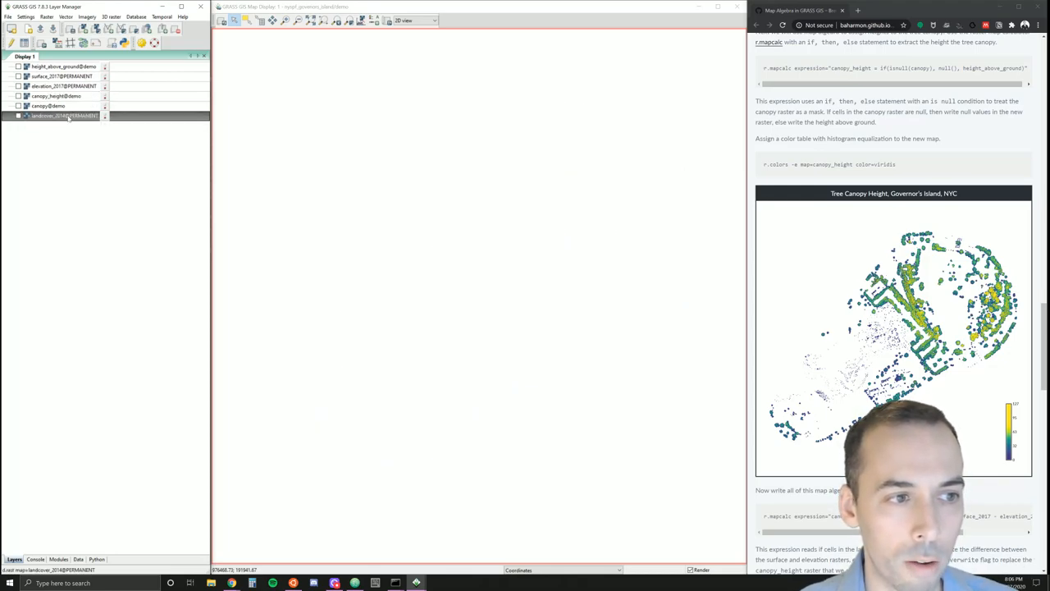
# - Display landcover_2014@PERMANENT and scroll the tutorial down to the Figure Ground section
pyautogui.click(18, 115)
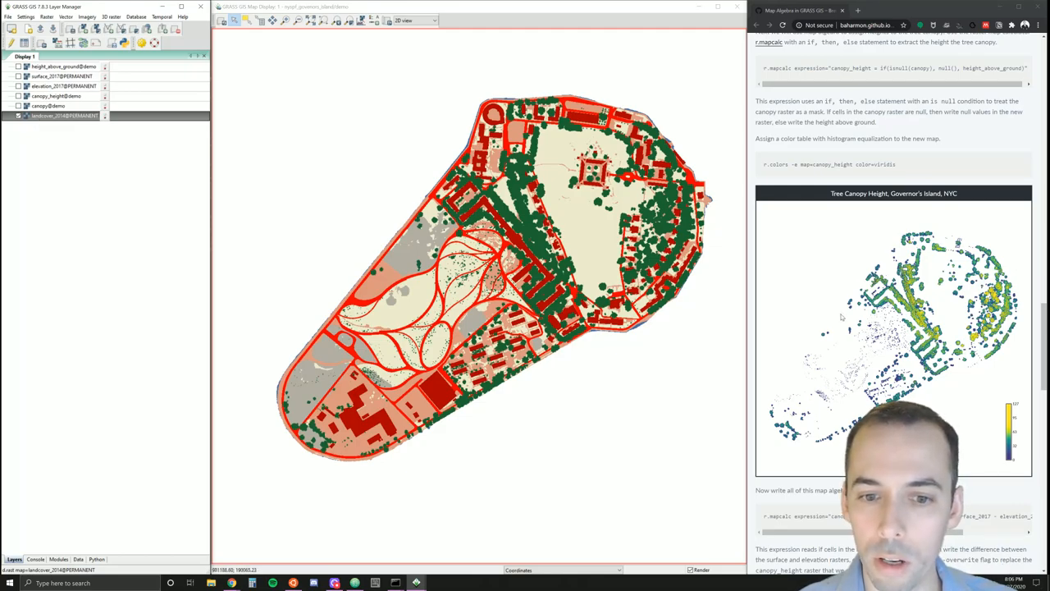
pyautogui.scroll(-3)
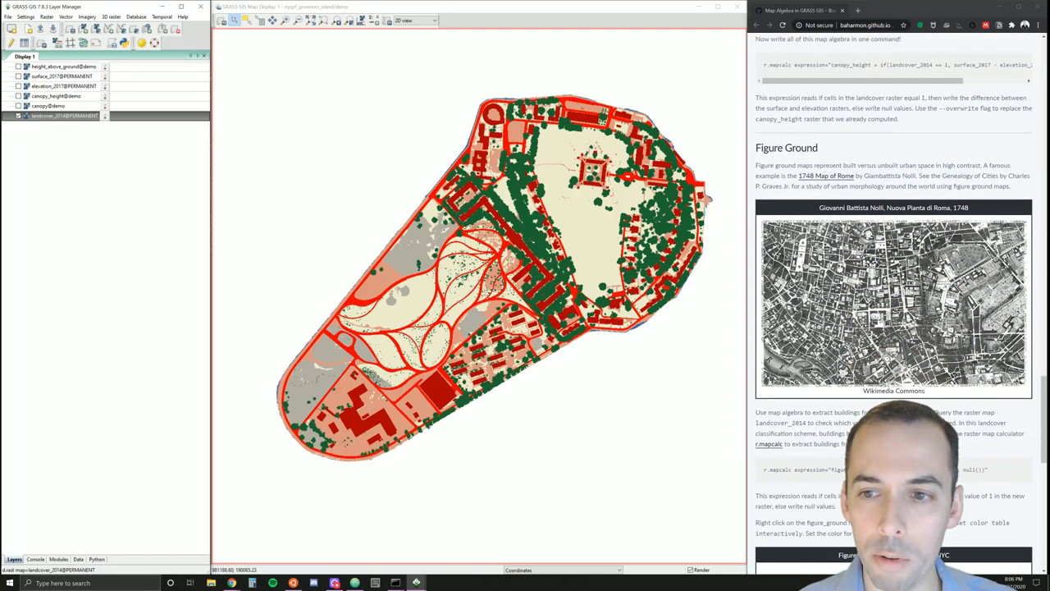
pyautogui.scroll(-3)
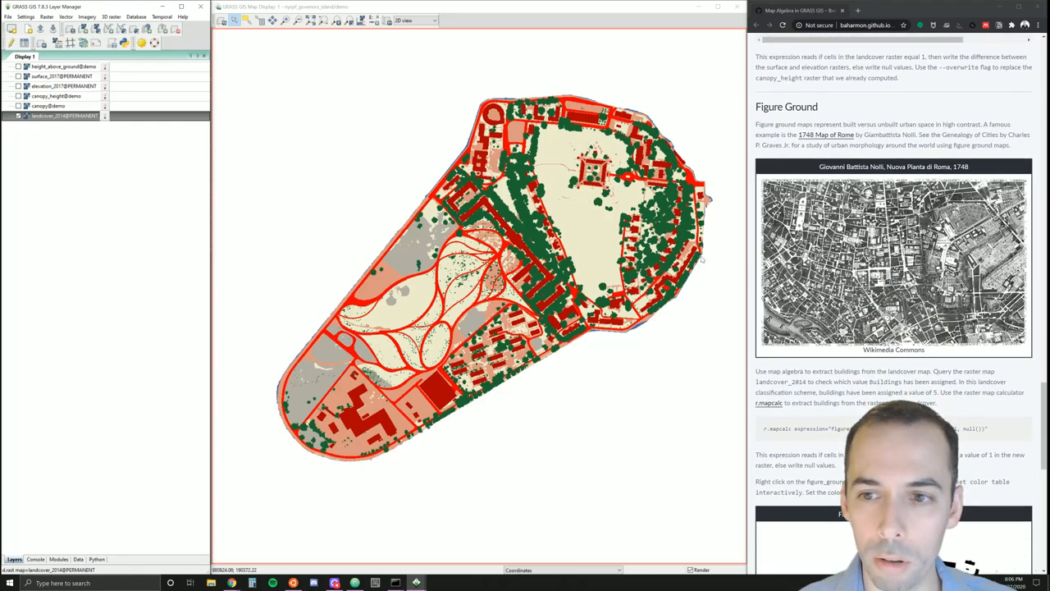
pyautogui.moveTo(236, 67)
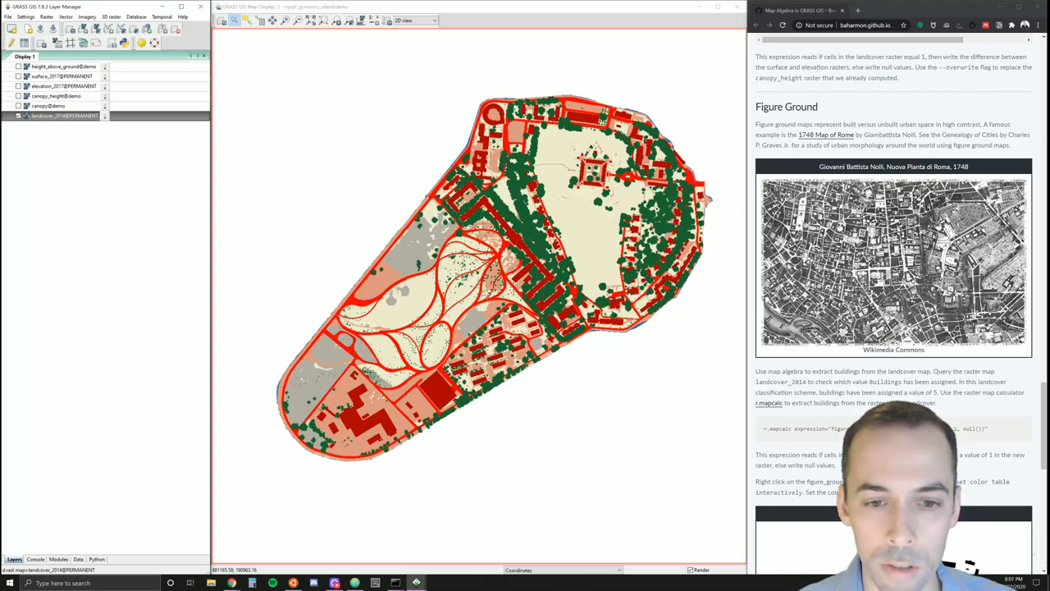
pyautogui.moveTo(353, 146)
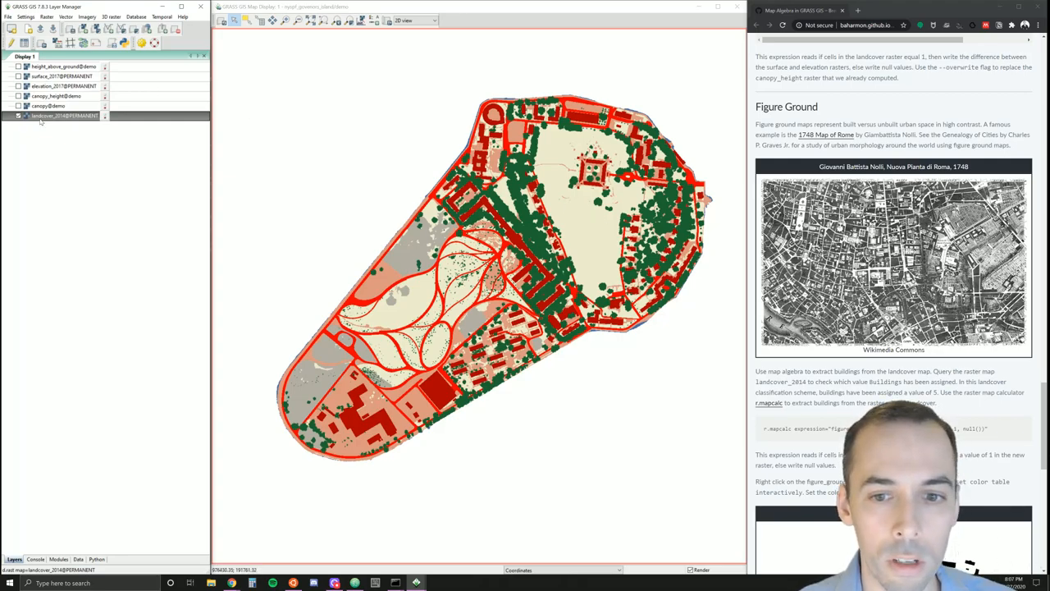
# - Launch the Raster Map Calculator and name the output map figure_ground
pyautogui.click(46, 16)
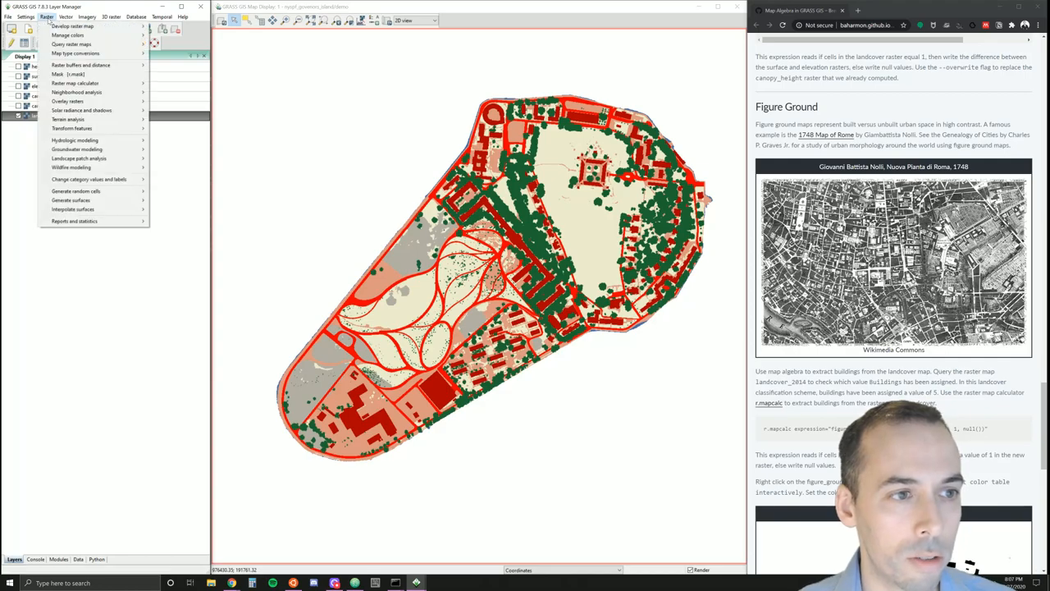
pyautogui.moveTo(75, 83)
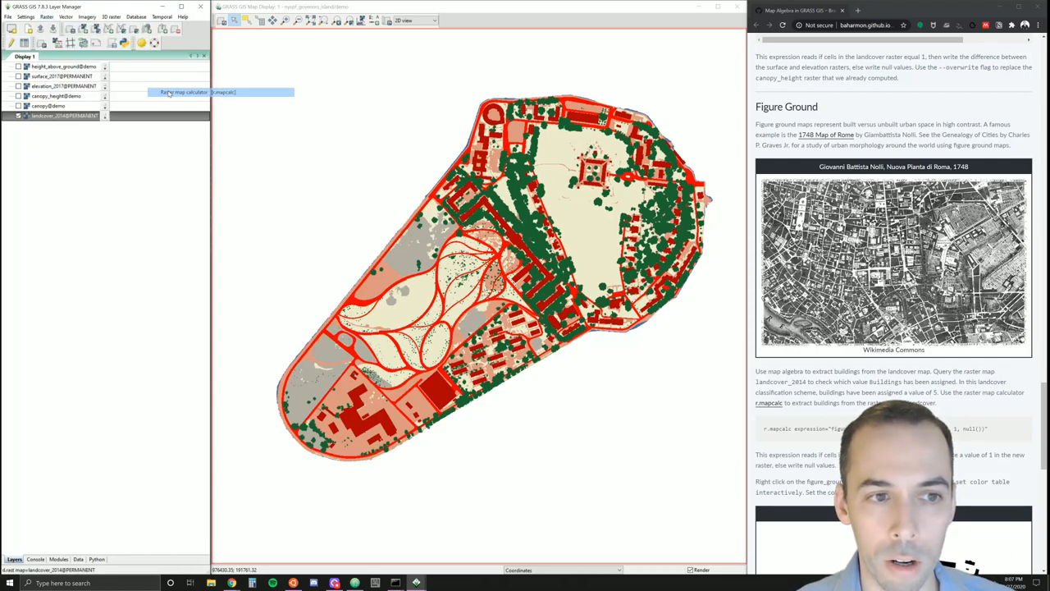
pyautogui.click(184, 92)
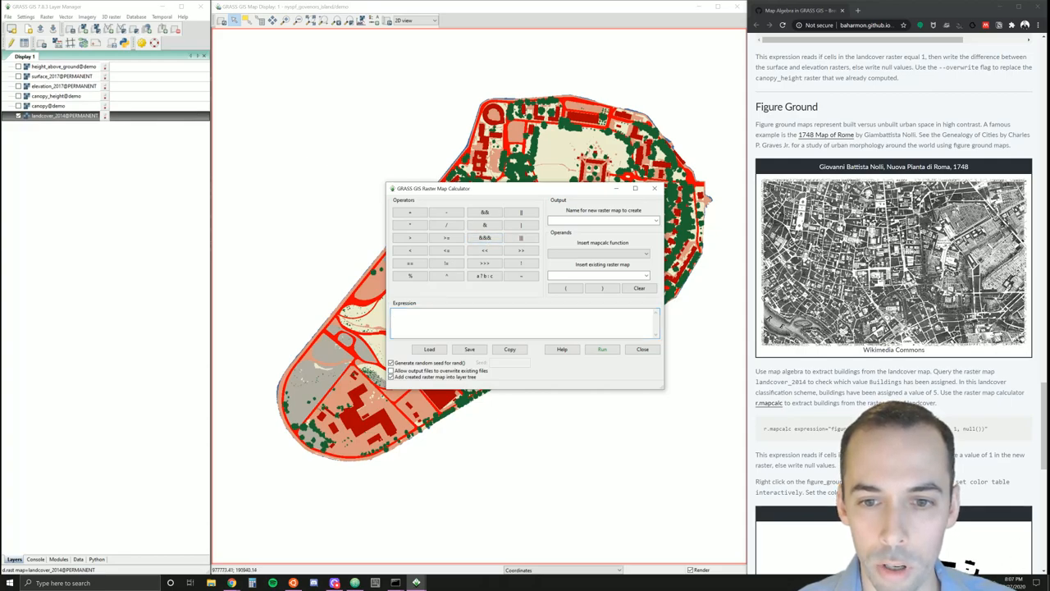
pyautogui.write('figure')
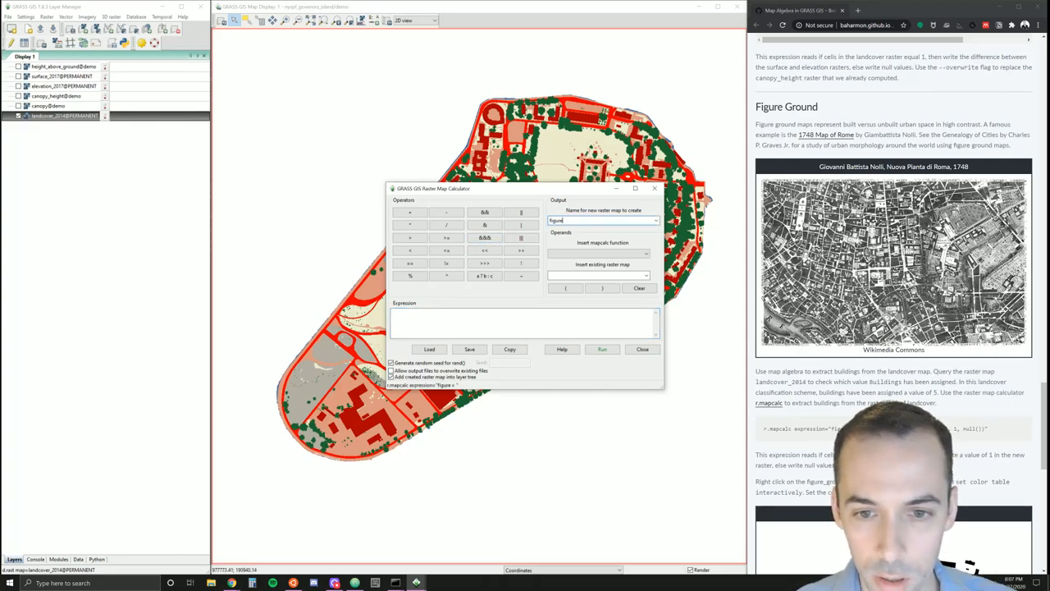
pyautogui.write('_ground')
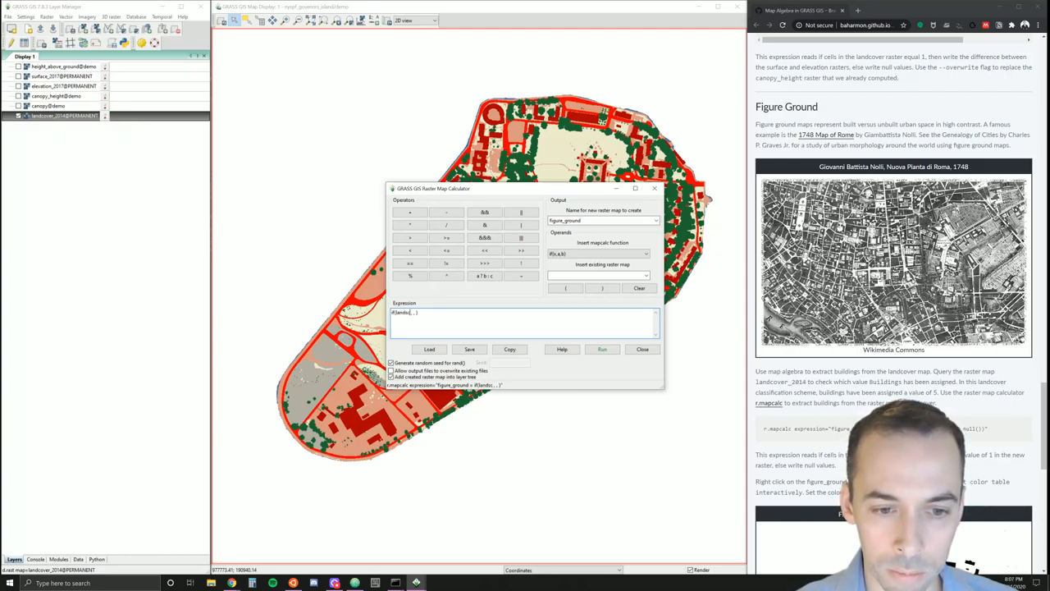
# - Enter the expression if(landcover_2014 == 5, 1, null())
pyautogui.write('landcover_2014')
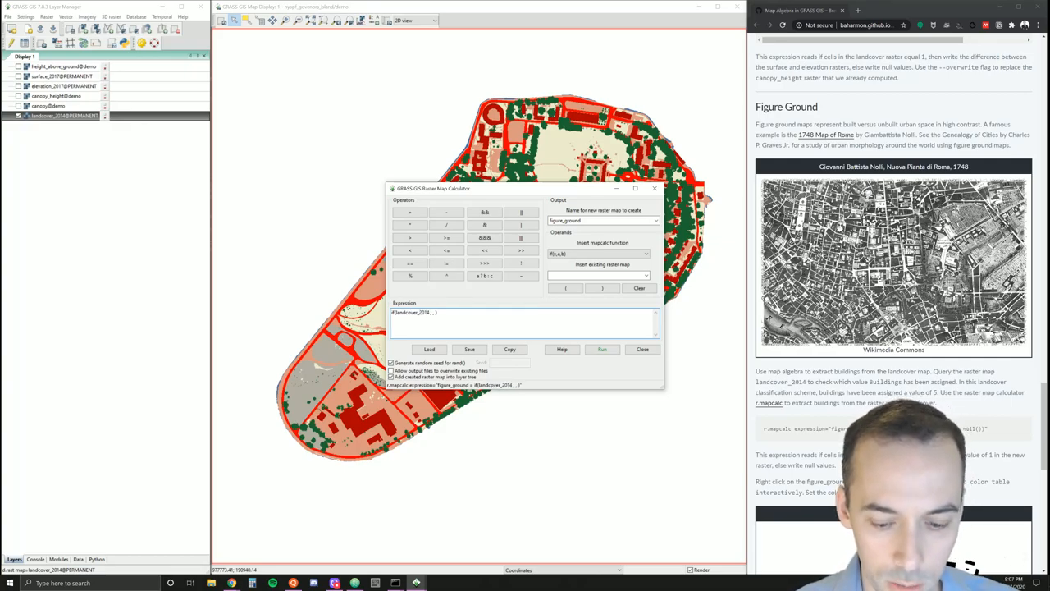
pyautogui.write('==')
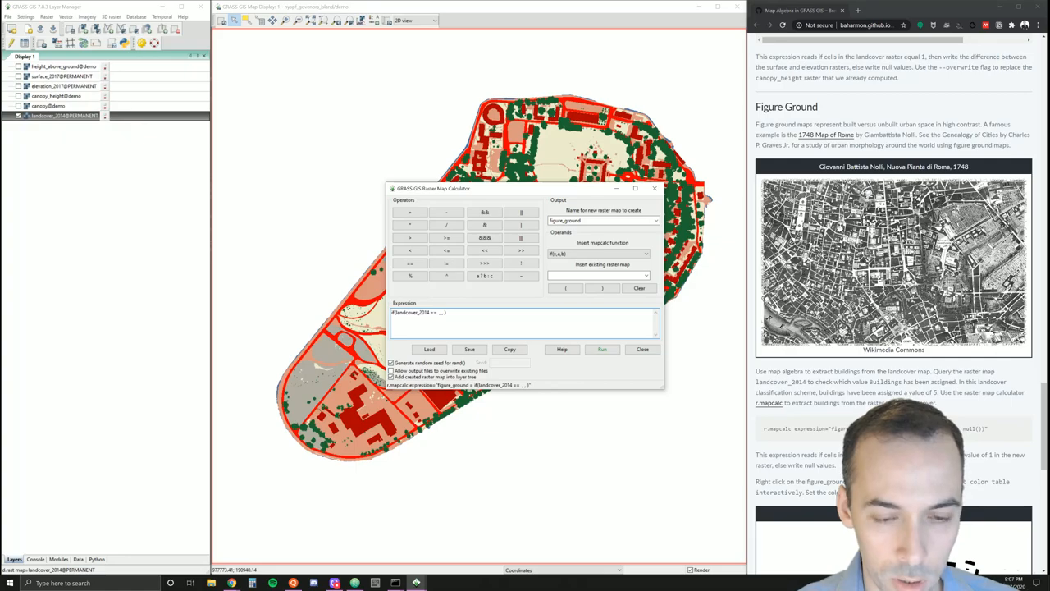
pyautogui.write('5')
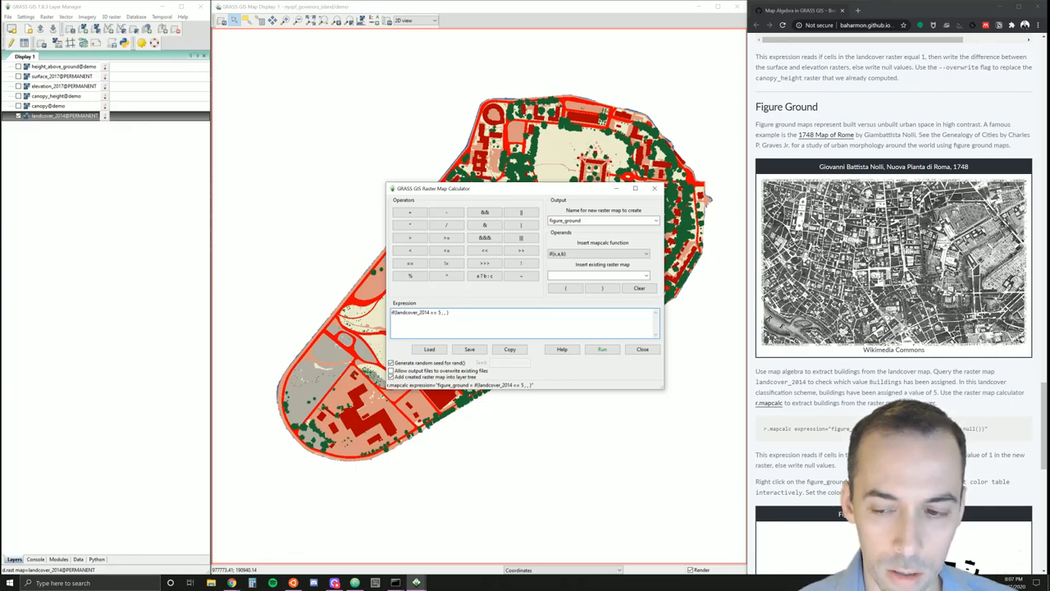
pyautogui.write('1')
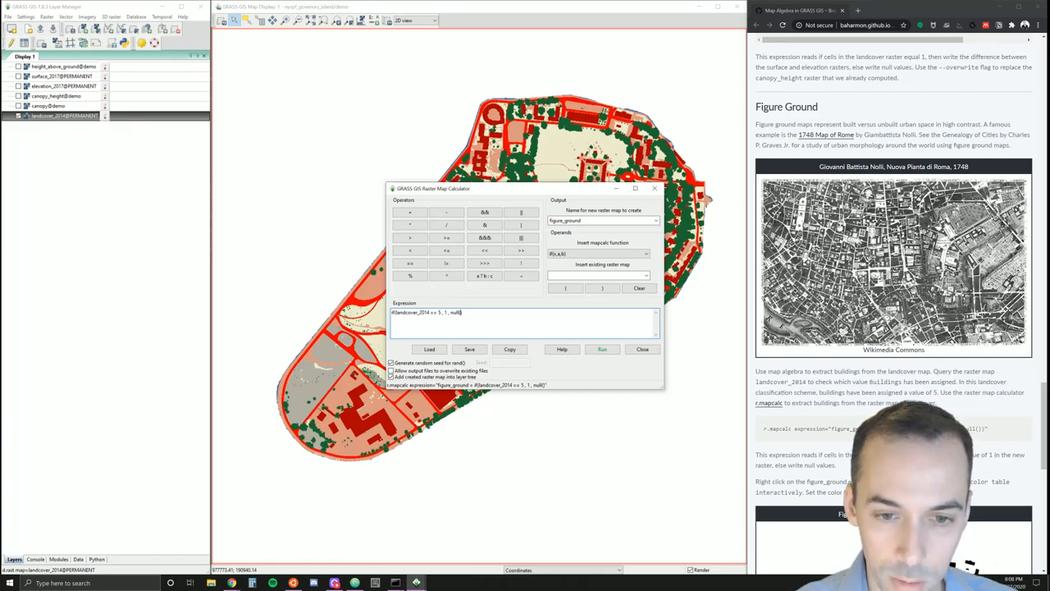
pyautogui.tripleClick(427, 312)
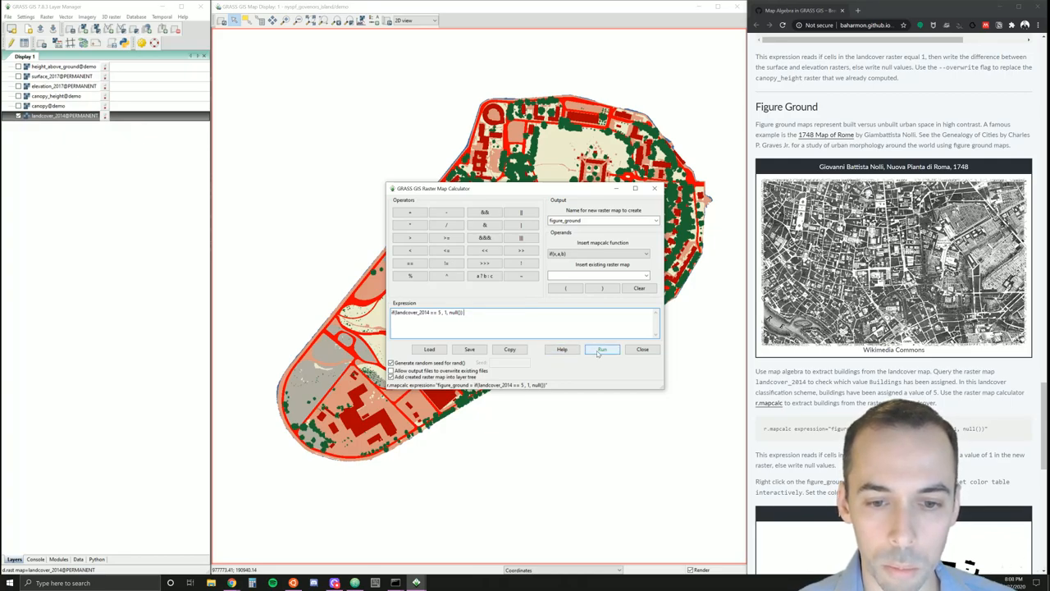
# - Run the figure_ground calculation, close the calculator, and uncheck landcover_2014
pyautogui.click(603, 348)
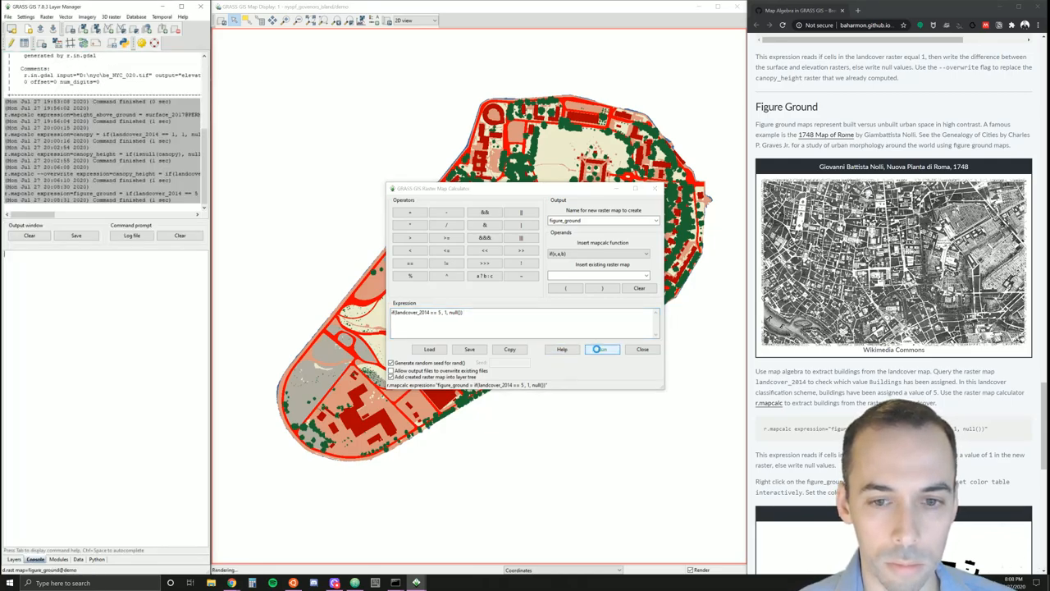
pyautogui.click(601, 349)
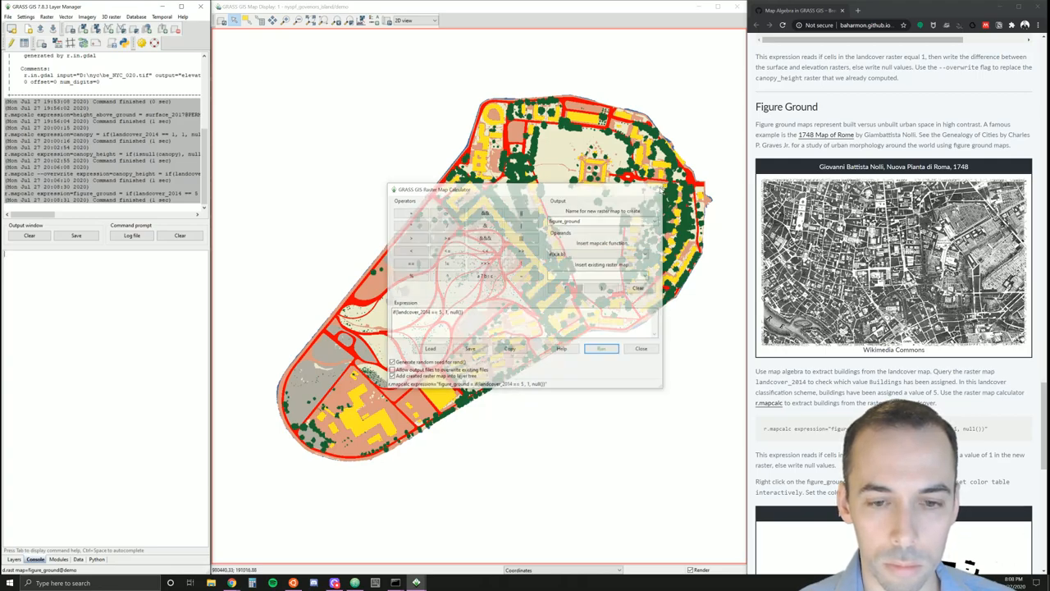
pyautogui.click(602, 348)
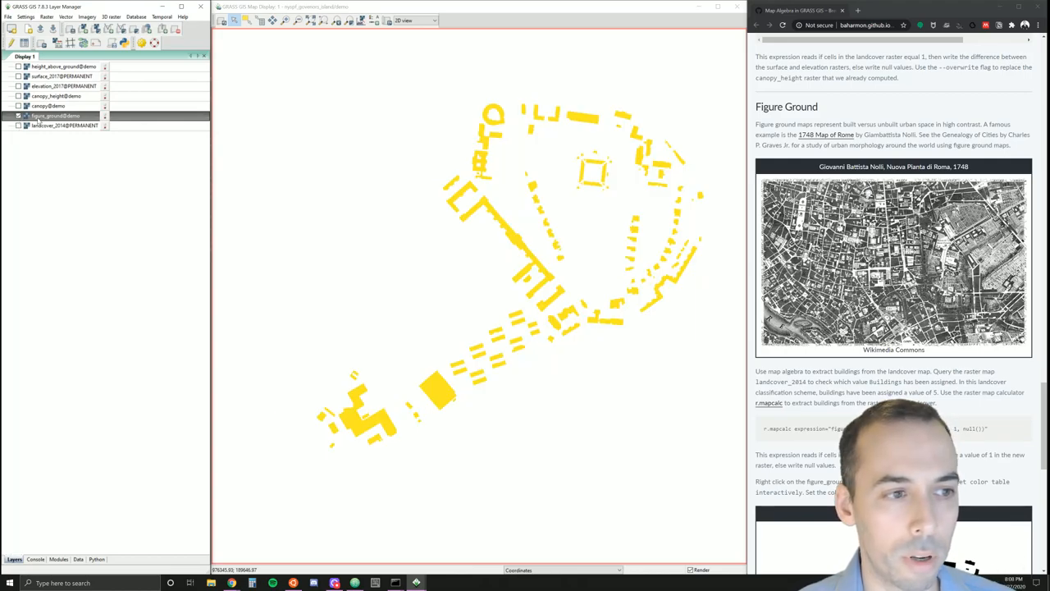
# - Set figure_ground value 1 to black in its interactive colour table and apply
pyautogui.rightClick(55, 115)
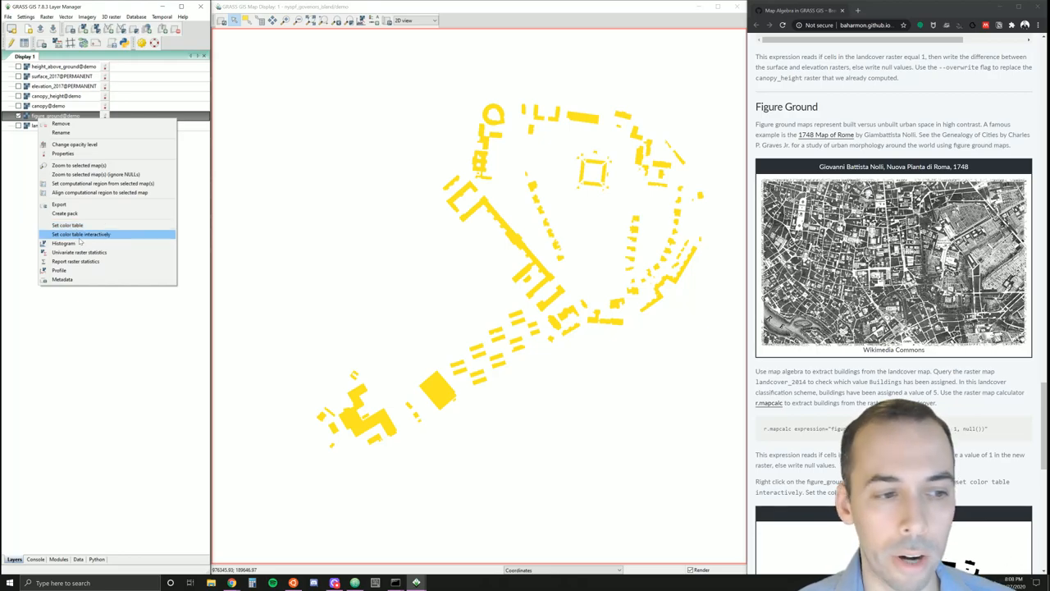
pyautogui.click(81, 234)
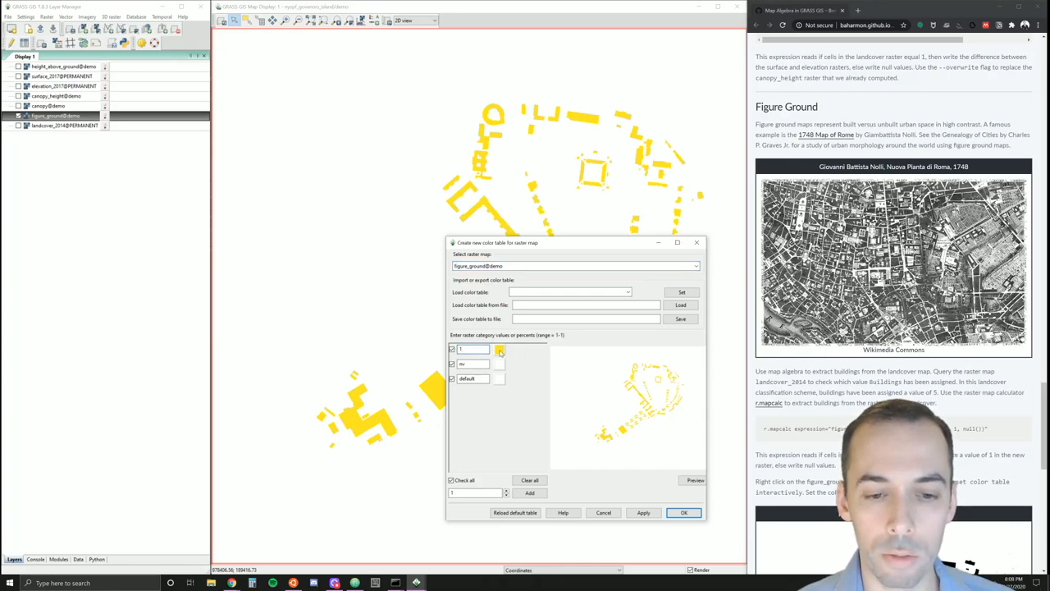
pyautogui.click(499, 349)
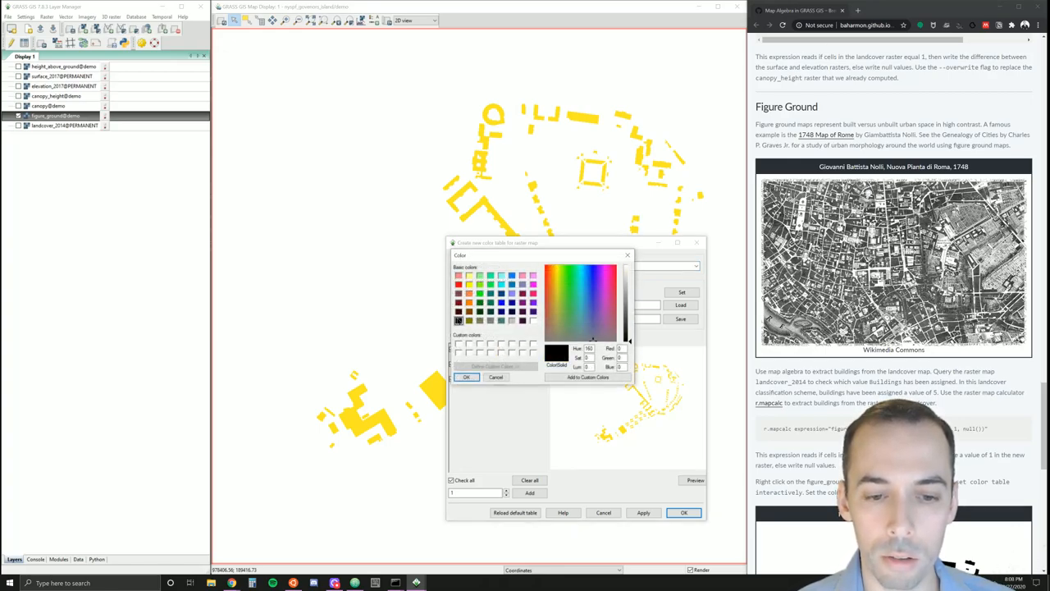
pyautogui.click(466, 377)
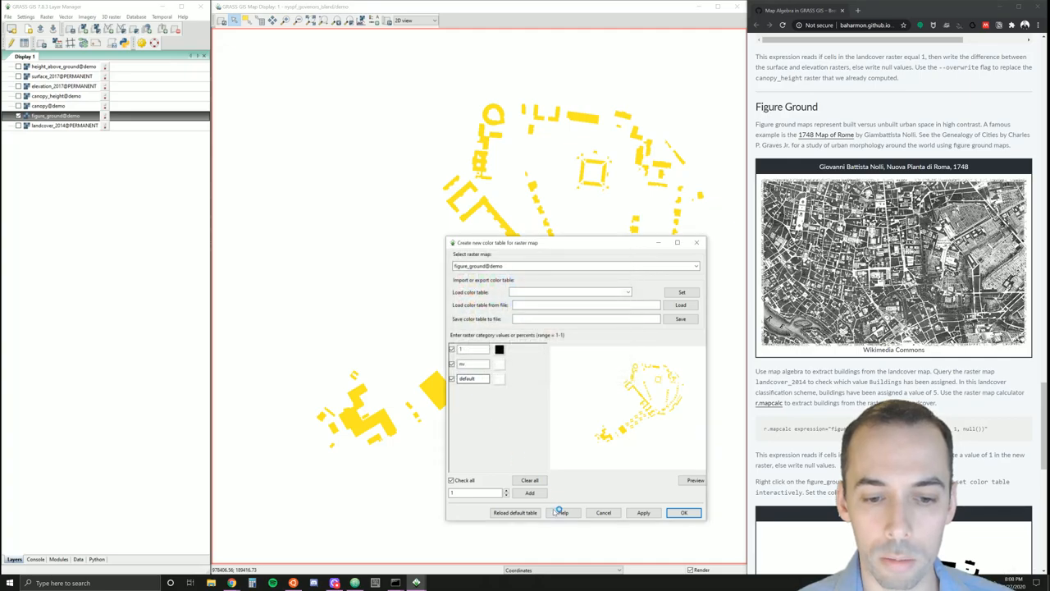
pyautogui.click(643, 512)
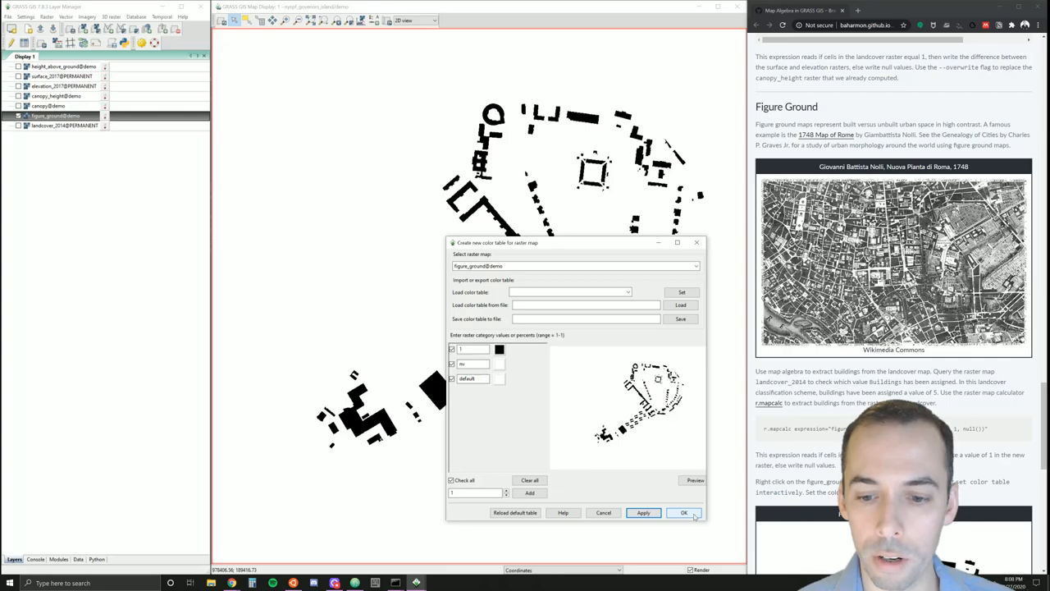
pyautogui.click(684, 512)
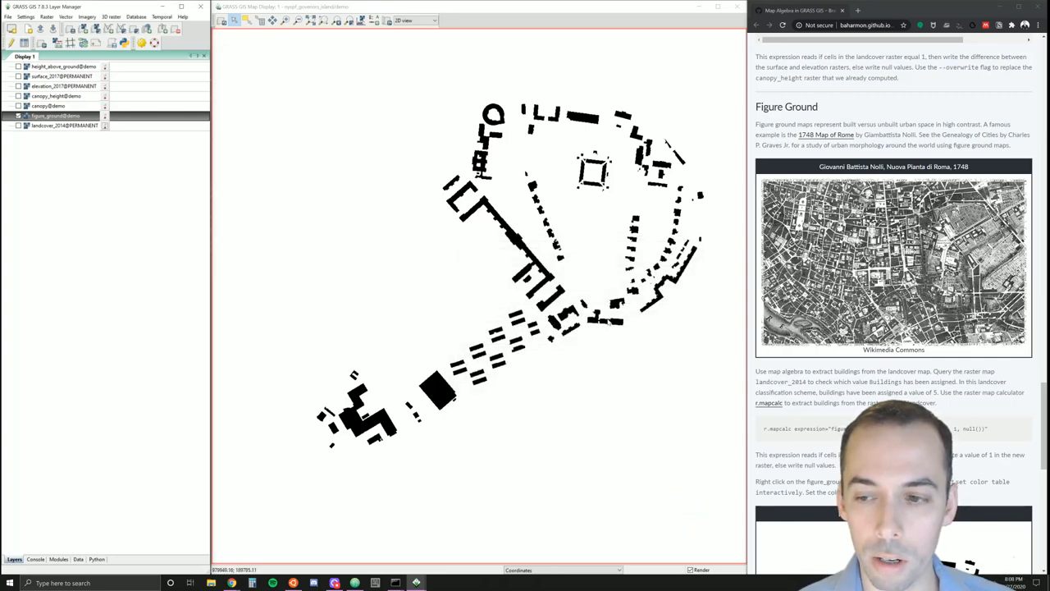
pyautogui.moveTo(596, 285)
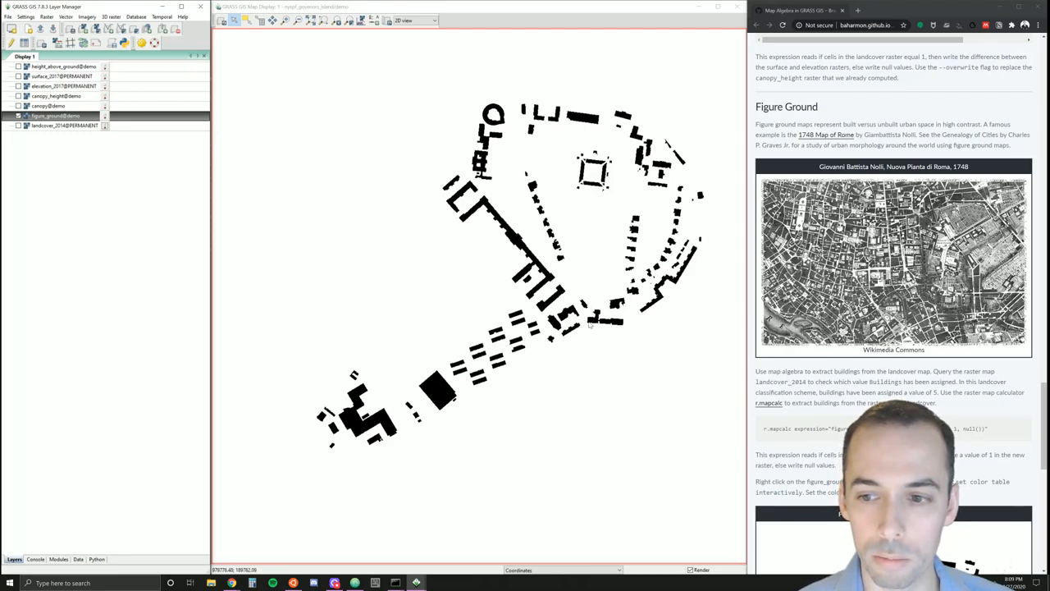
pyautogui.moveTo(434, 243)
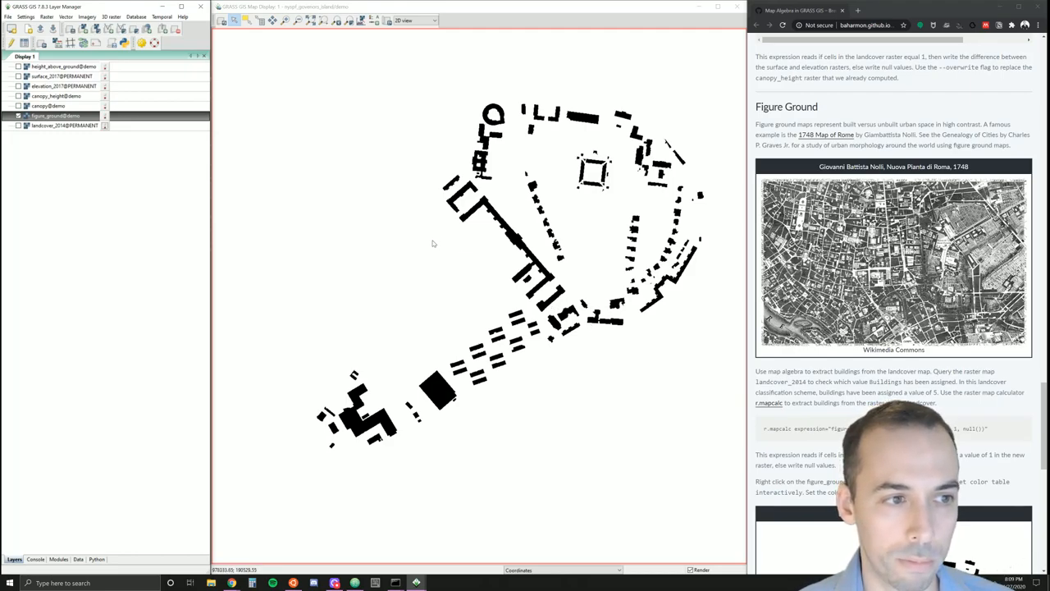
pyautogui.moveTo(260, 478)
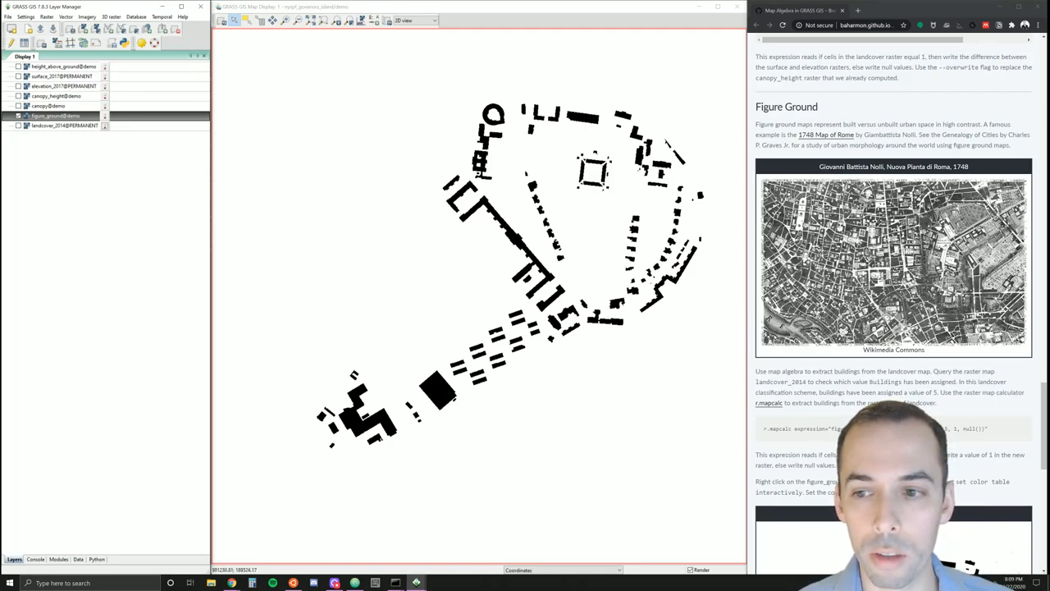
pyautogui.moveTo(348, 226)
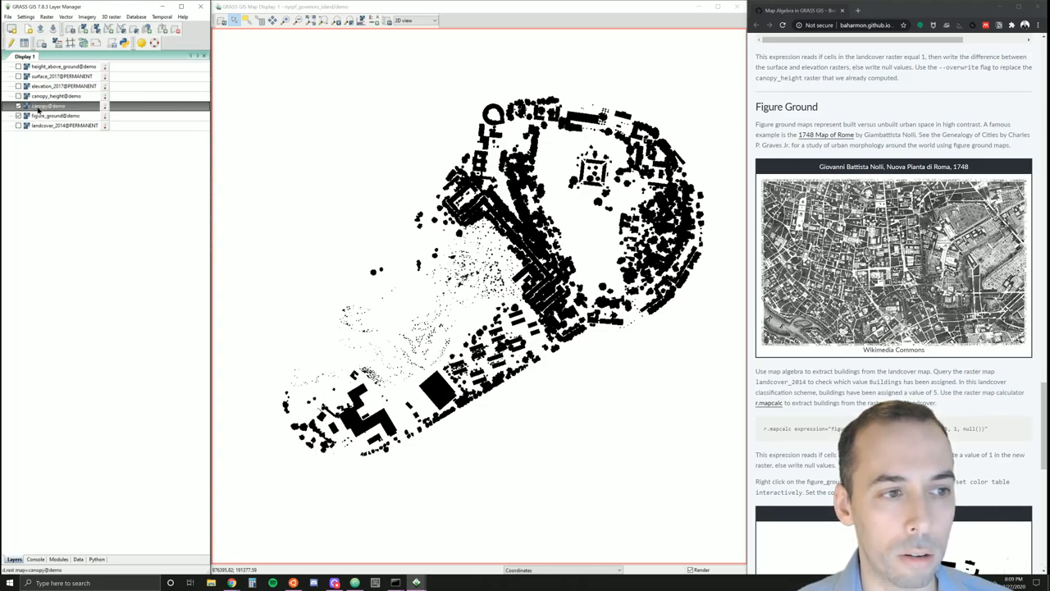
# - Set canopy value 1 to red in its interactive colour table
pyautogui.rightClick(47, 105)
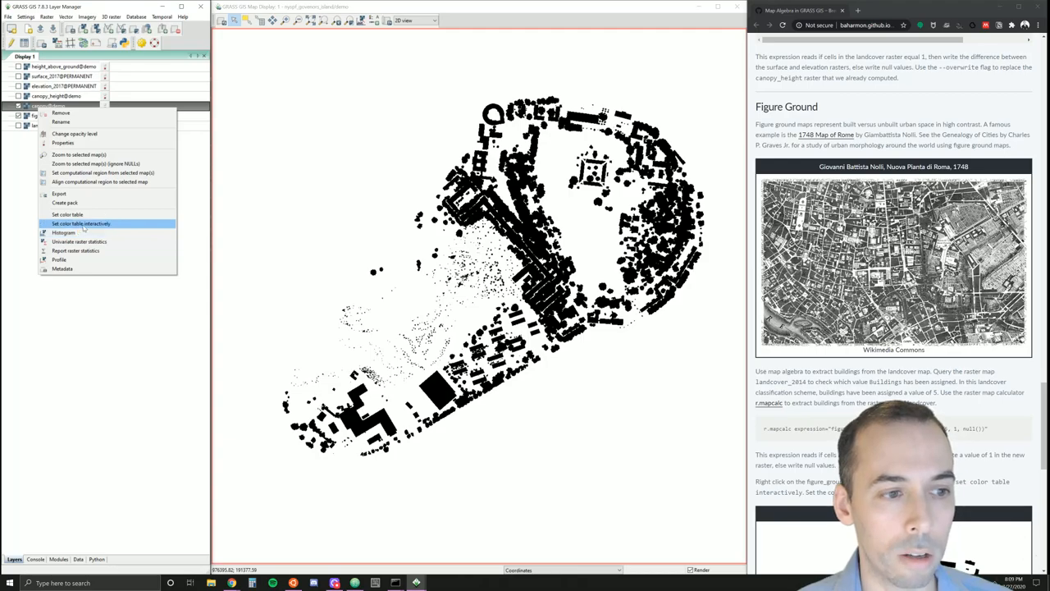
pyautogui.click(80, 223)
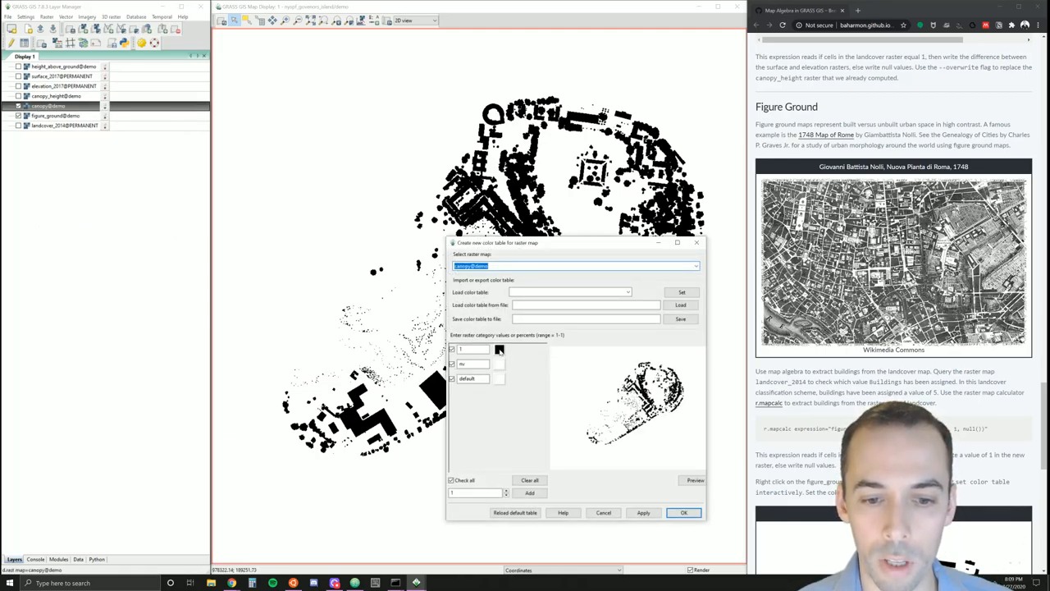
pyautogui.click(498, 348)
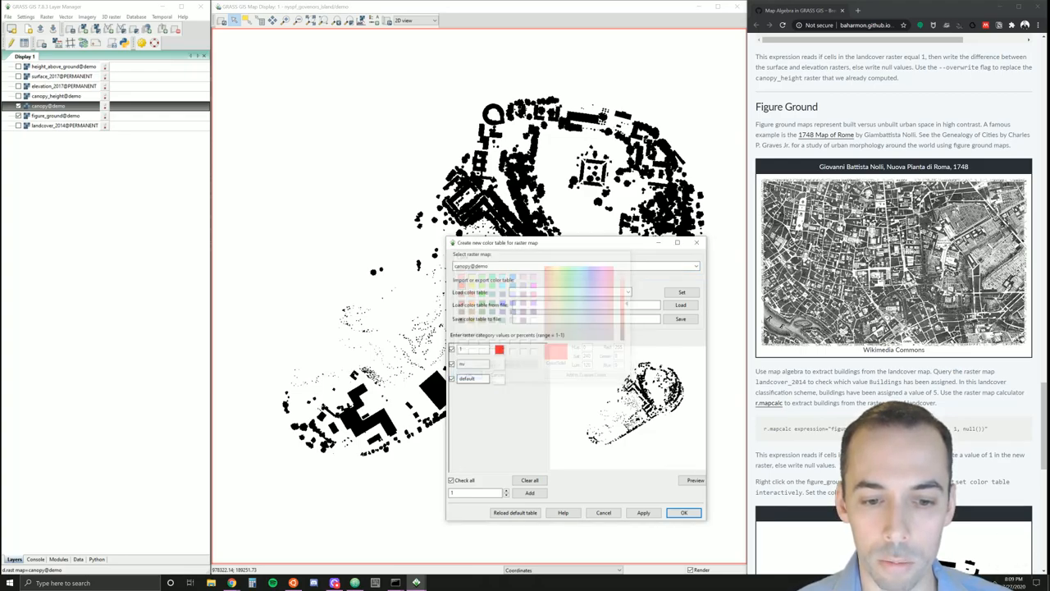
pyautogui.click(684, 512)
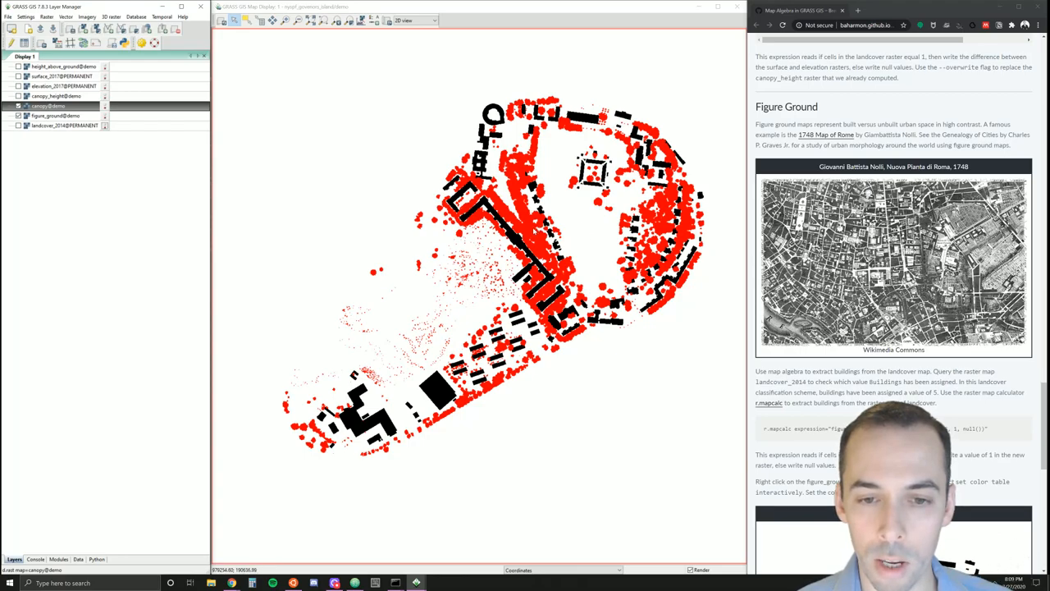
pyautogui.moveTo(578, 236)
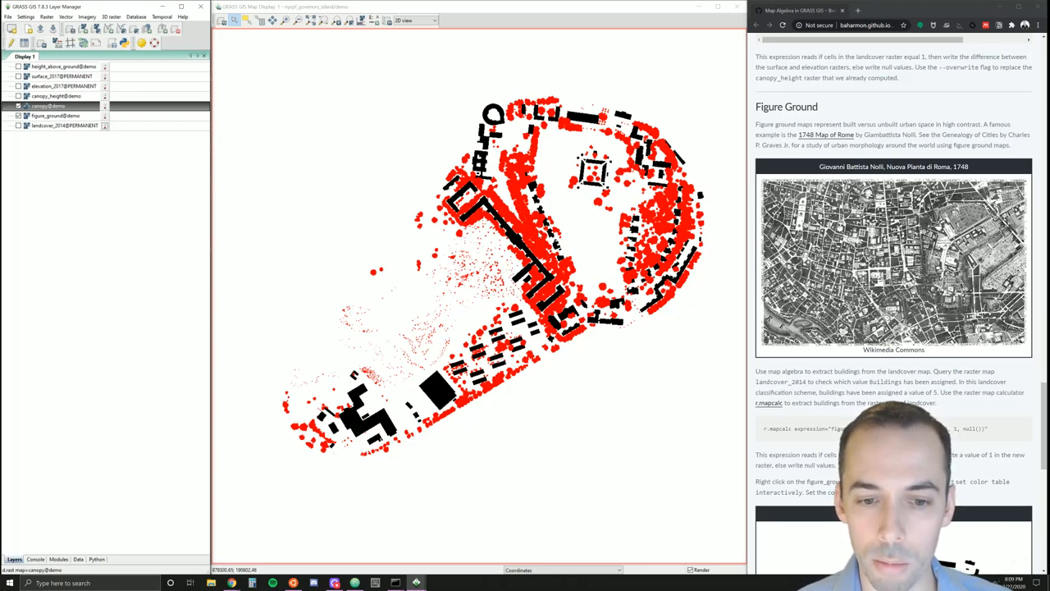
pyautogui.moveTo(540, 143)
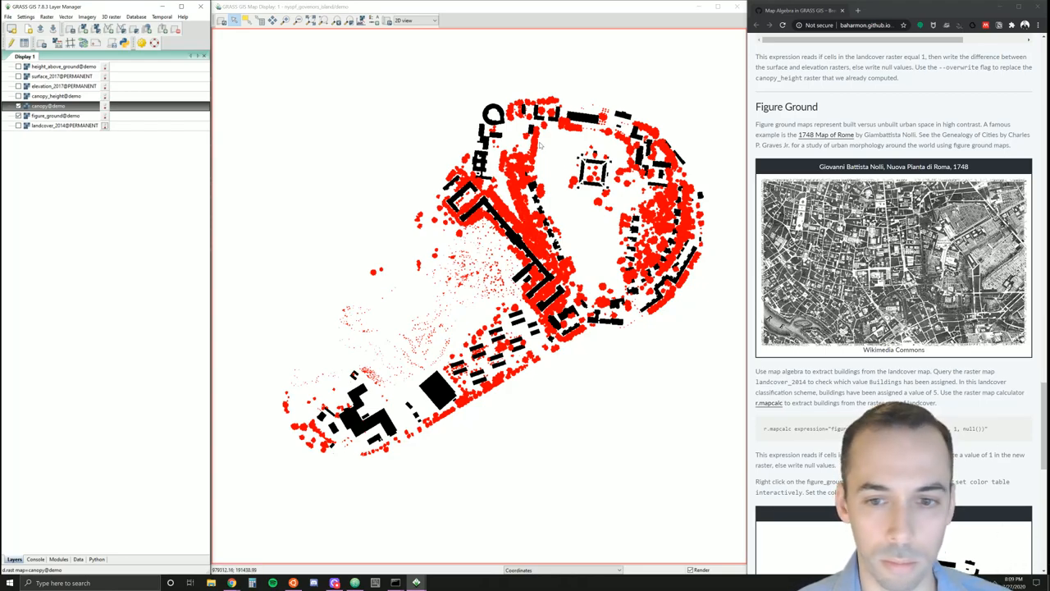
# - Save the display as a 1300×1300 PNG named figure_ground
pyautogui.scroll(-3)
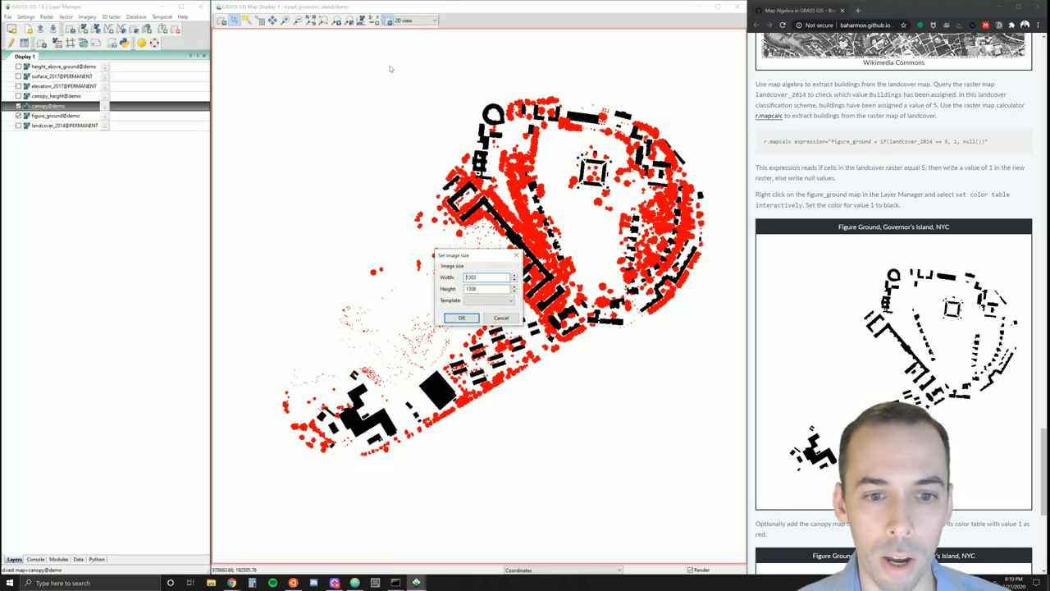
pyautogui.click(461, 317)
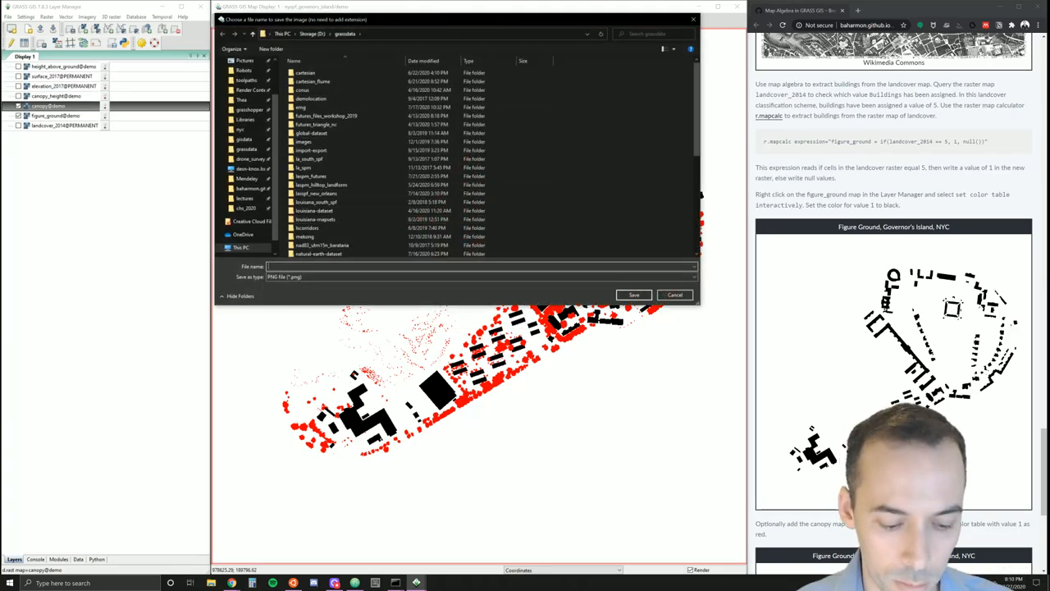
pyautogui.write('figure_g')
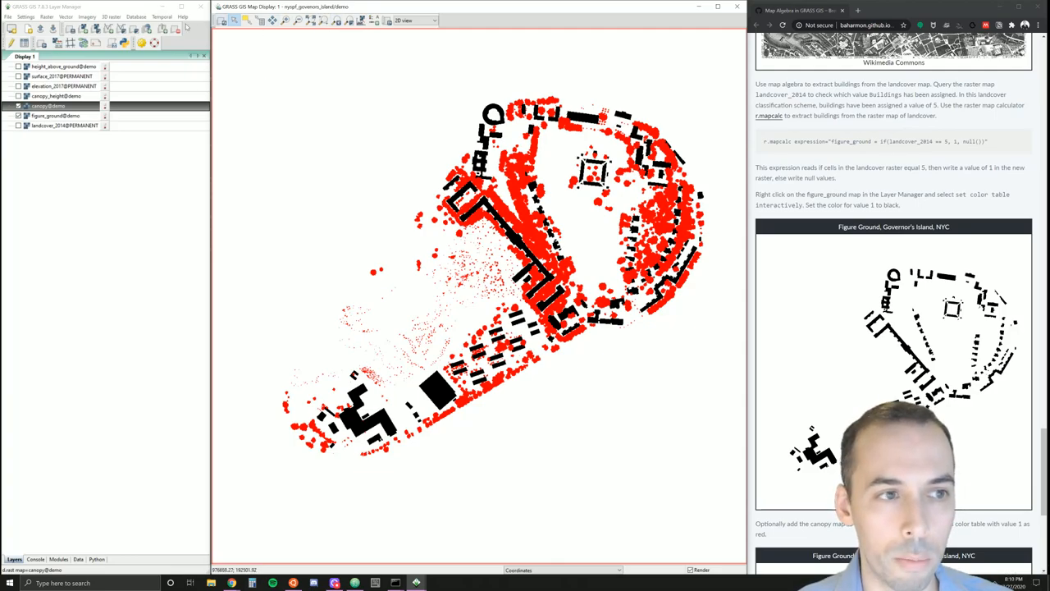
pyautogui.click(8, 16)
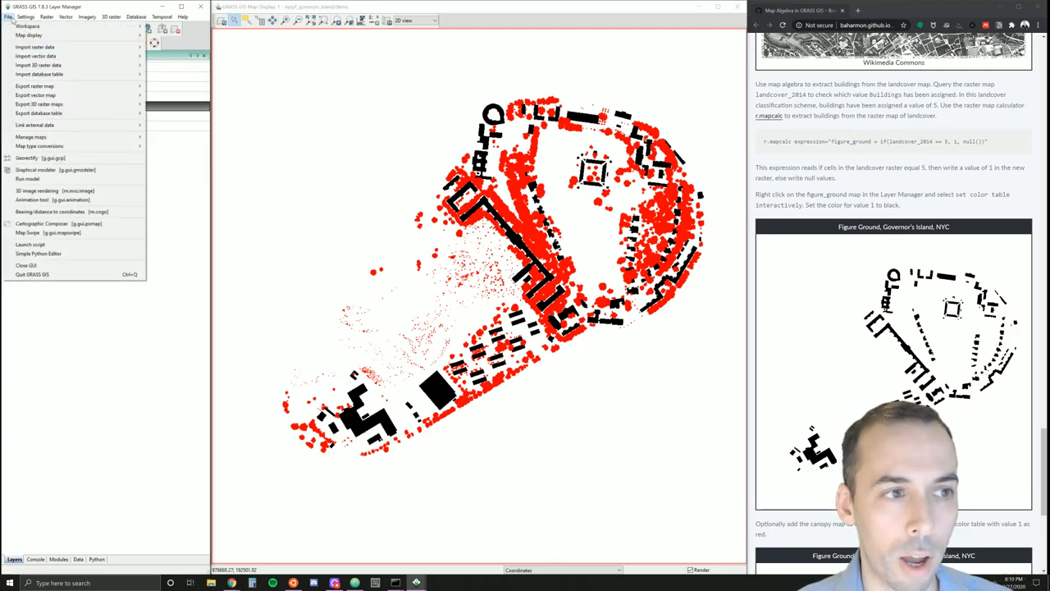
pyautogui.moveTo(39, 74)
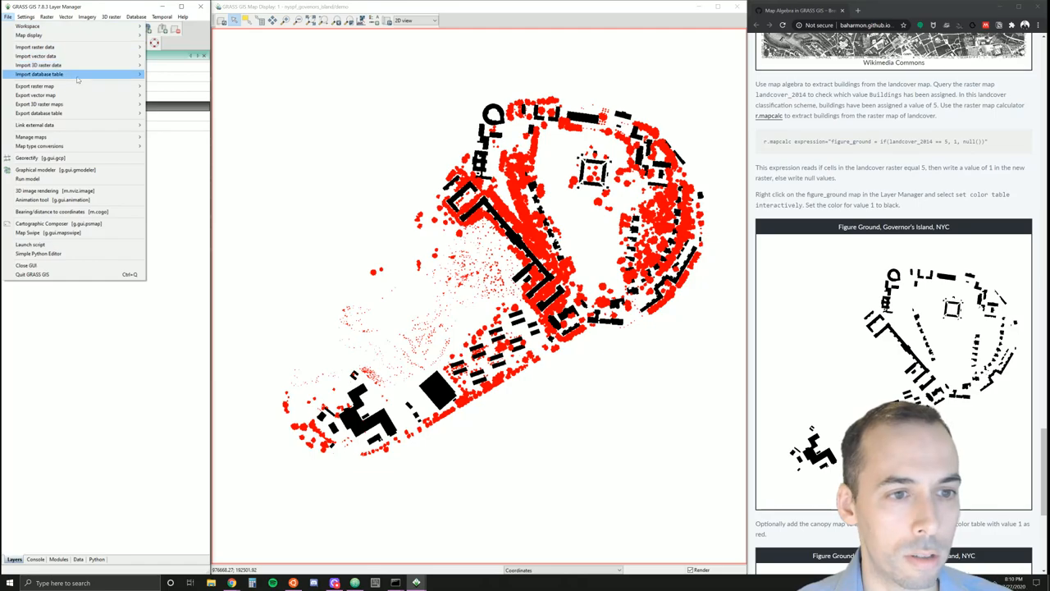
pyautogui.click(29, 35)
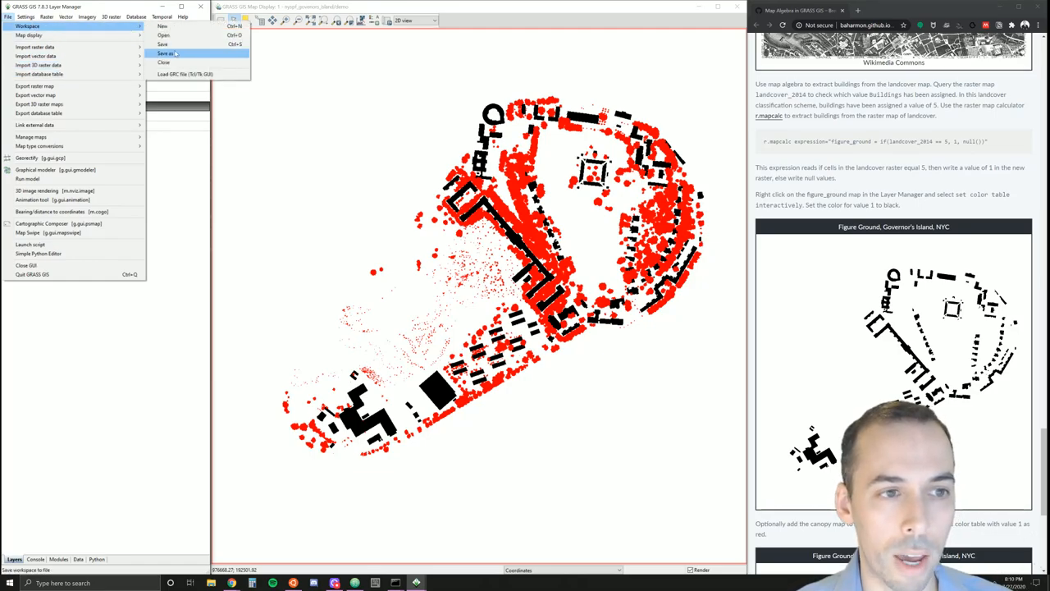
pyautogui.click(165, 53)
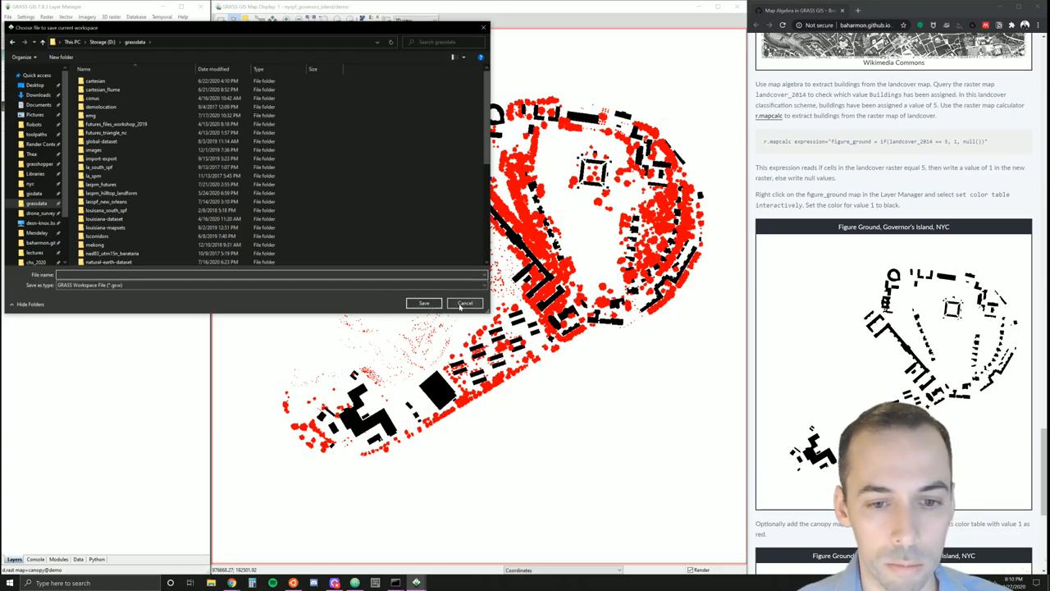
pyautogui.click(465, 303)
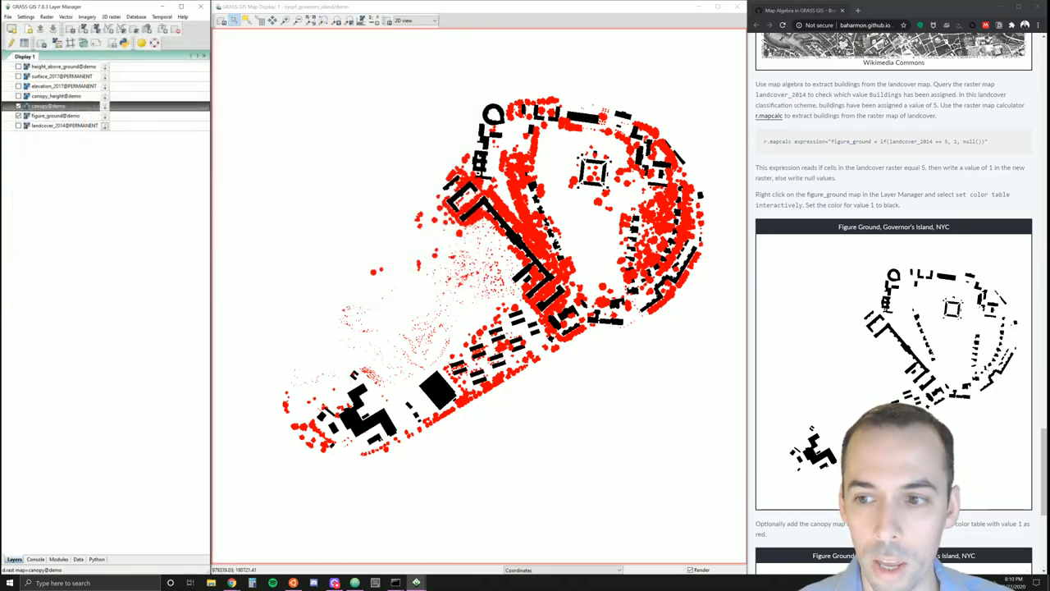